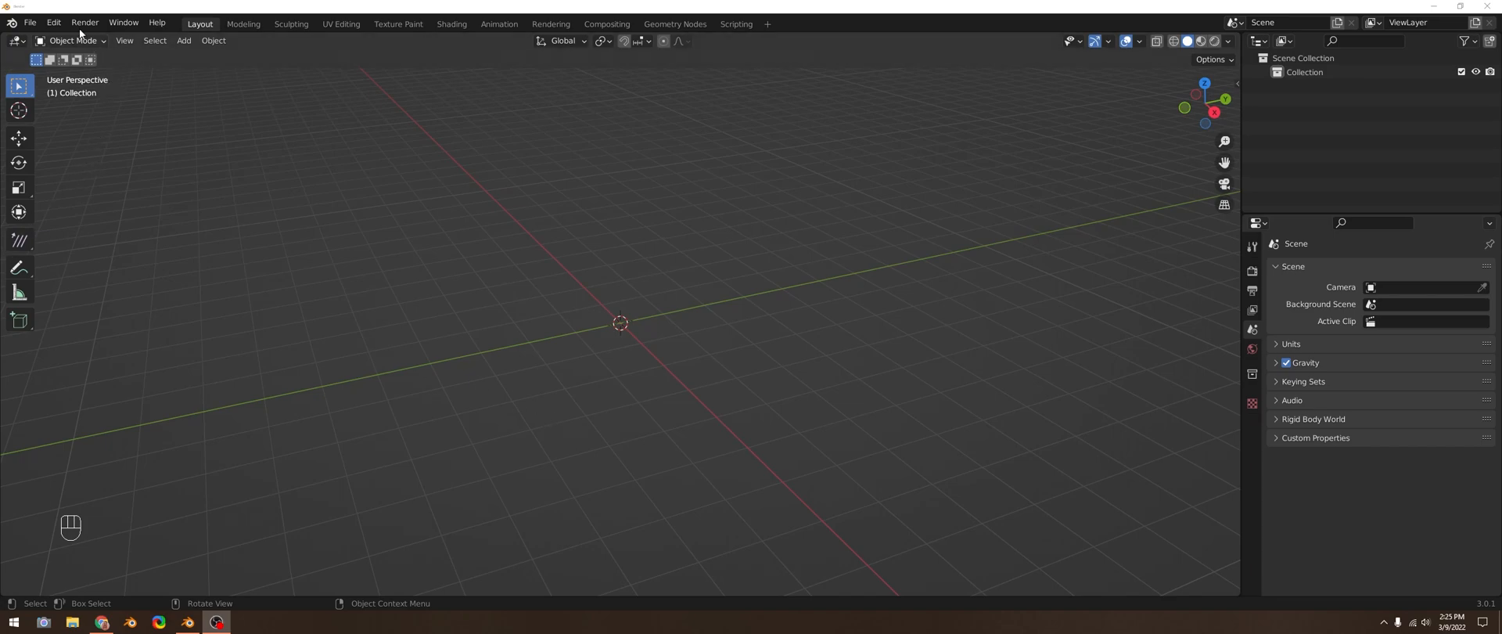
Step: Enable the Add Mesh: Extra Objects add-on and save the preferences
{"action": "left_click", "coordinate": [53, 22]}
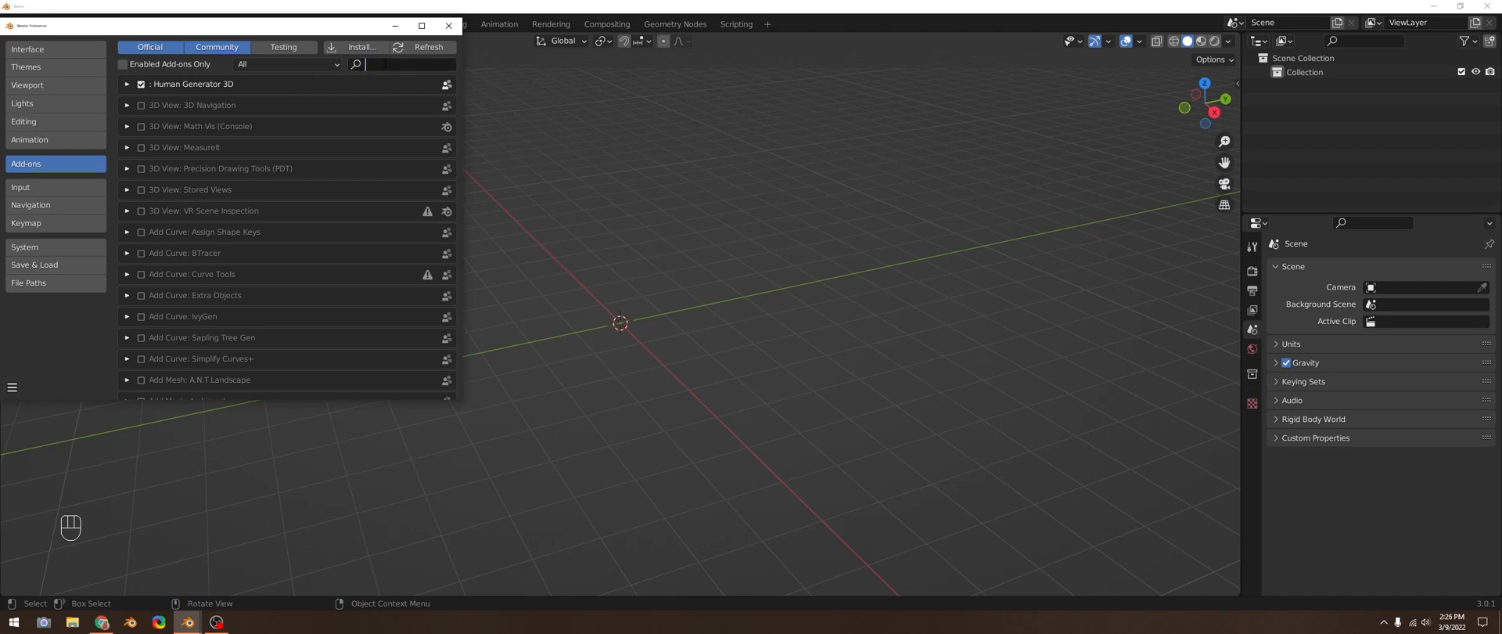
{"action": "type", "text": "mesh"}
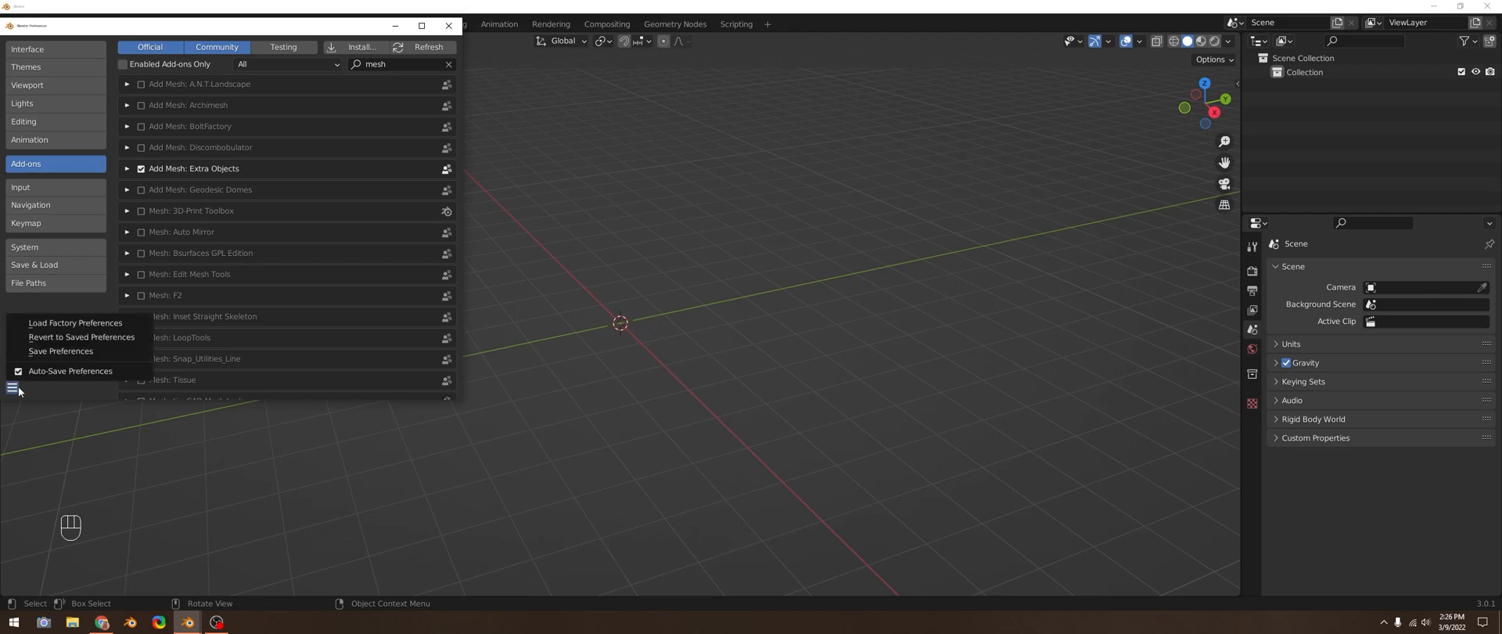
{"action": "left_click", "coordinate": [60, 351]}
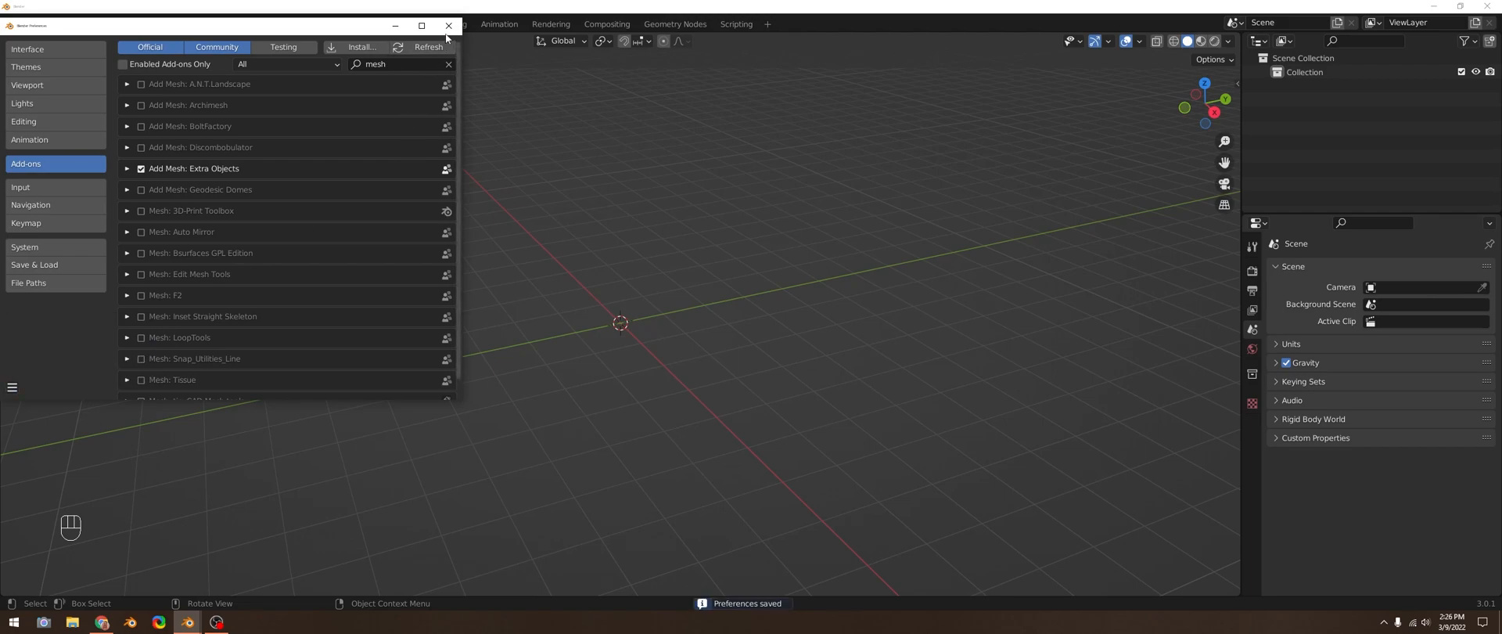
{"action": "left_click", "coordinate": [447, 25]}
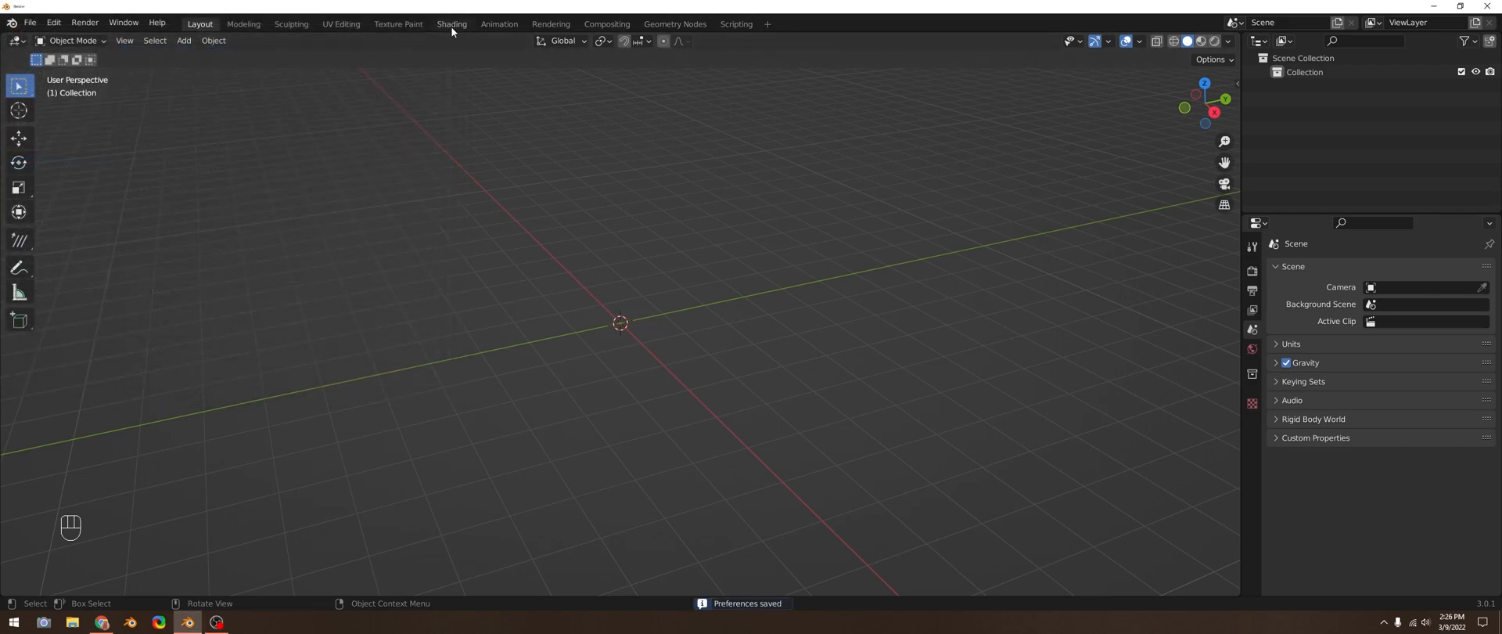
{"action": "mouse_move", "coordinate": [451, 26]}
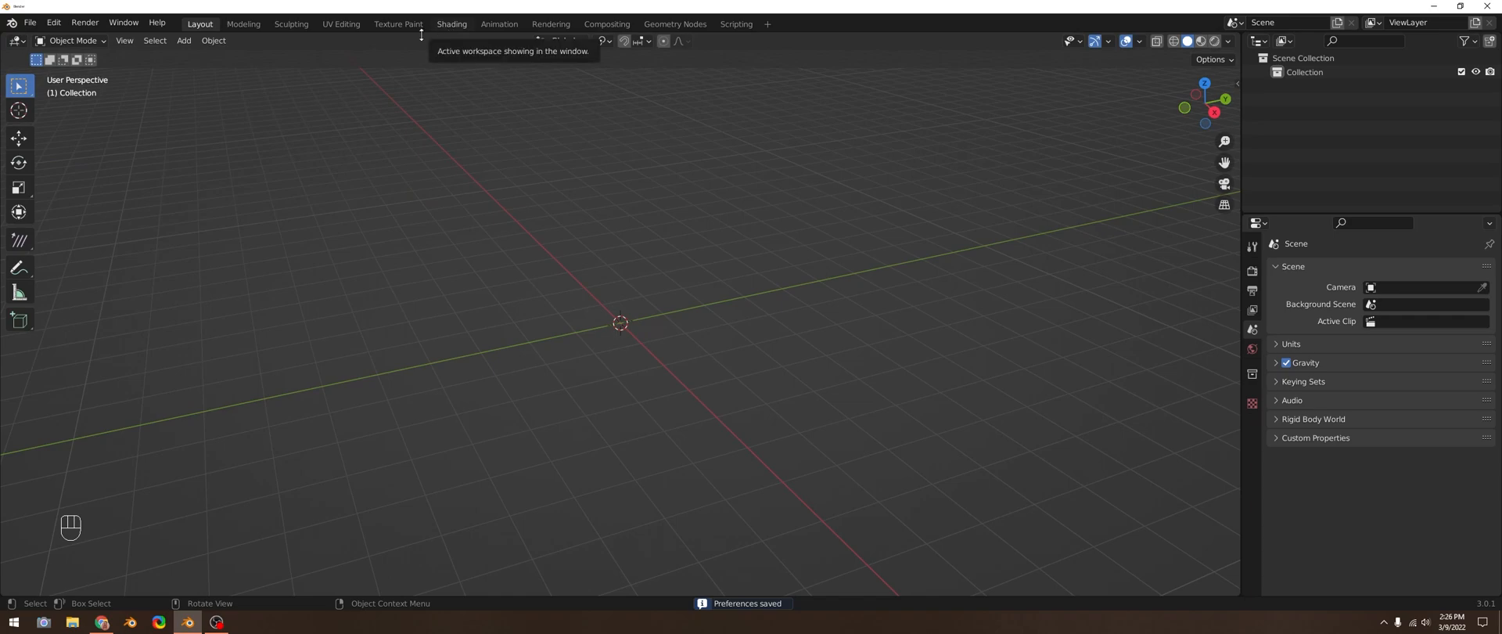
Step: Add a Round Cube with radius 1.00 and 8 arc divisions
{"action": "left_click", "coordinate": [183, 40]}
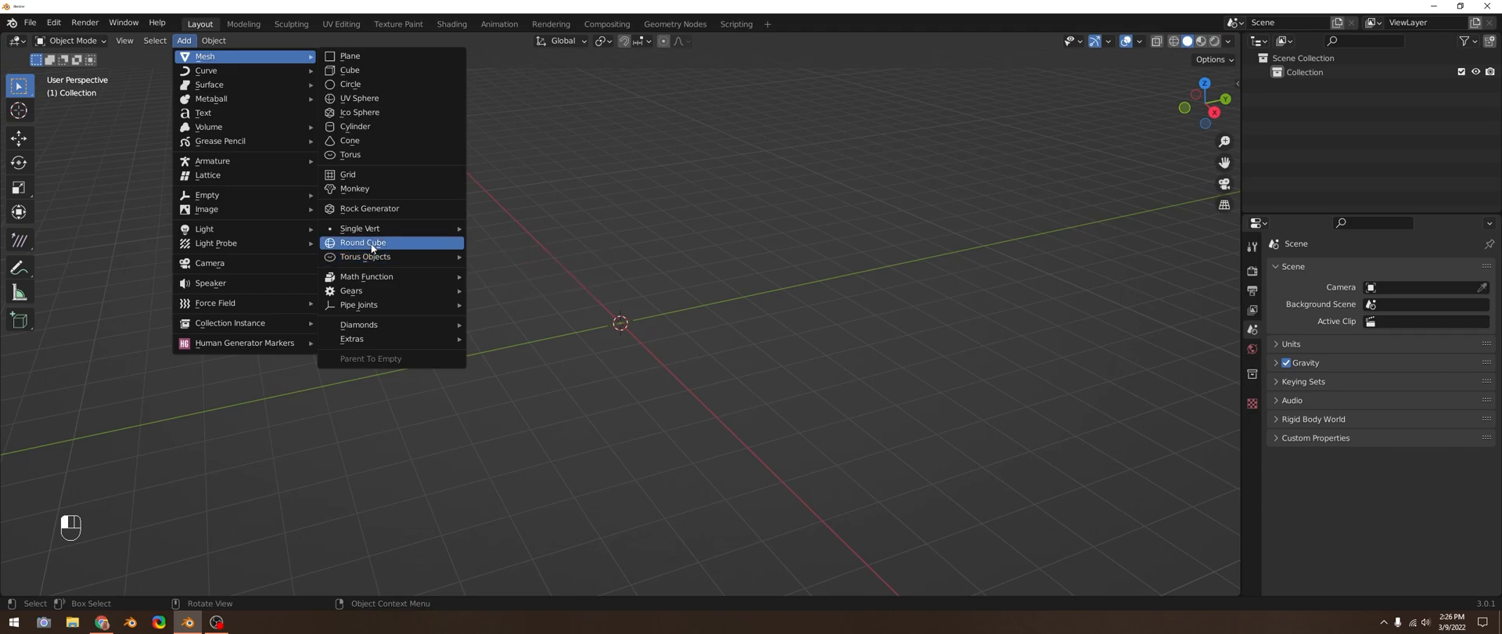
{"action": "left_click", "coordinate": [362, 243]}
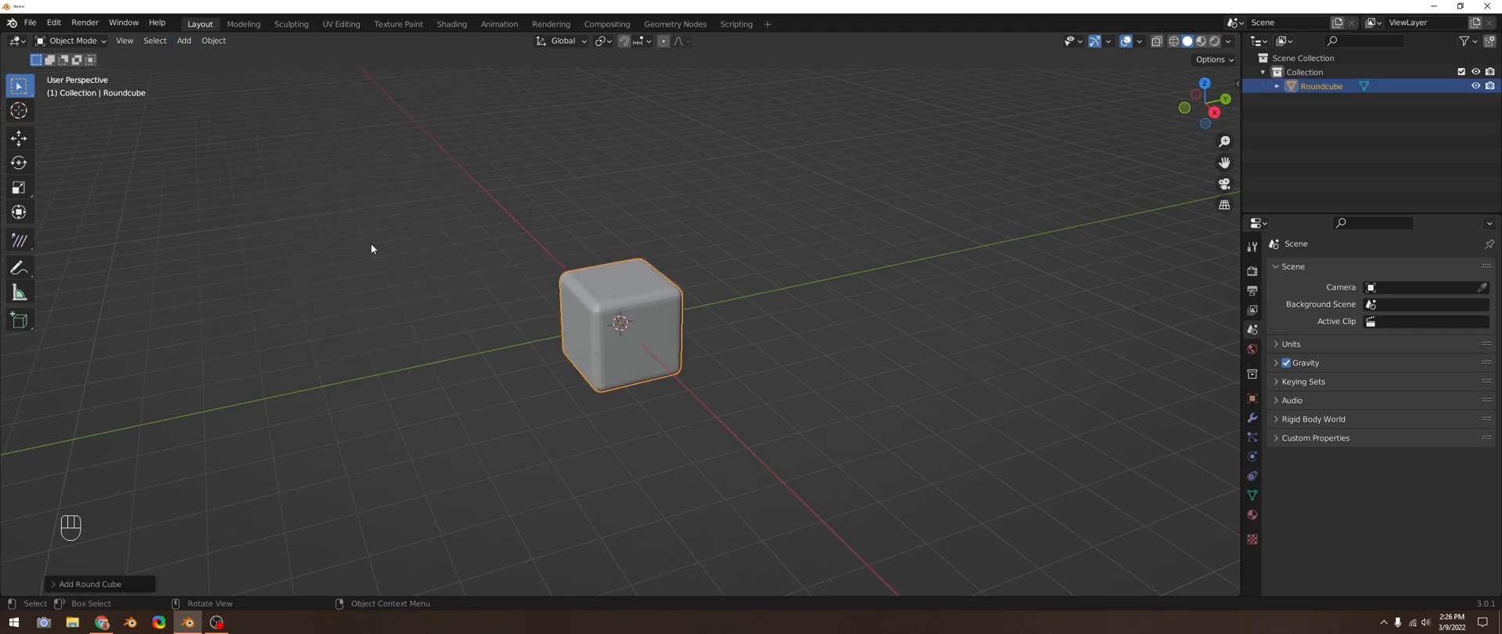
{"action": "mouse_move", "coordinate": [48, 522]}
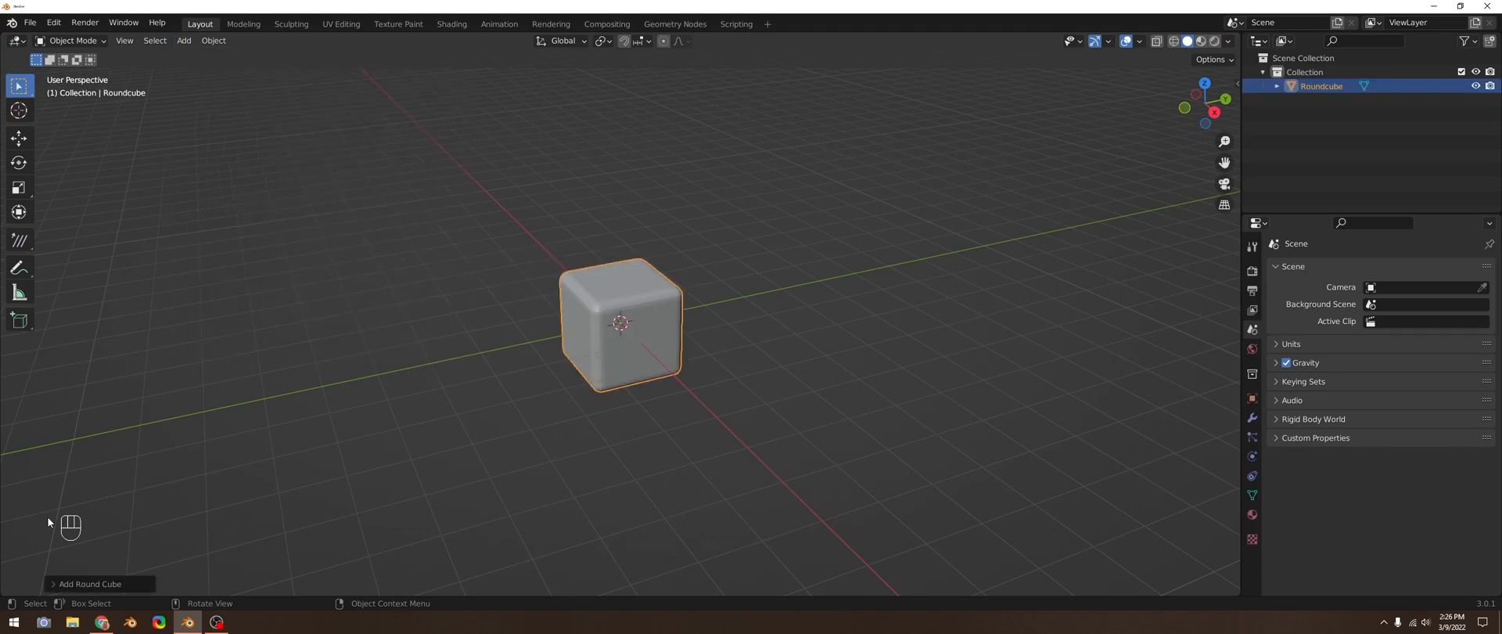
{"action": "left_click", "coordinate": [89, 582]}
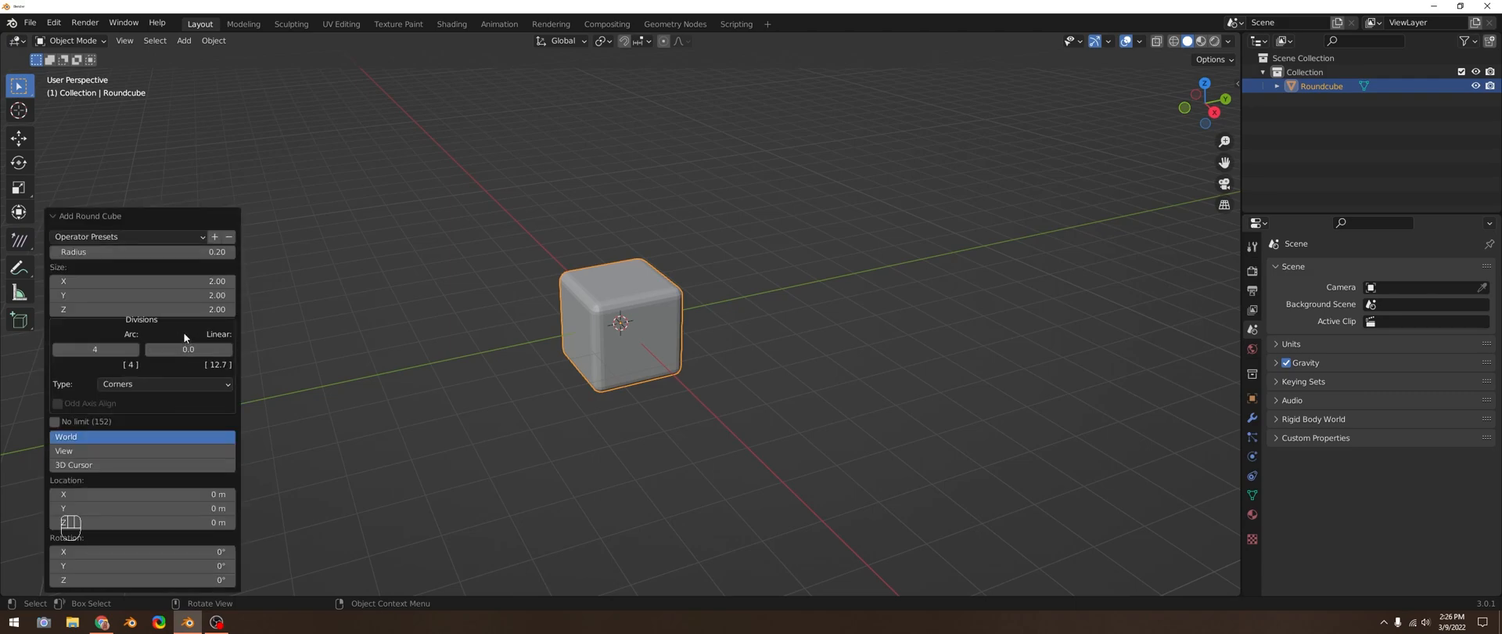
{"action": "left_click", "coordinate": [125, 236]}
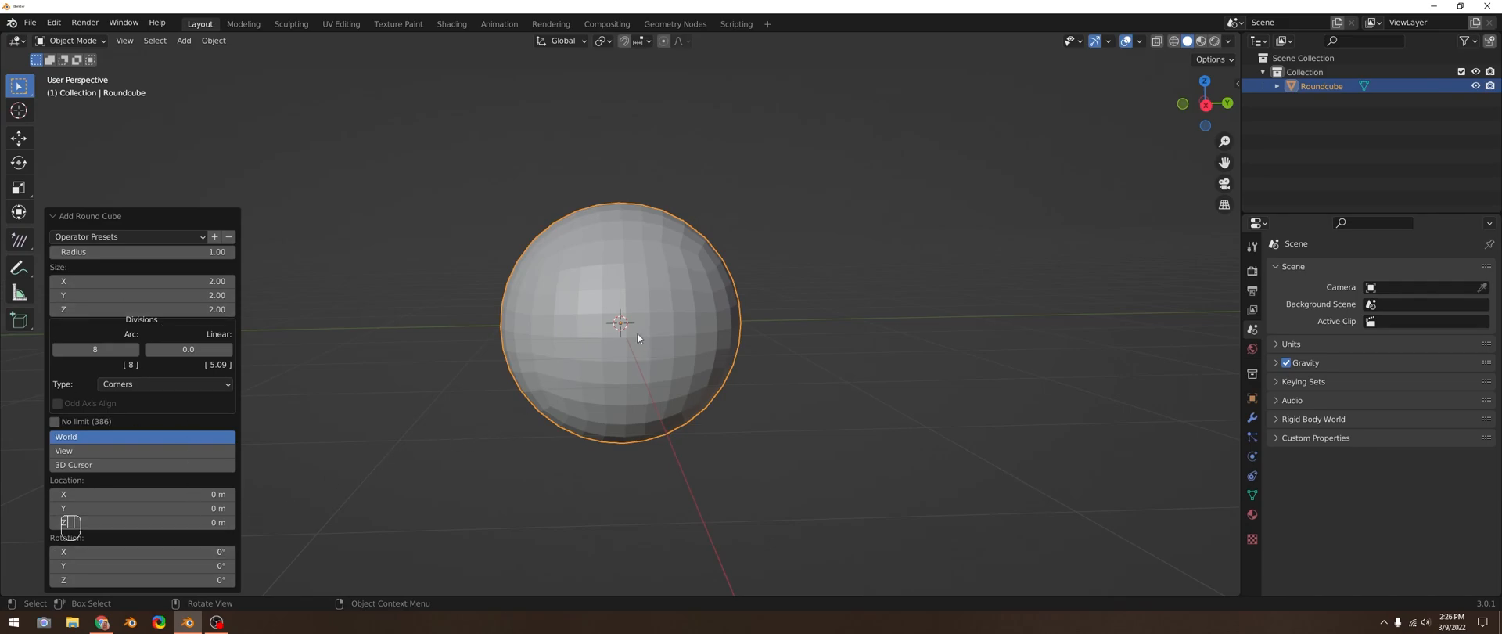
{"action": "mouse_move", "coordinate": [690, 375]}
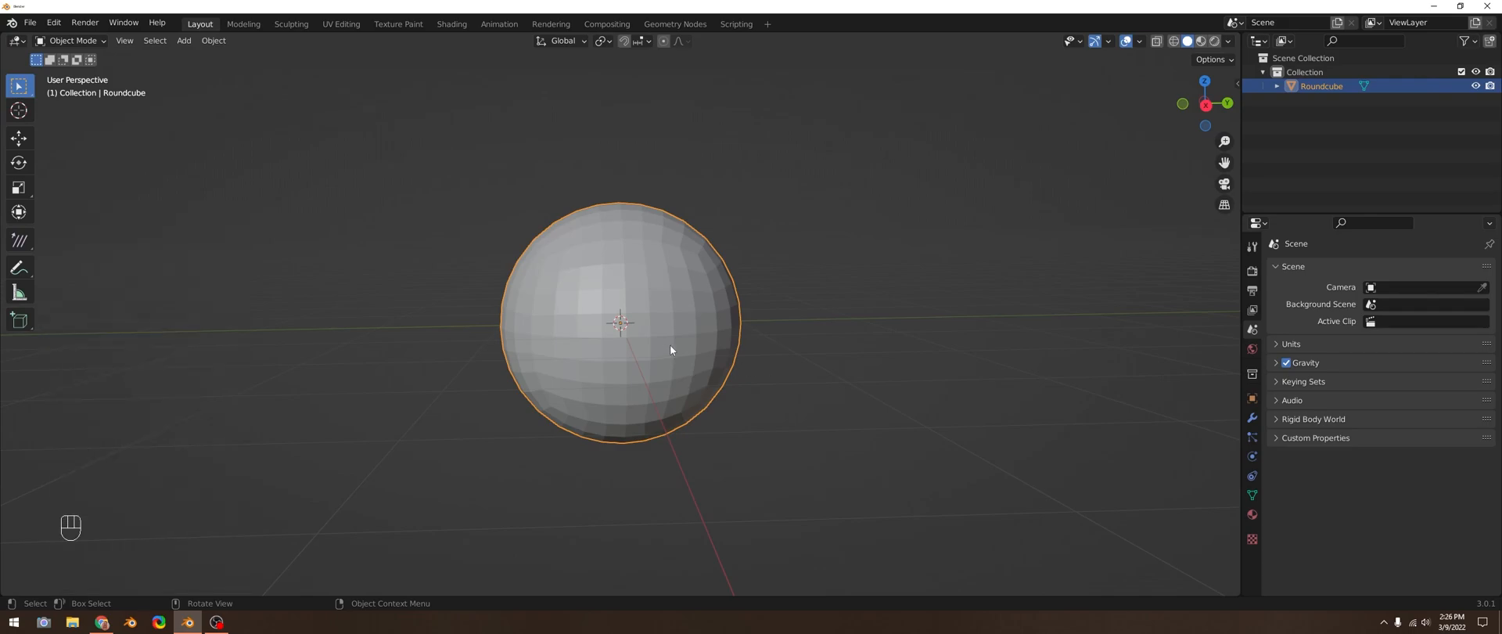
Step: In Edit Mode with X-ray on, delete the faces of the sphere's lower half
{"action": "key", "text": "Tab"}
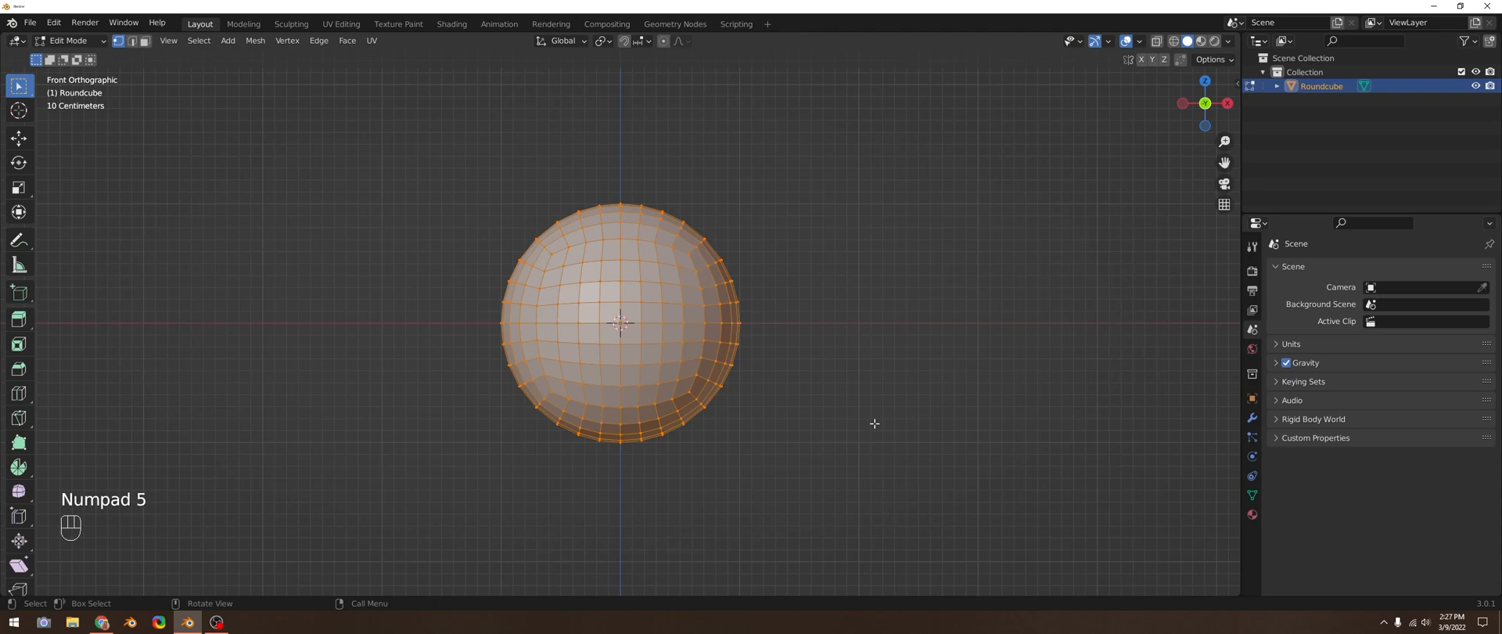
{"action": "mouse_move", "coordinate": [713, 363]}
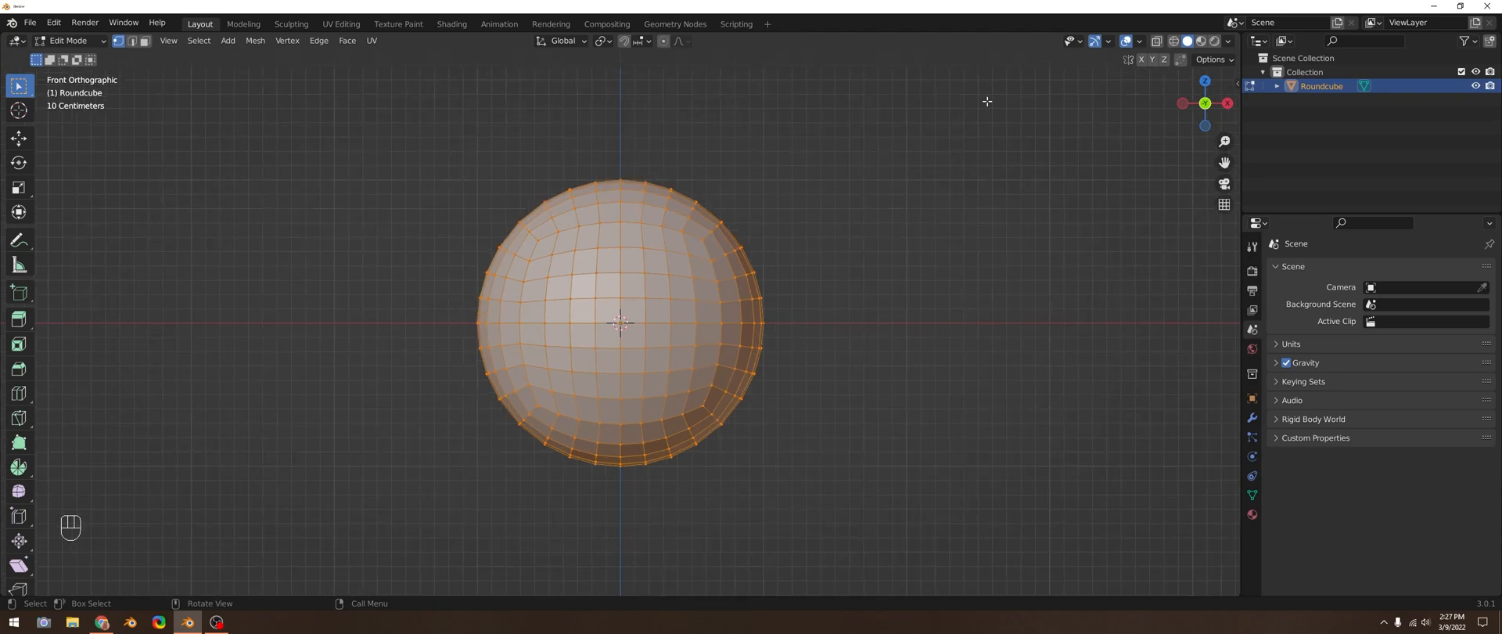
{"action": "left_click", "coordinate": [1156, 42]}
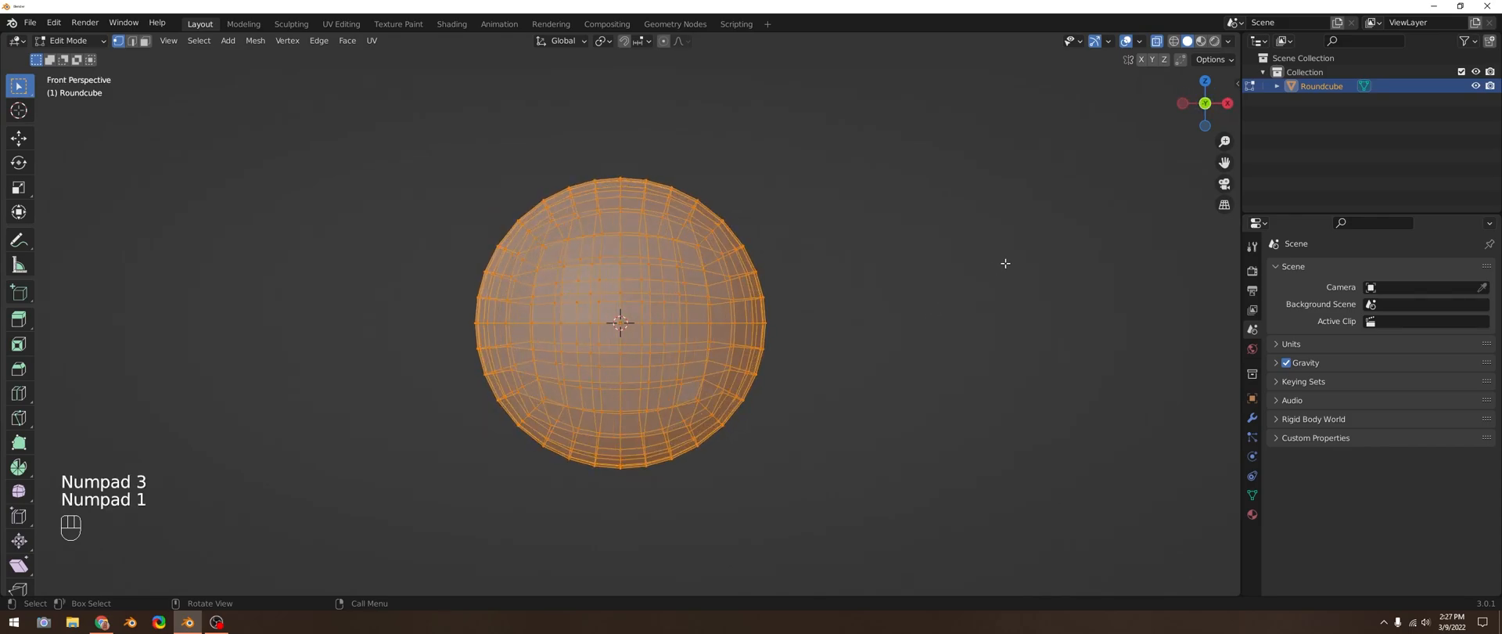
{"action": "key", "text": "KP_5"}
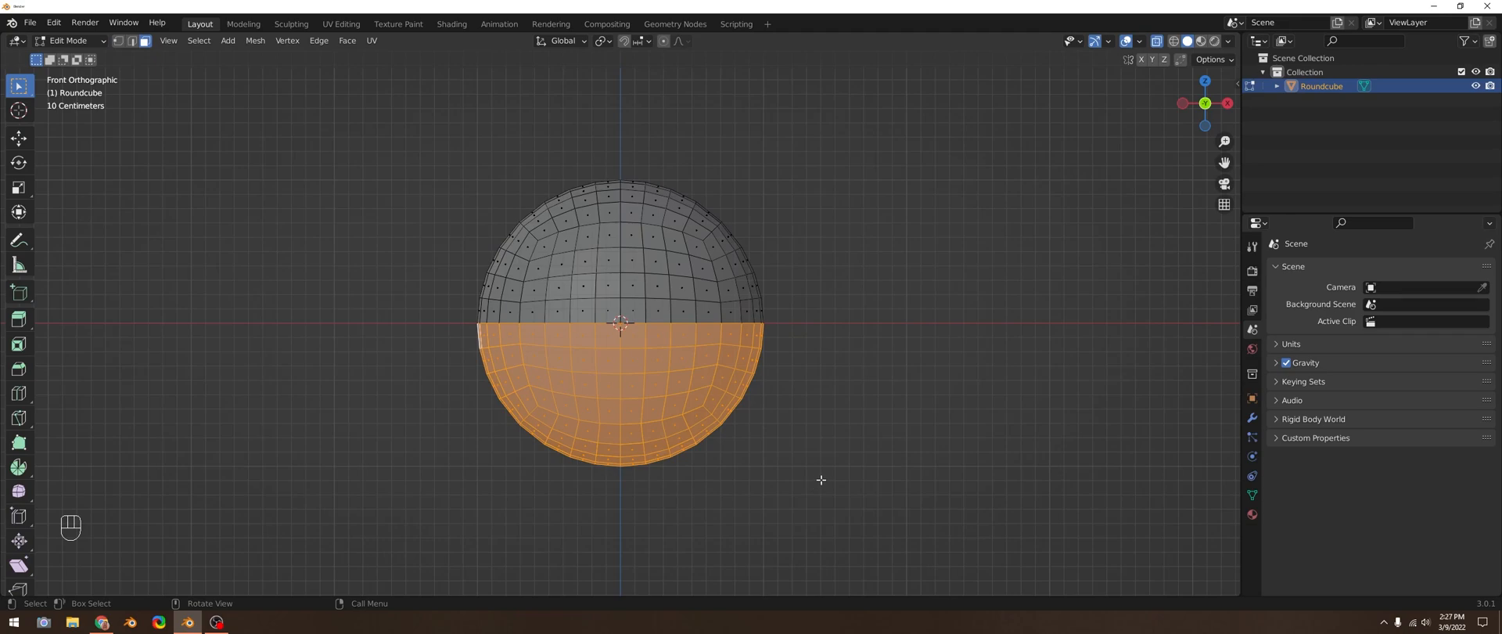
{"action": "mouse_move", "coordinate": [827, 467]}
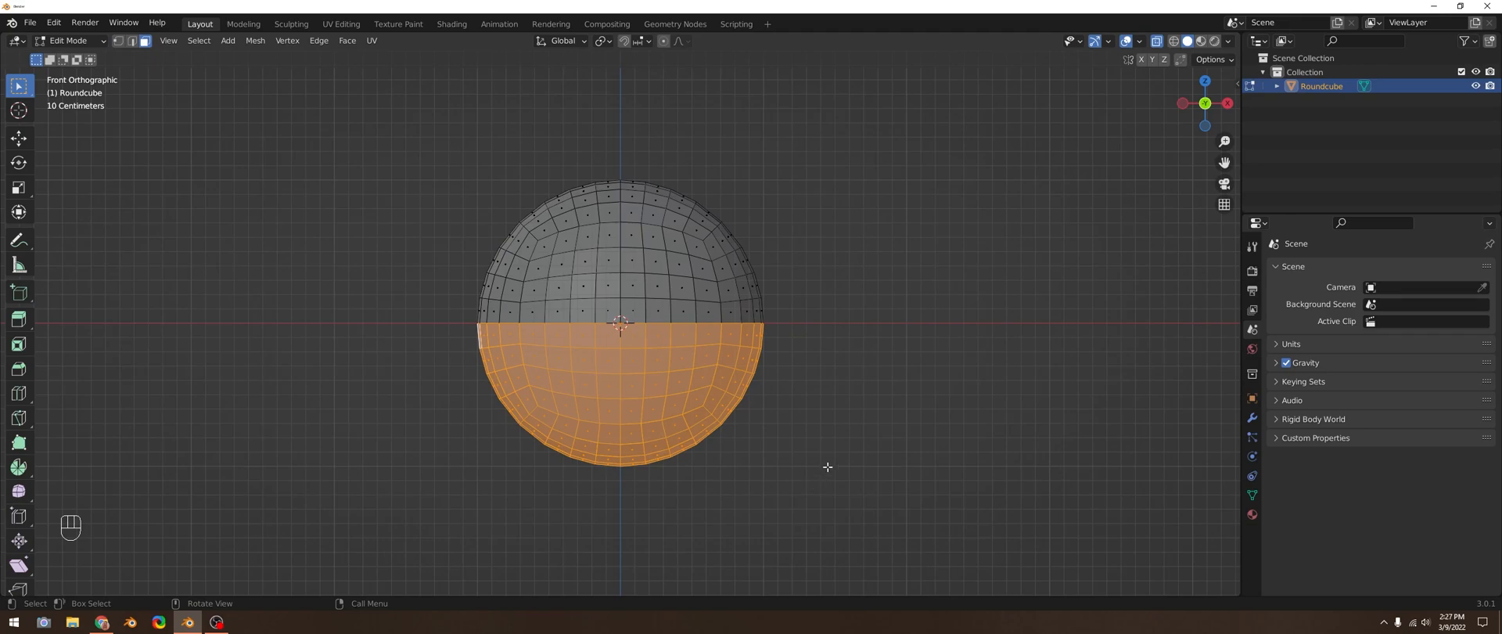
{"action": "key", "text": "x"}
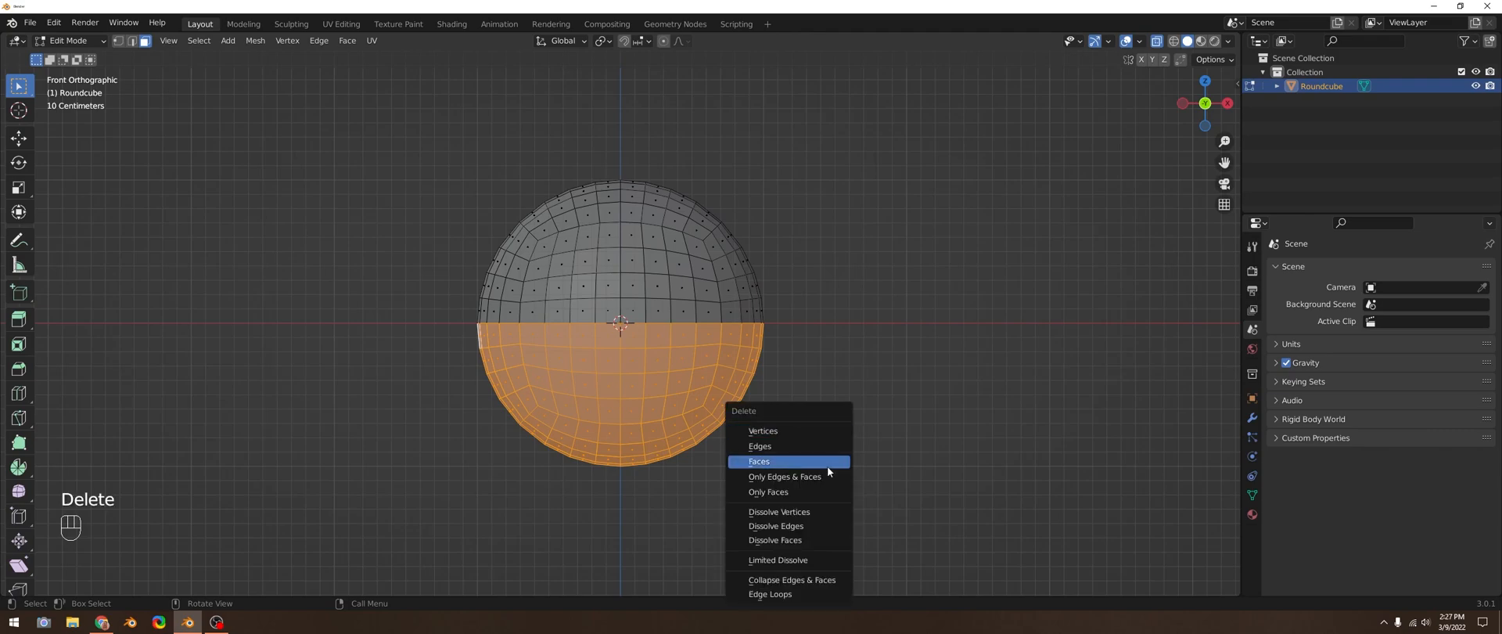
{"action": "left_click", "coordinate": [759, 461]}
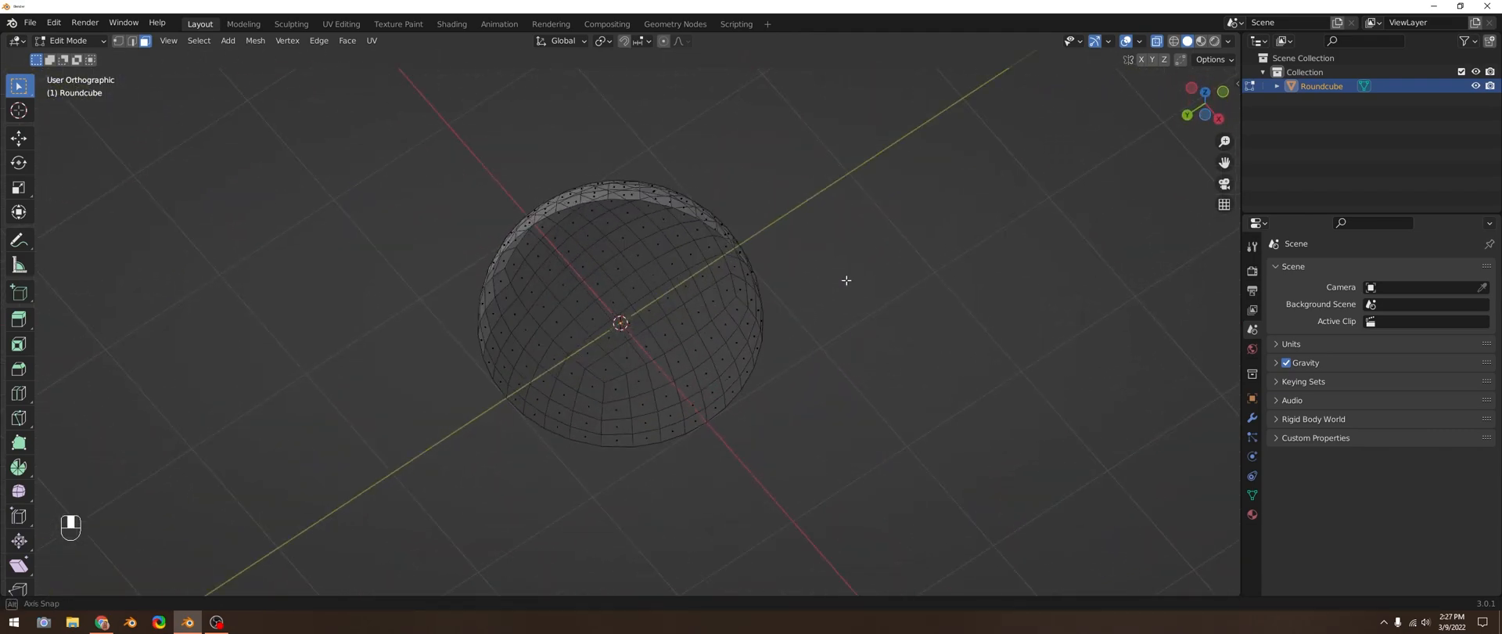
{"action": "left_click_drag", "start_coordinate": [846, 281], "coordinate": [879, 319]}
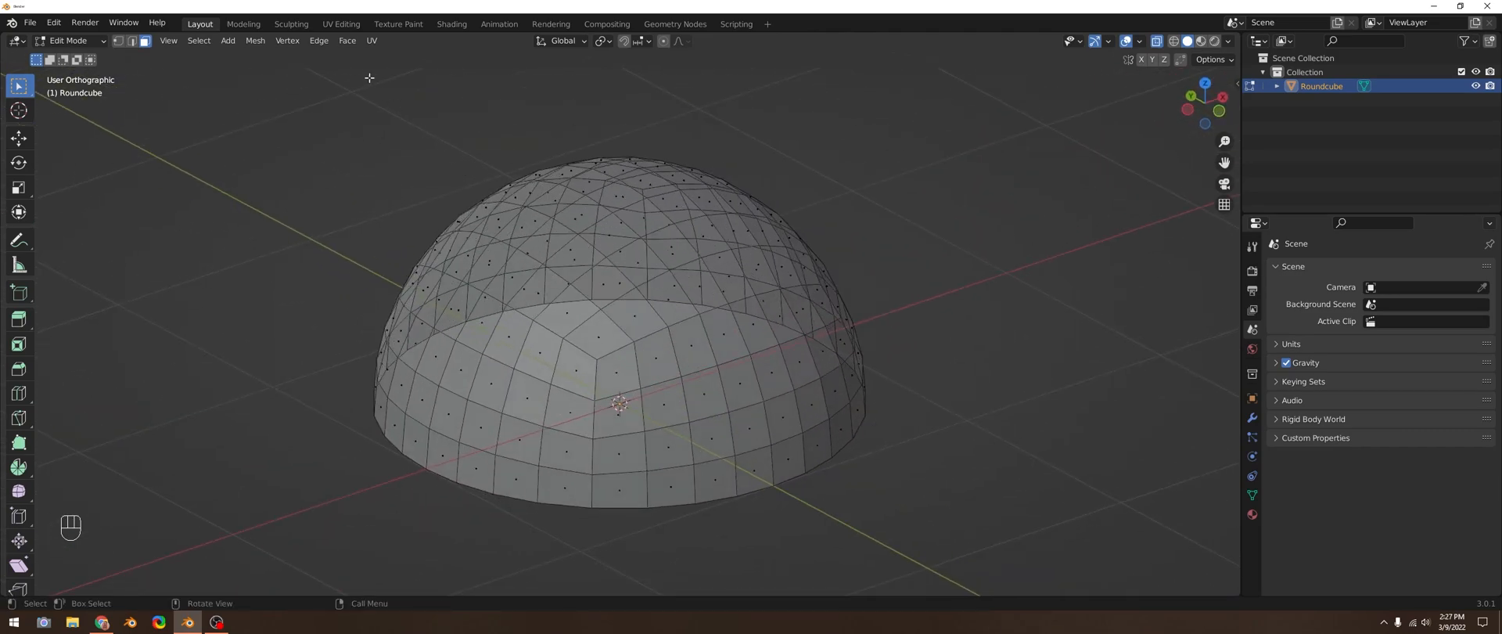
Step: Unwrap the dome in the UV Editing workspace and apply Minimize Stretch
{"action": "left_click", "coordinate": [340, 23]}
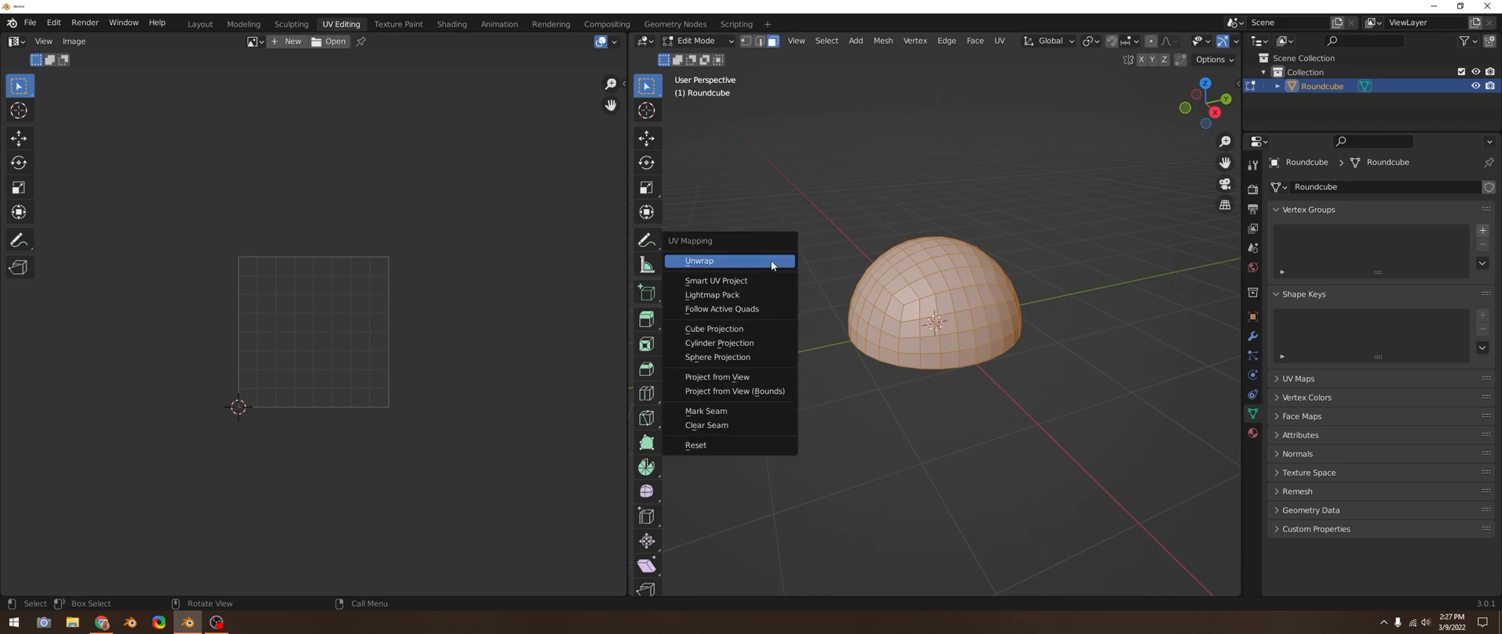
{"action": "left_click", "coordinate": [700, 260]}
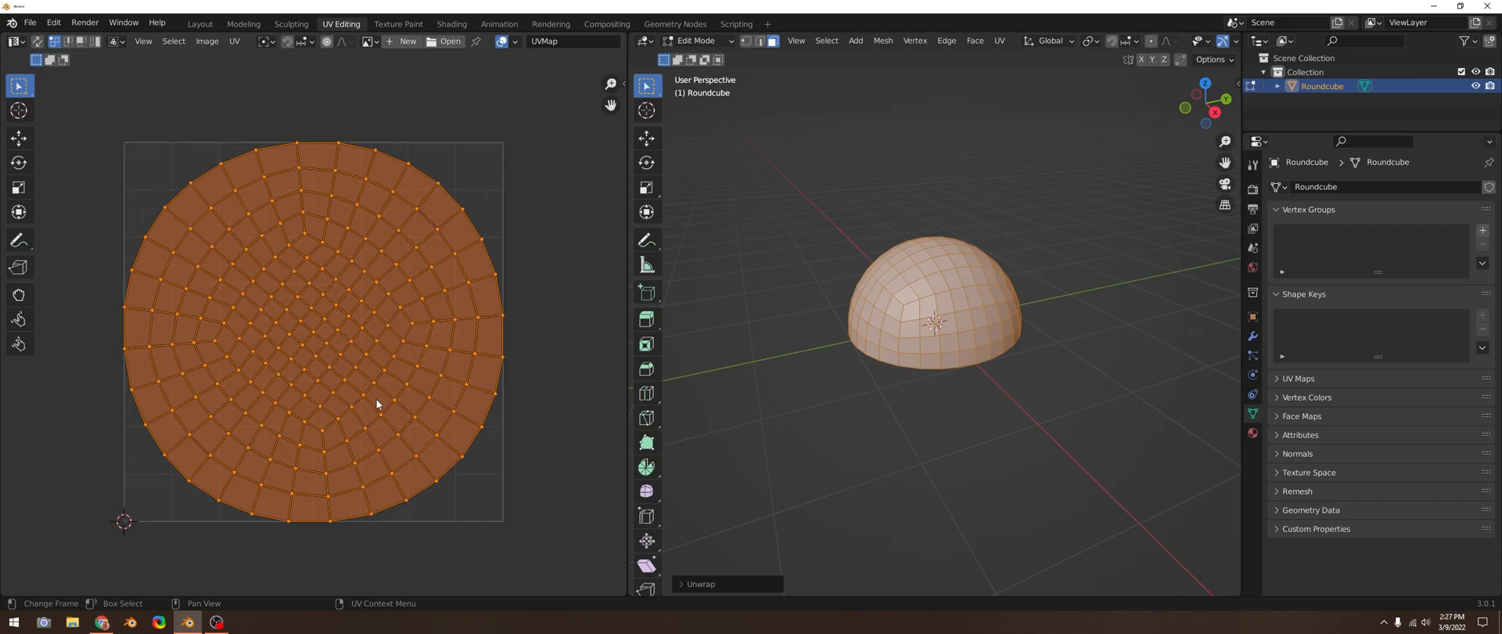
{"action": "mouse_move", "coordinate": [64, 393]}
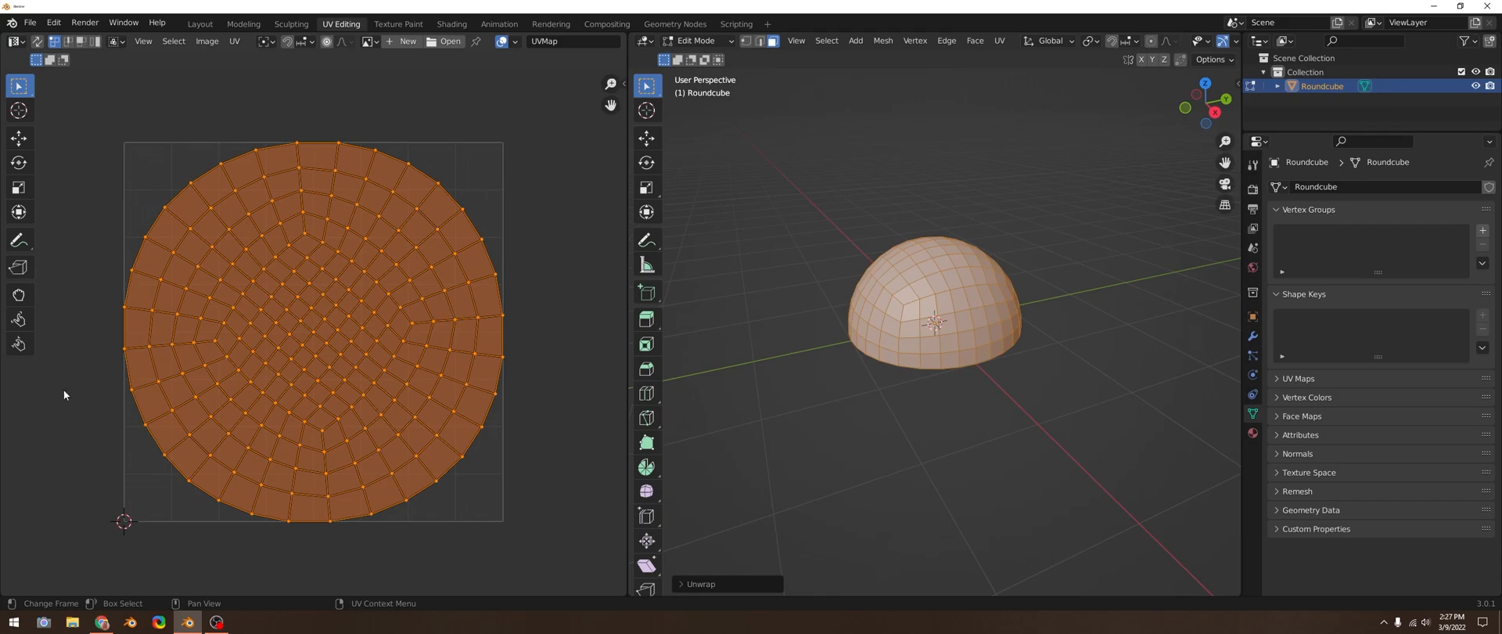
{"action": "mouse_move", "coordinate": [589, 359]}
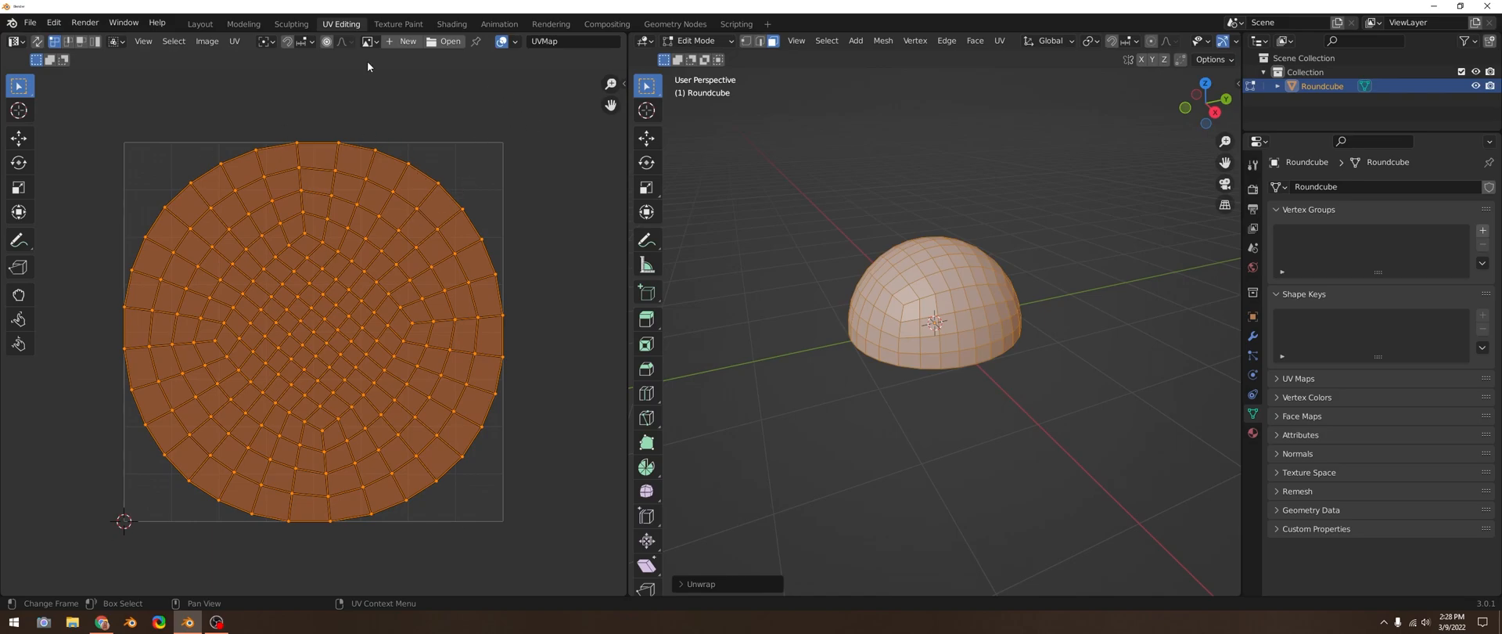
{"action": "mouse_move", "coordinate": [985, 251]}
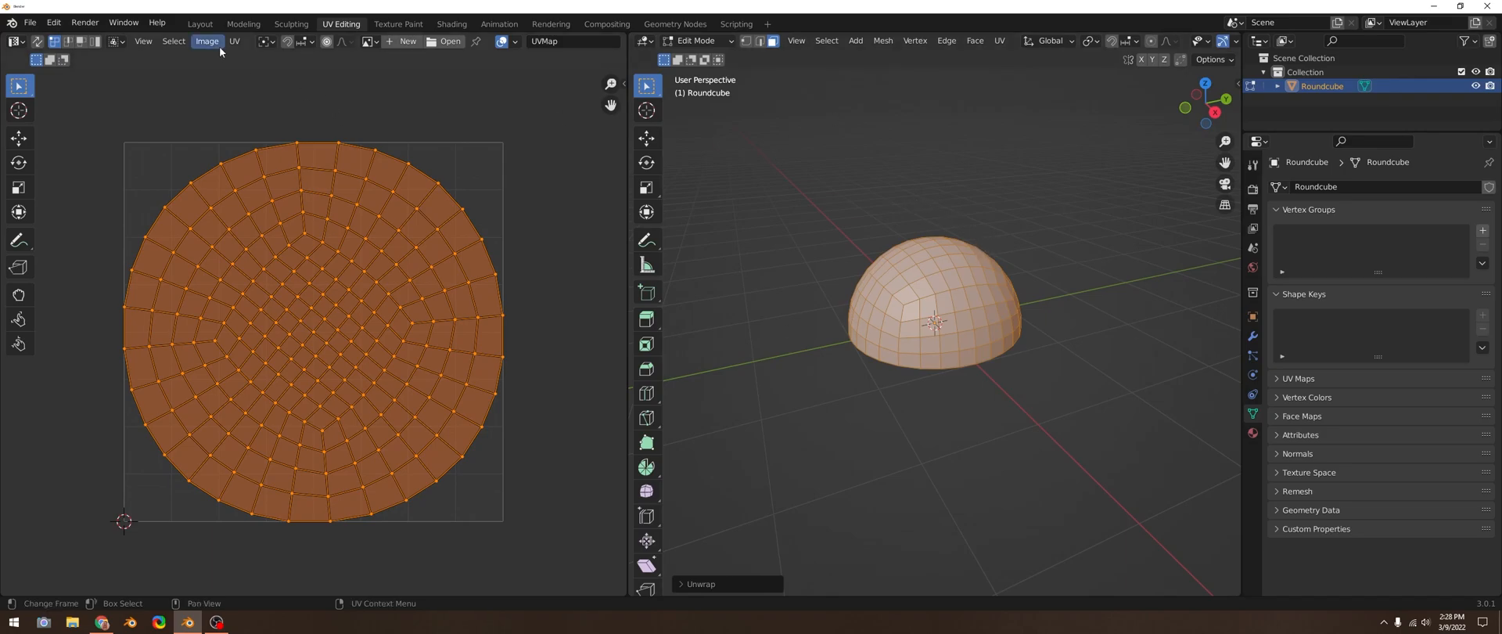
{"action": "left_click", "coordinate": [234, 41]}
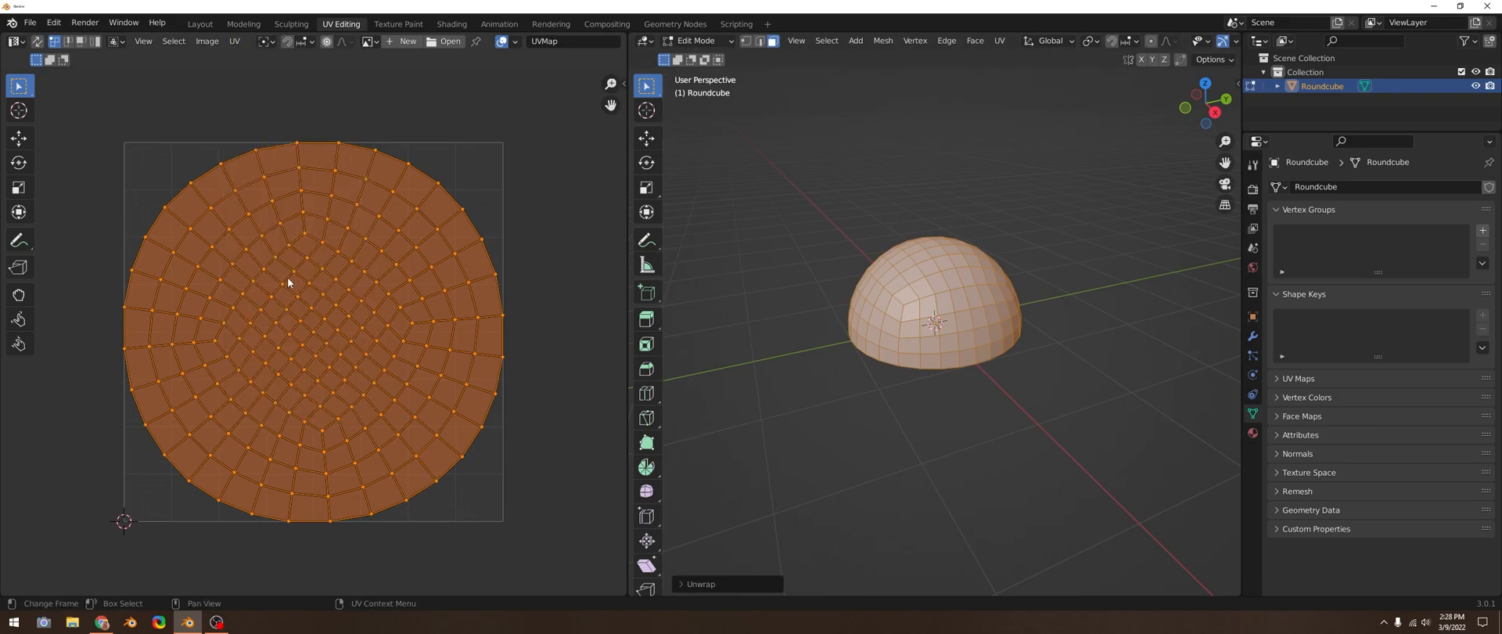
{"action": "mouse_move", "coordinate": [388, 335]}
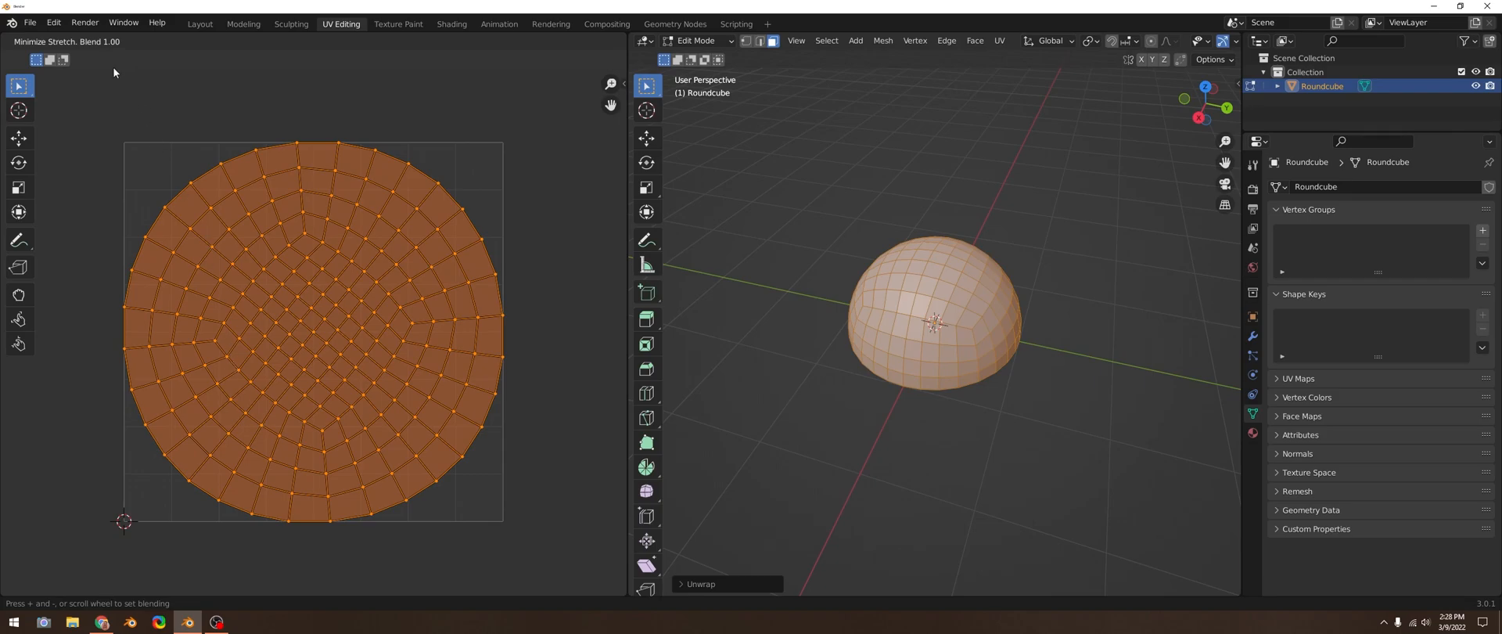
{"action": "scroll", "scroll_direction": "down", "scroll_amount": 3}
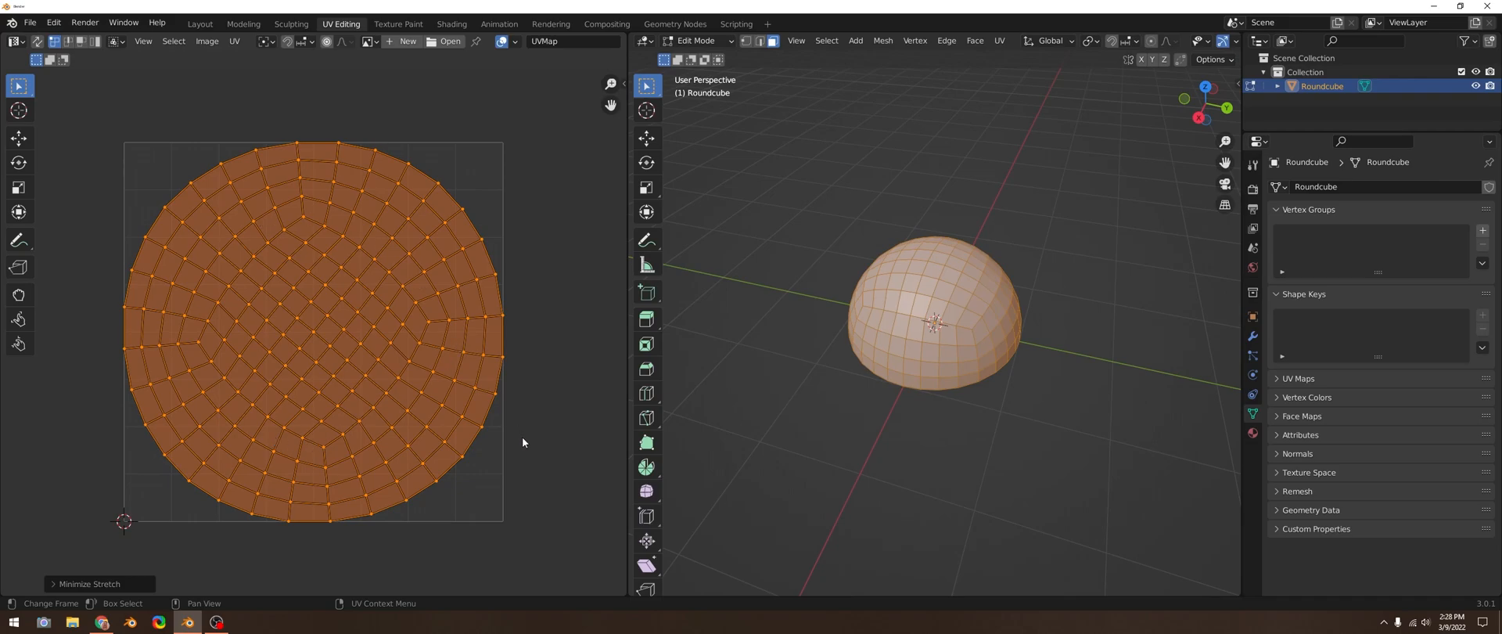
{"action": "mouse_move", "coordinate": [372, 57]}
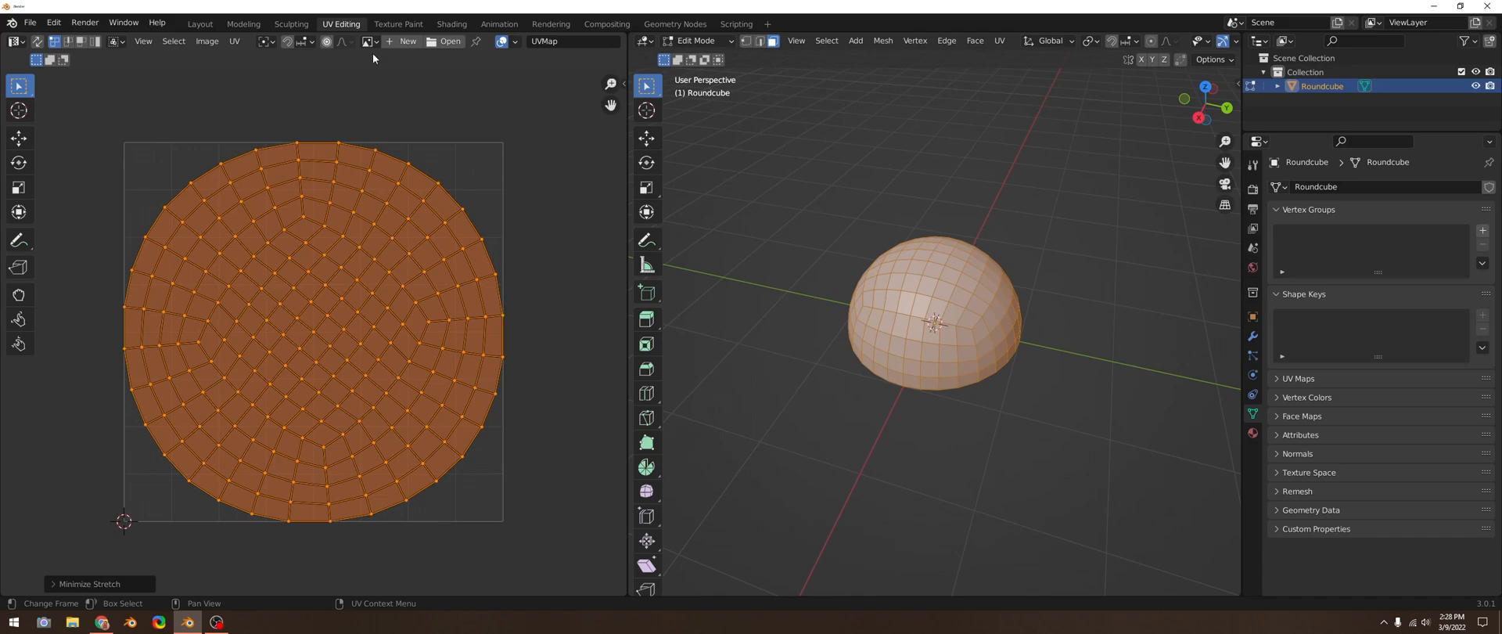
Step: Add a Base Color texture paint slot named Dome_BaseColor
{"action": "left_click", "coordinate": [397, 22]}
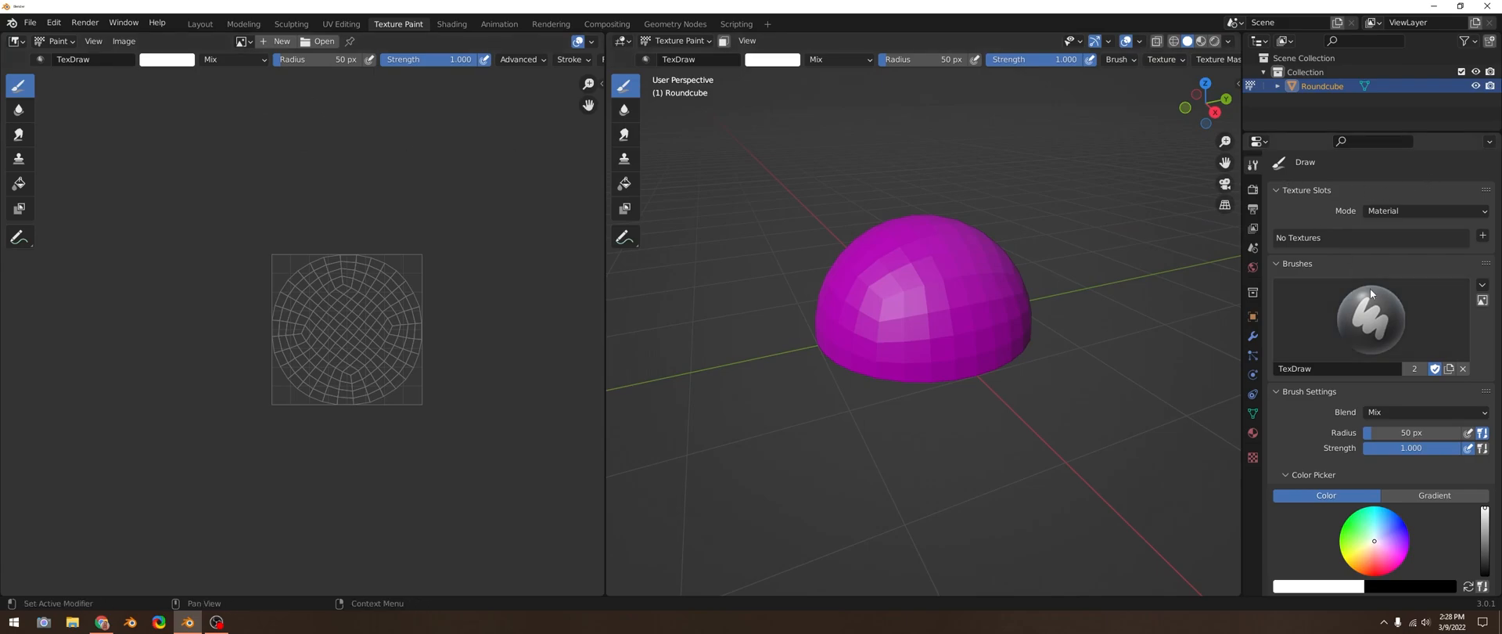
{"action": "left_click", "coordinate": [1481, 236]}
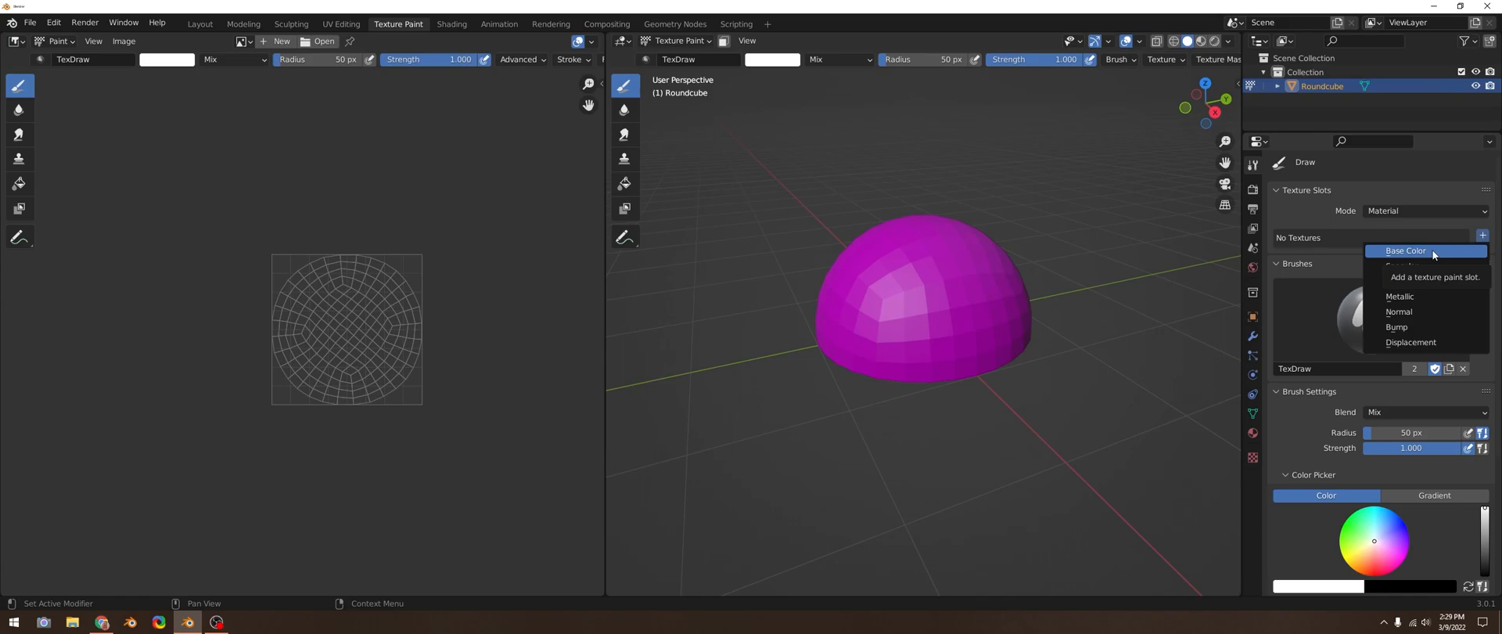
{"action": "left_click", "coordinate": [1406, 249]}
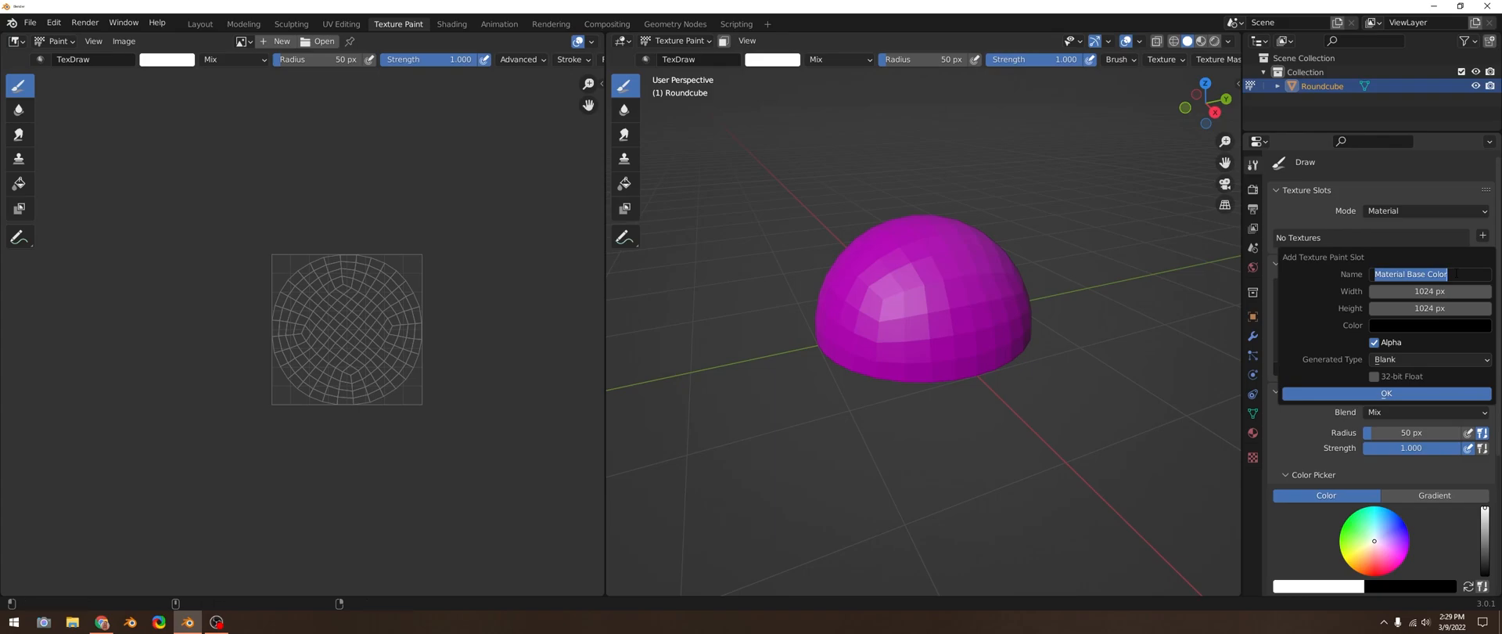
{"action": "type", "text": "Dome_Base"}
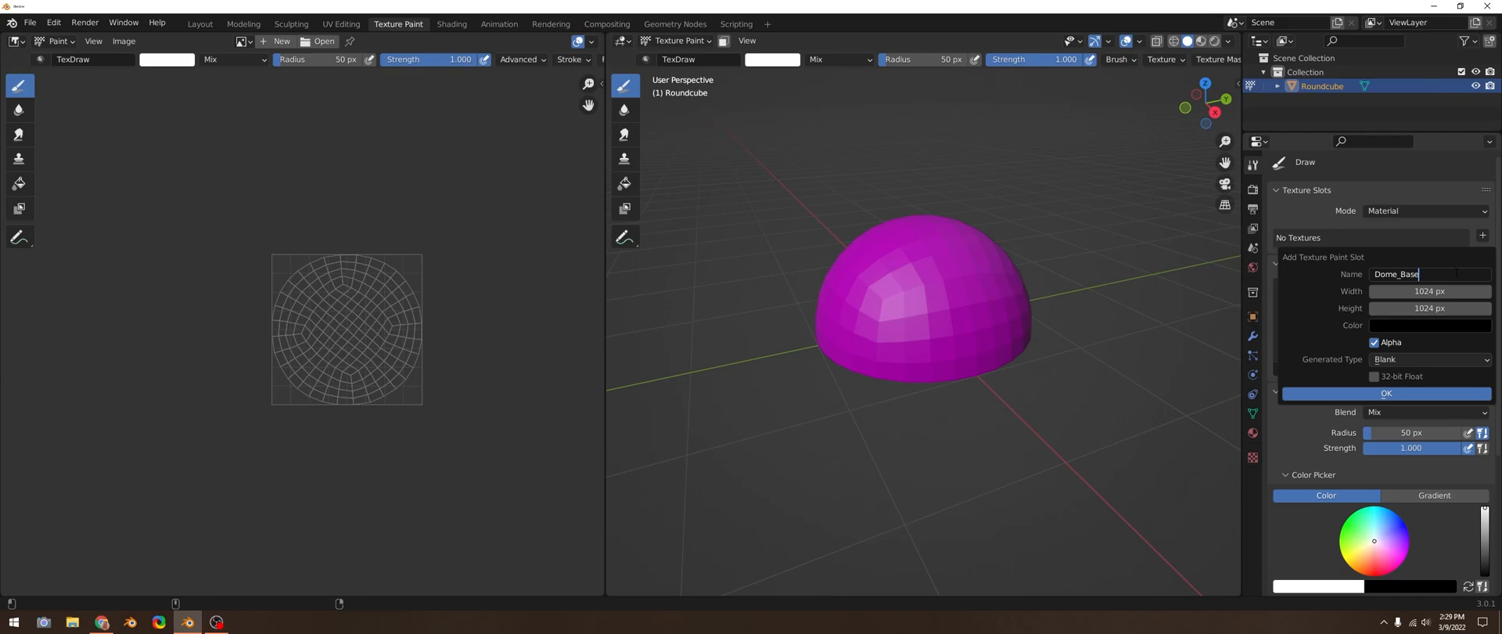
{"action": "type", "text": "Color"}
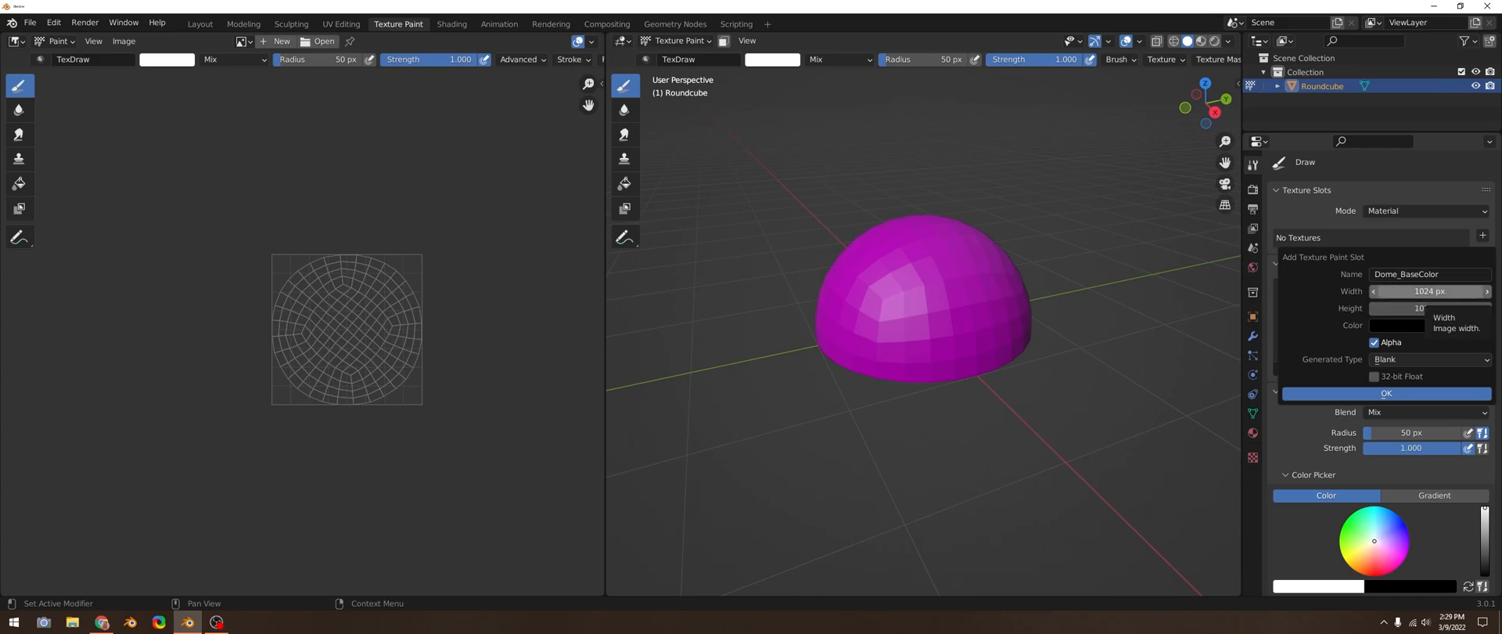
Step: Make the texture 2048×2048, grey, without alpha, and create it
{"action": "left_click", "coordinate": [1427, 291]}
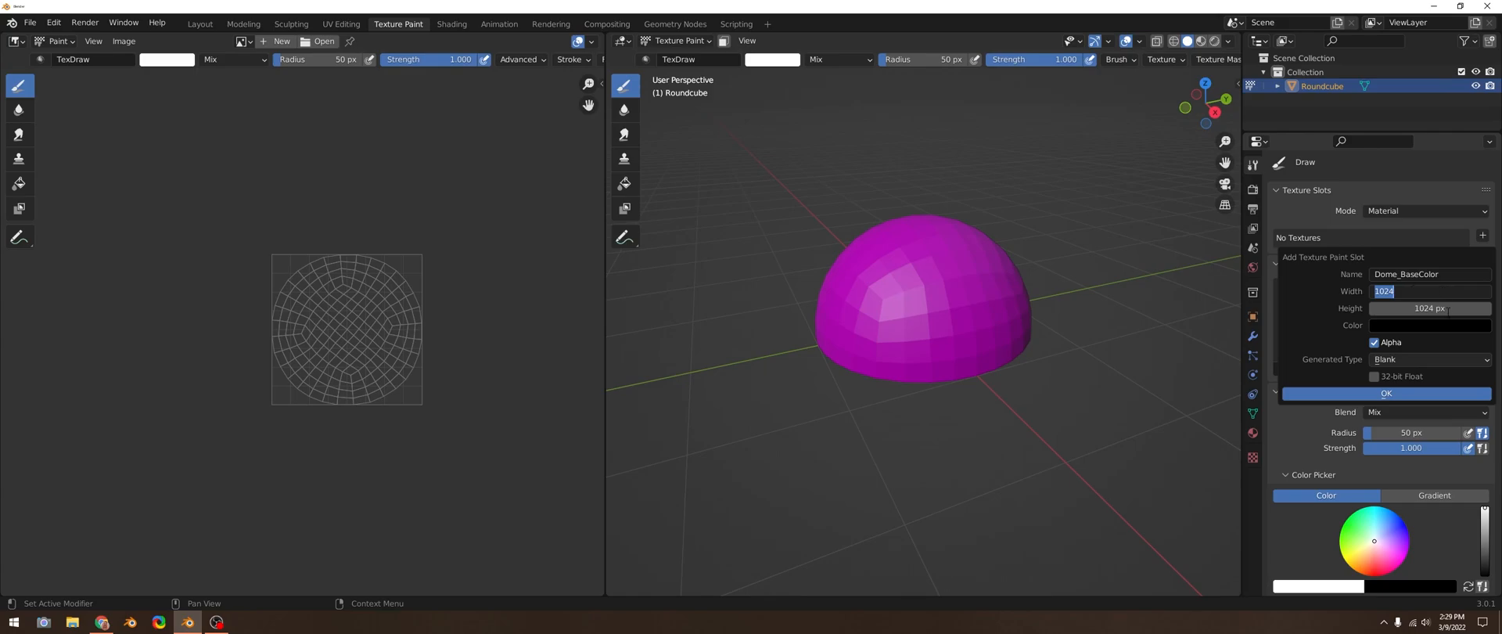
{"action": "left_click", "coordinate": [1429, 308]}
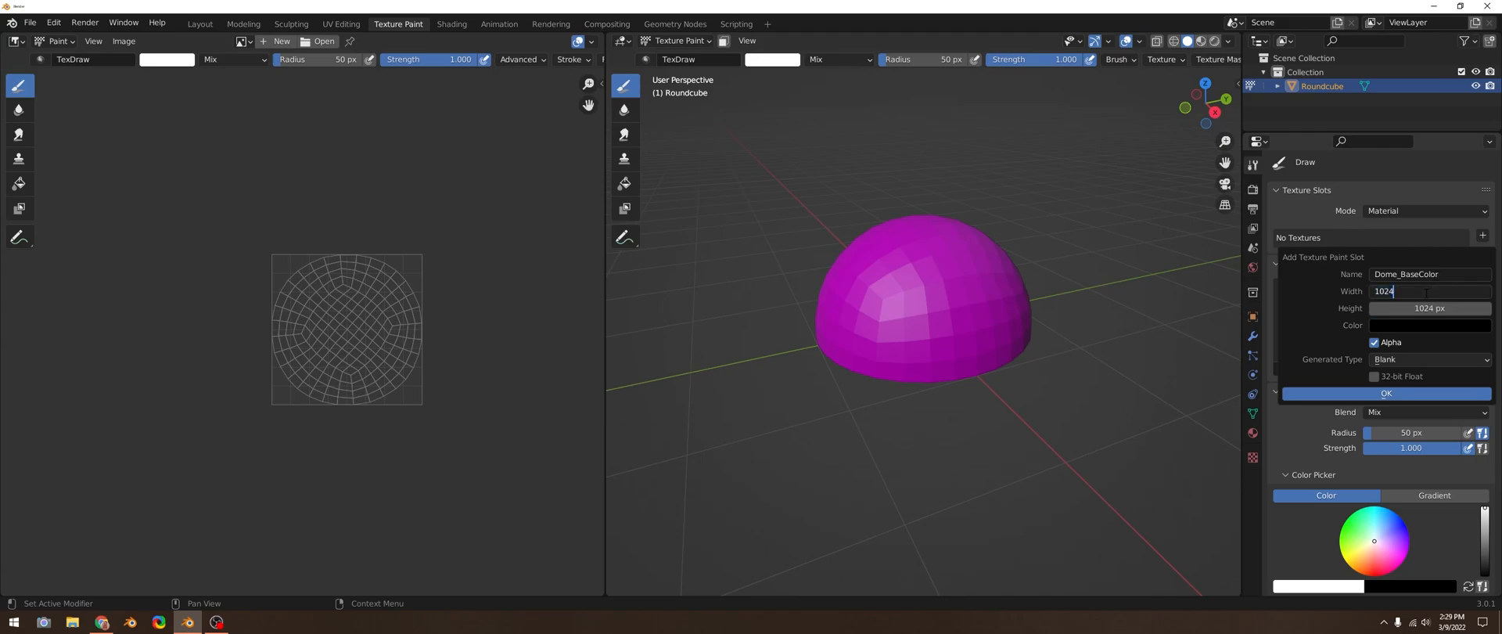
{"action": "double_click", "coordinate": [1427, 291]}
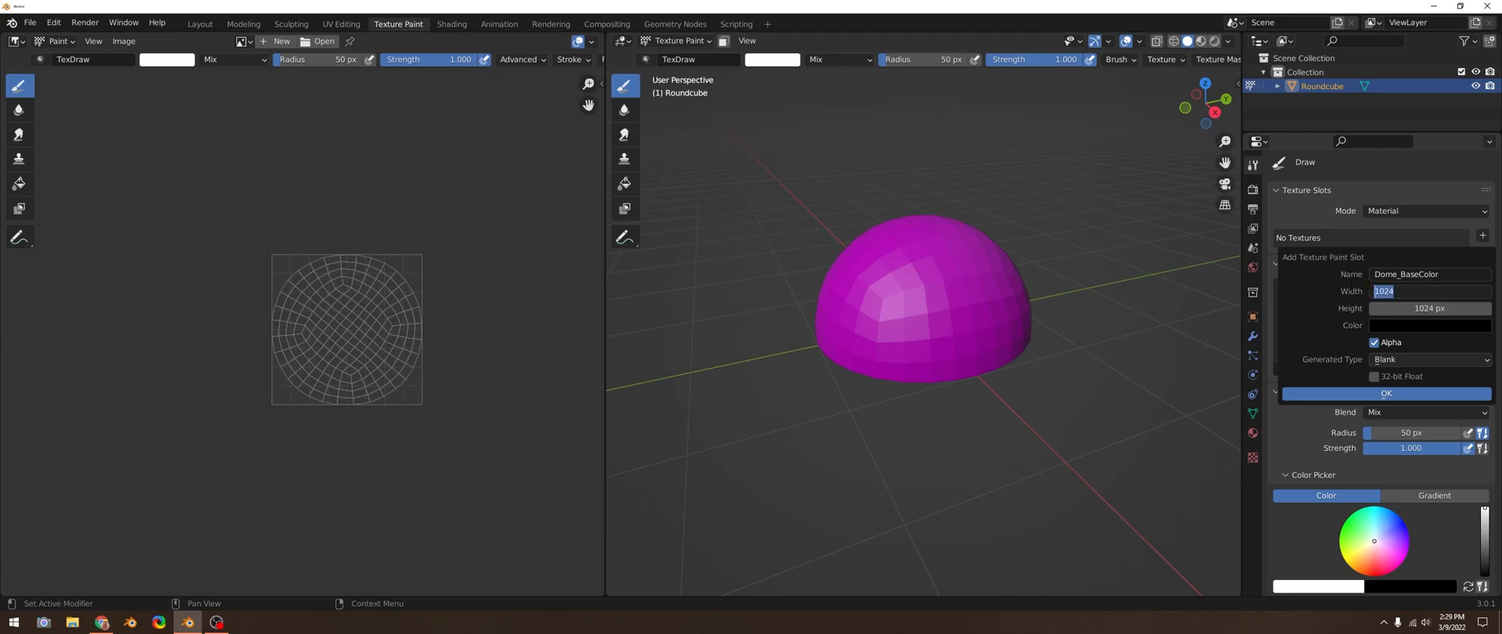
{"action": "type", "text": "2048 px"}
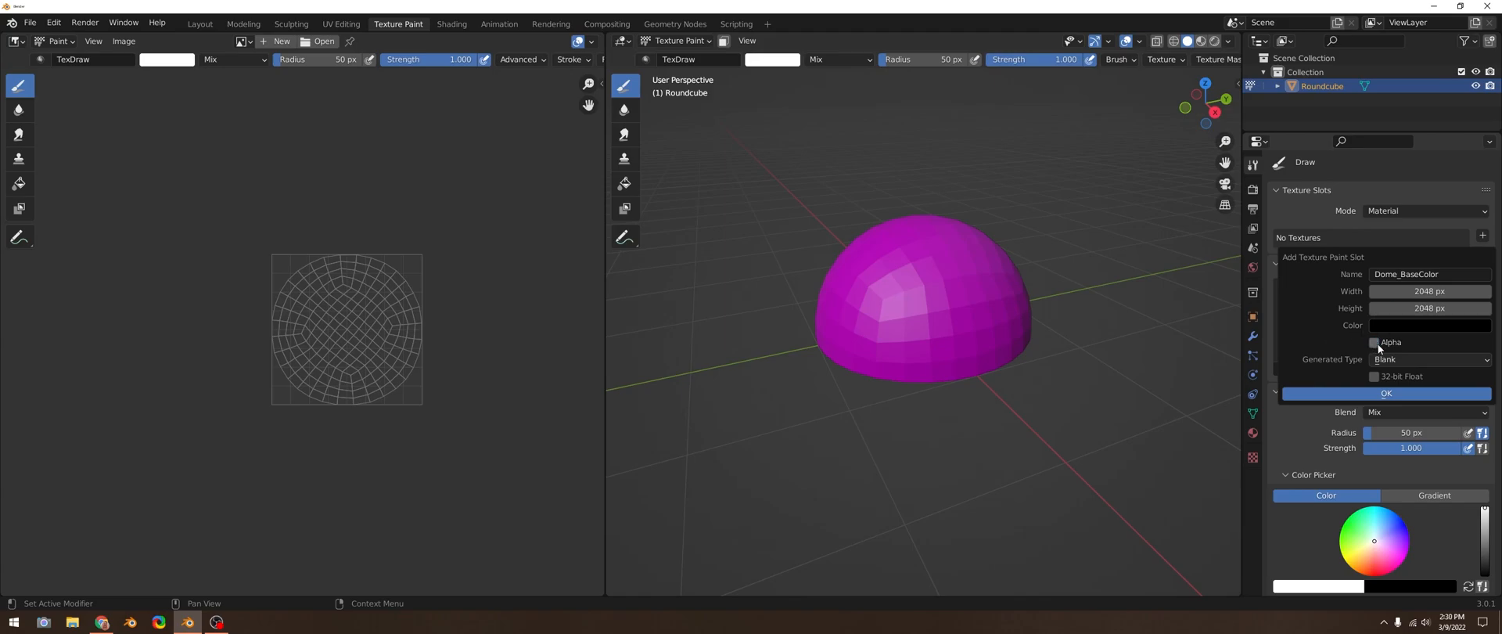
{"action": "mouse_move", "coordinate": [1374, 342]}
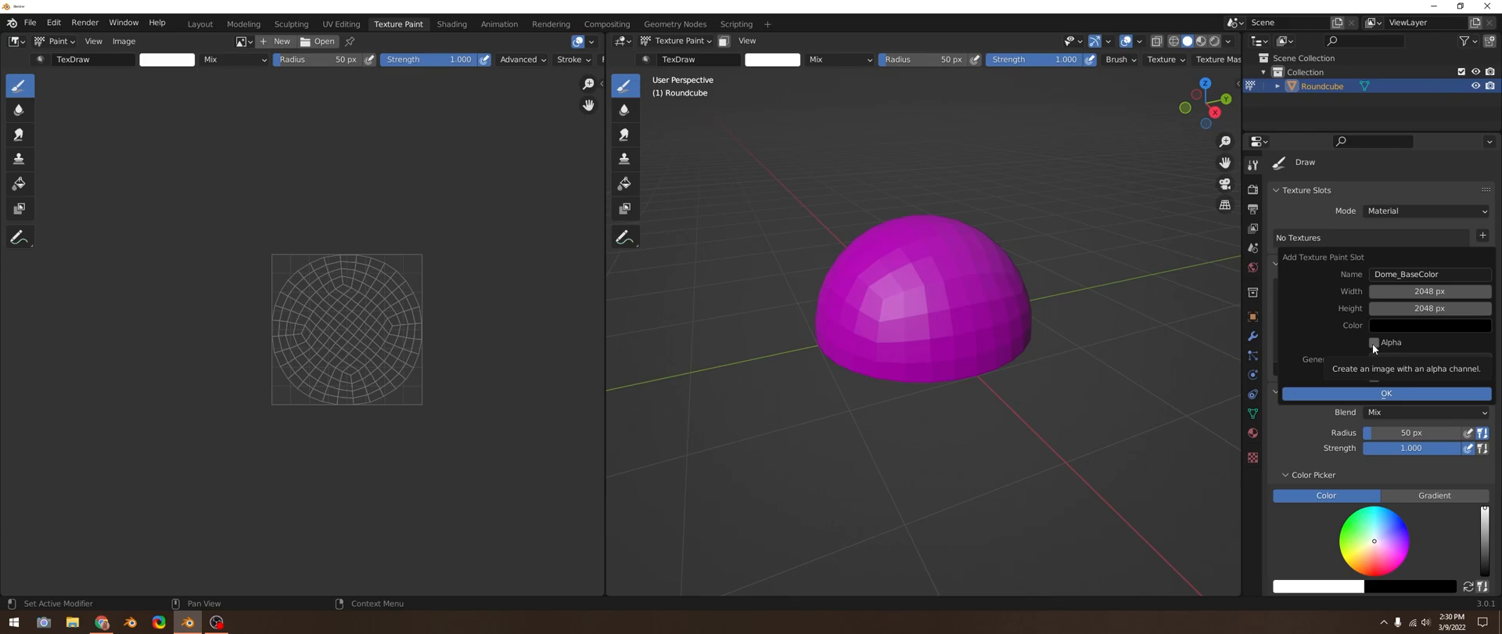
{"action": "left_click", "coordinate": [1374, 343]}
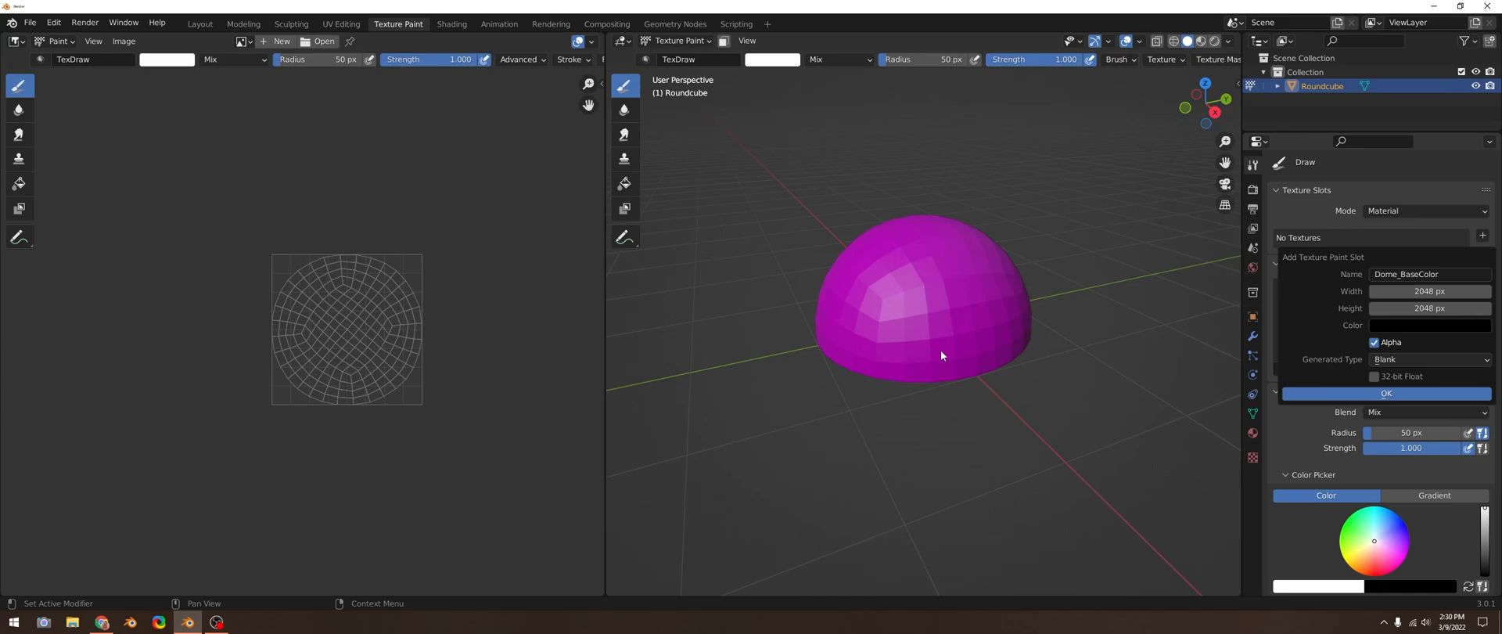
{"action": "mouse_move", "coordinate": [1025, 384]}
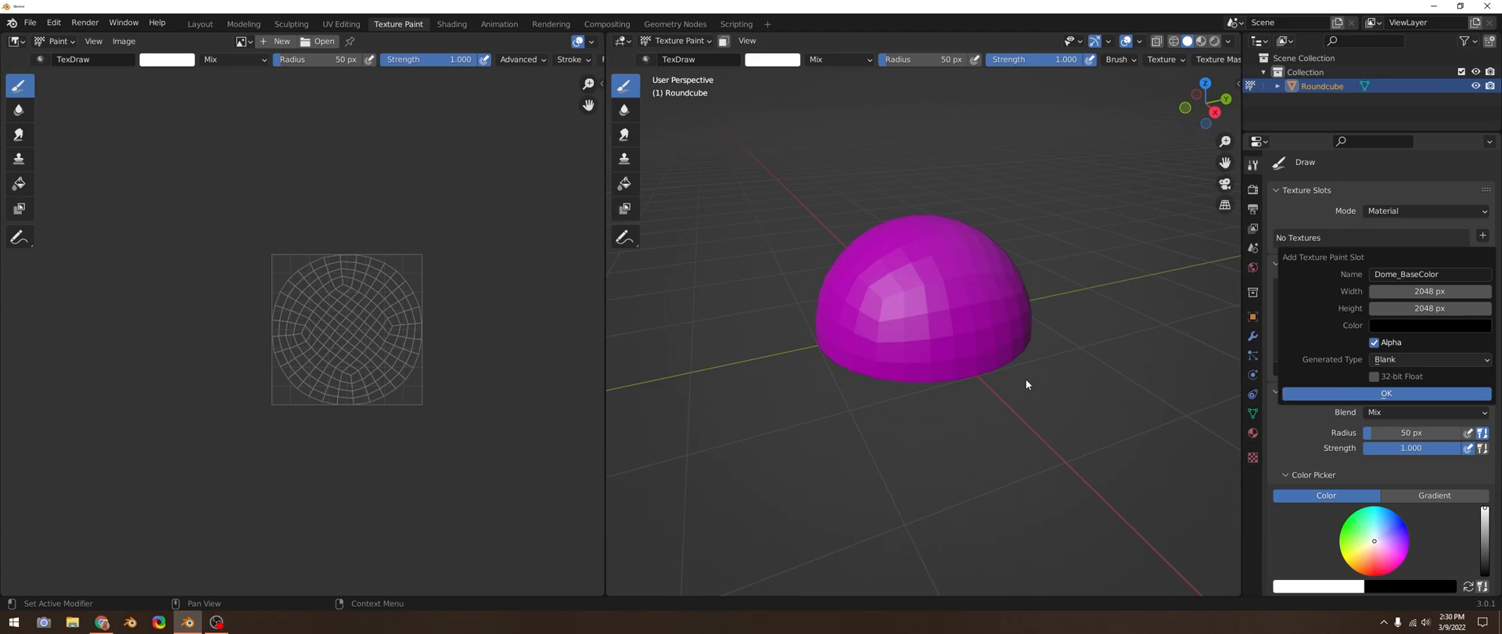
{"action": "mouse_move", "coordinate": [1024, 381]}
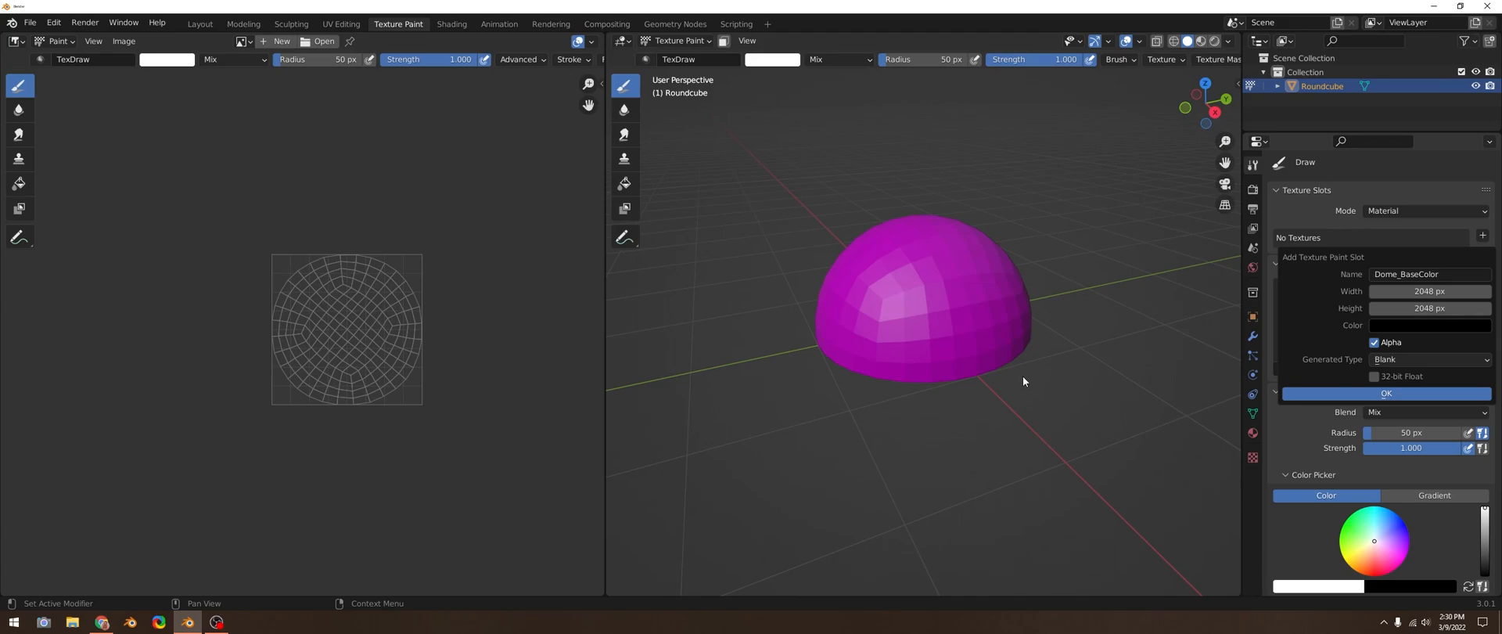
{"action": "mouse_move", "coordinate": [902, 357]}
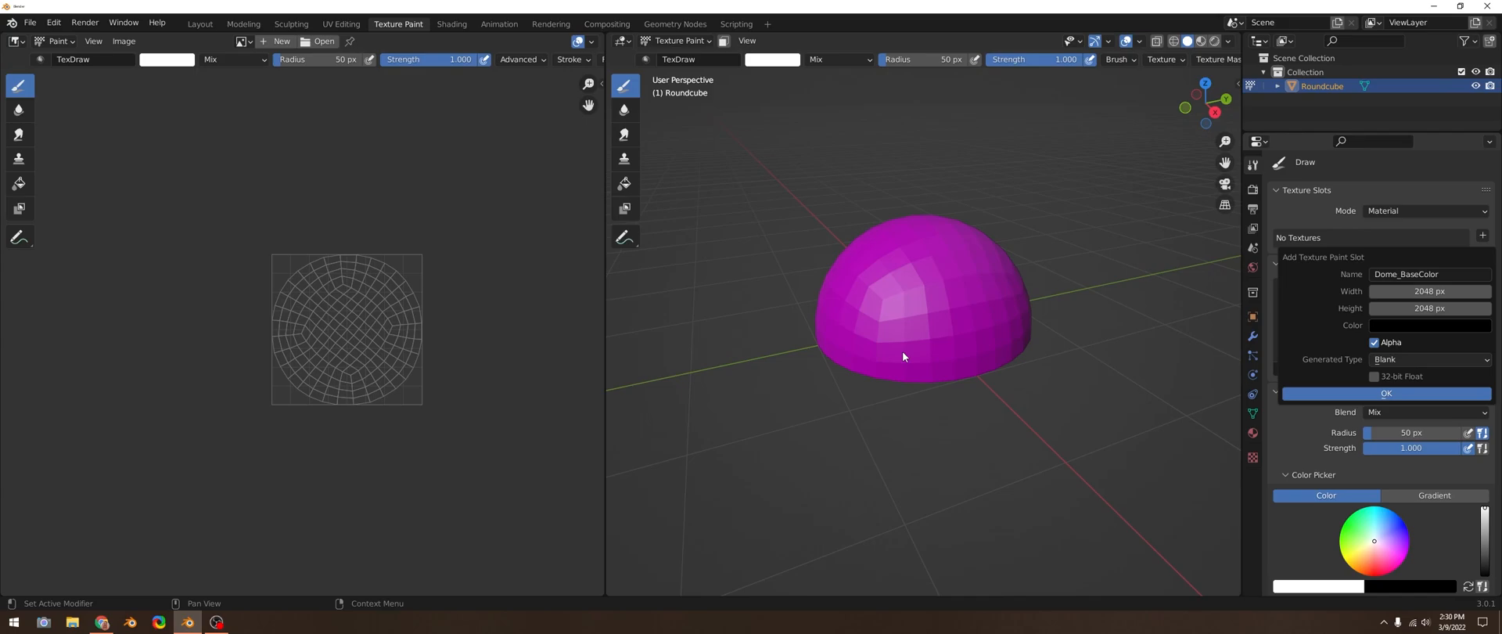
{"action": "mouse_move", "coordinate": [897, 349]}
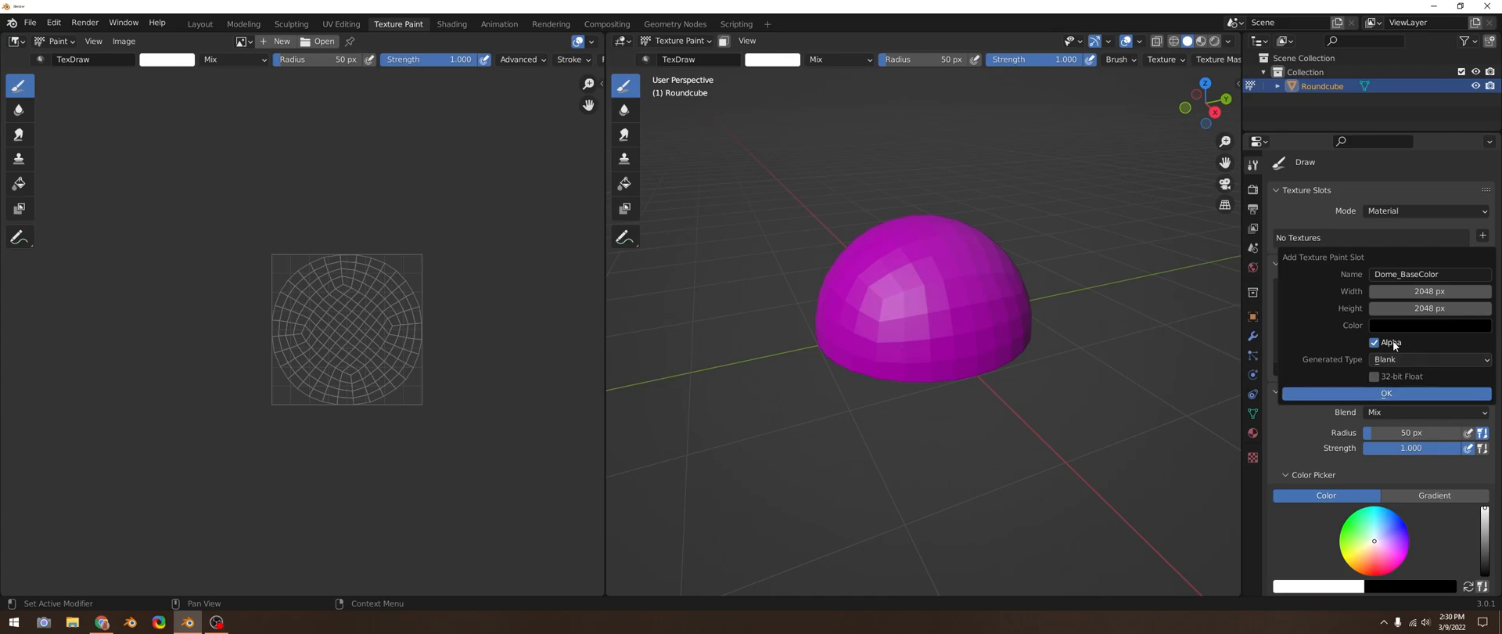
{"action": "mouse_move", "coordinate": [1373, 341]}
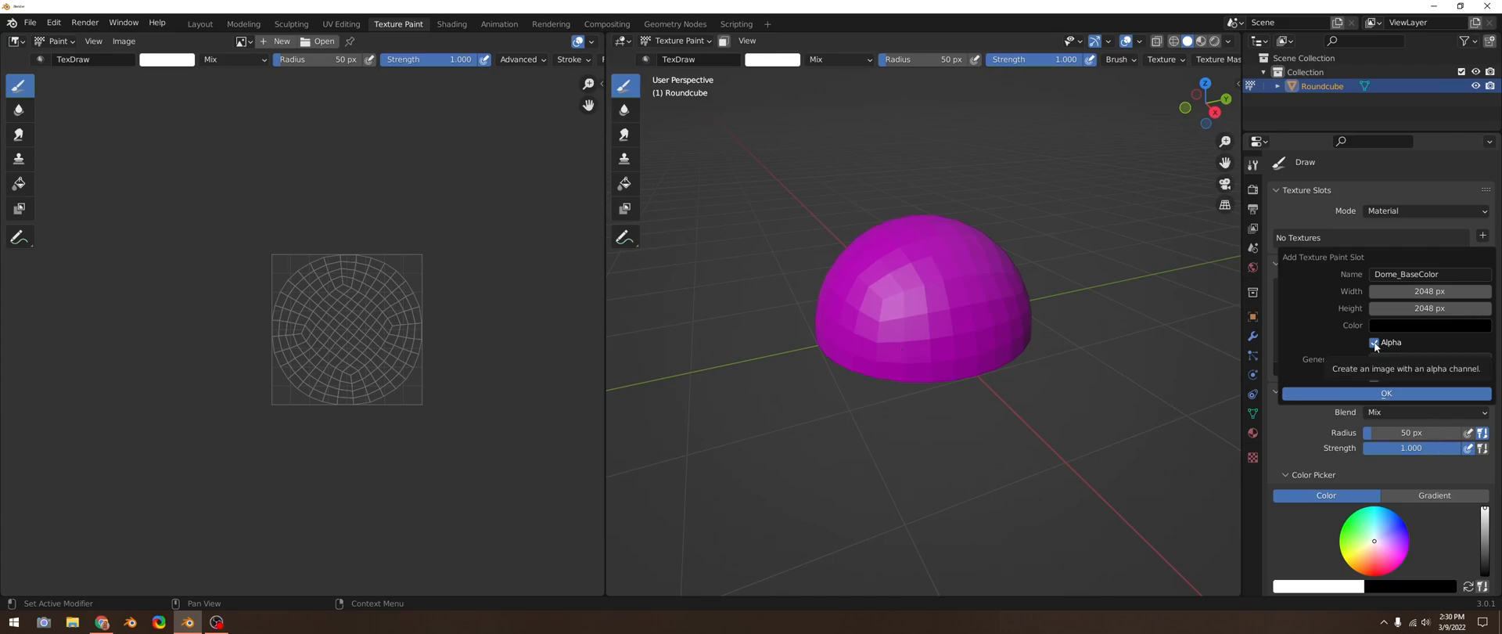
{"action": "left_click", "coordinate": [1373, 342]}
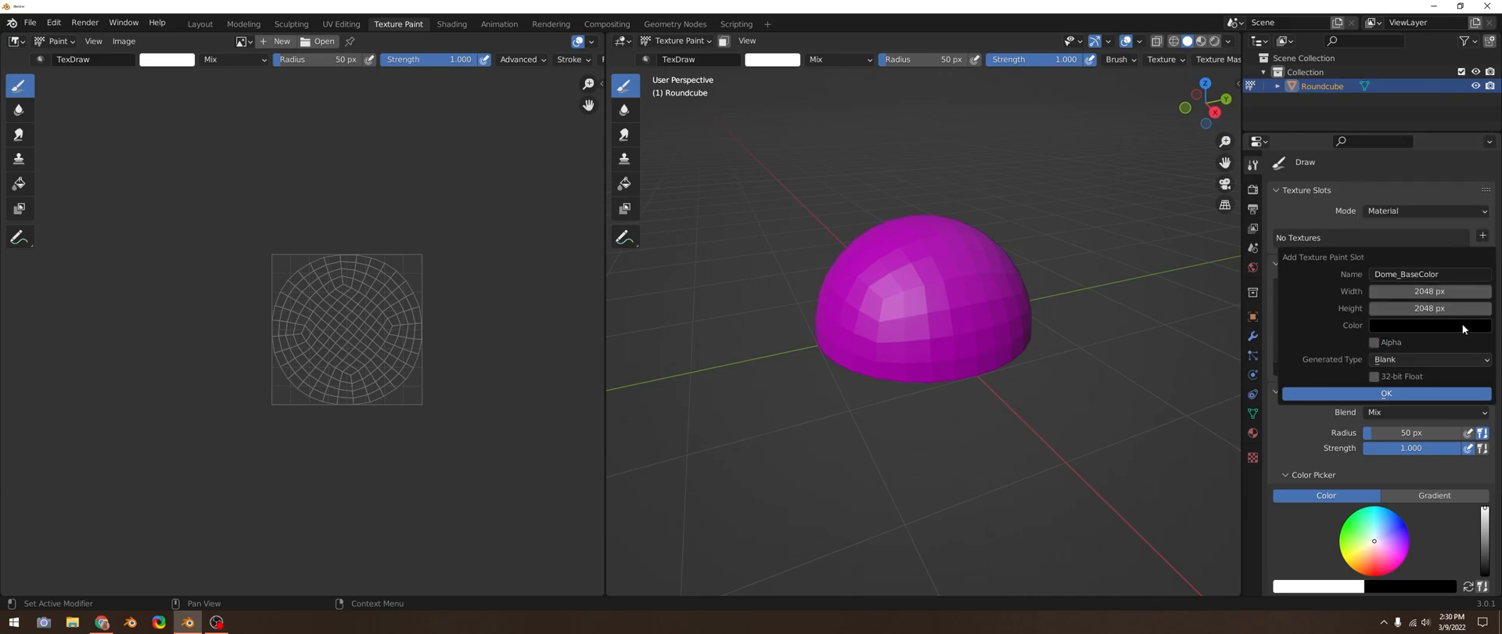
{"action": "left_click", "coordinate": [1429, 325]}
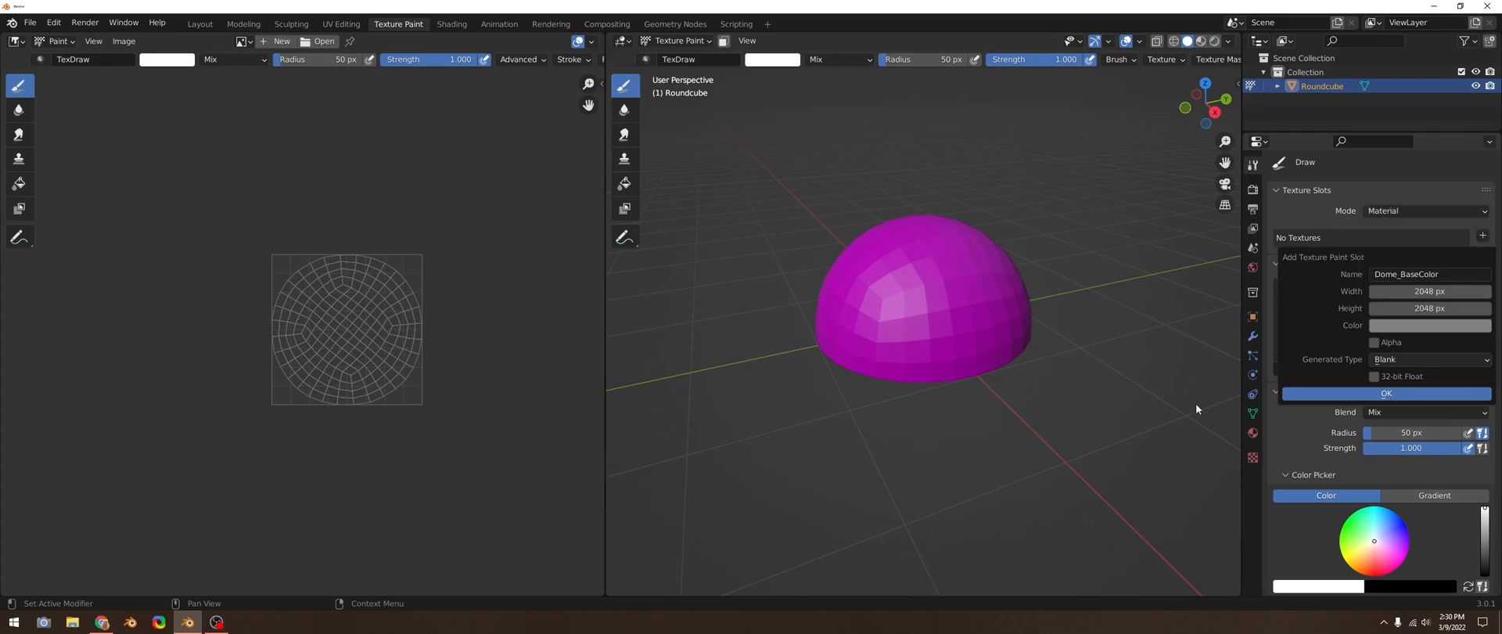
{"action": "left_click", "coordinate": [1386, 393]}
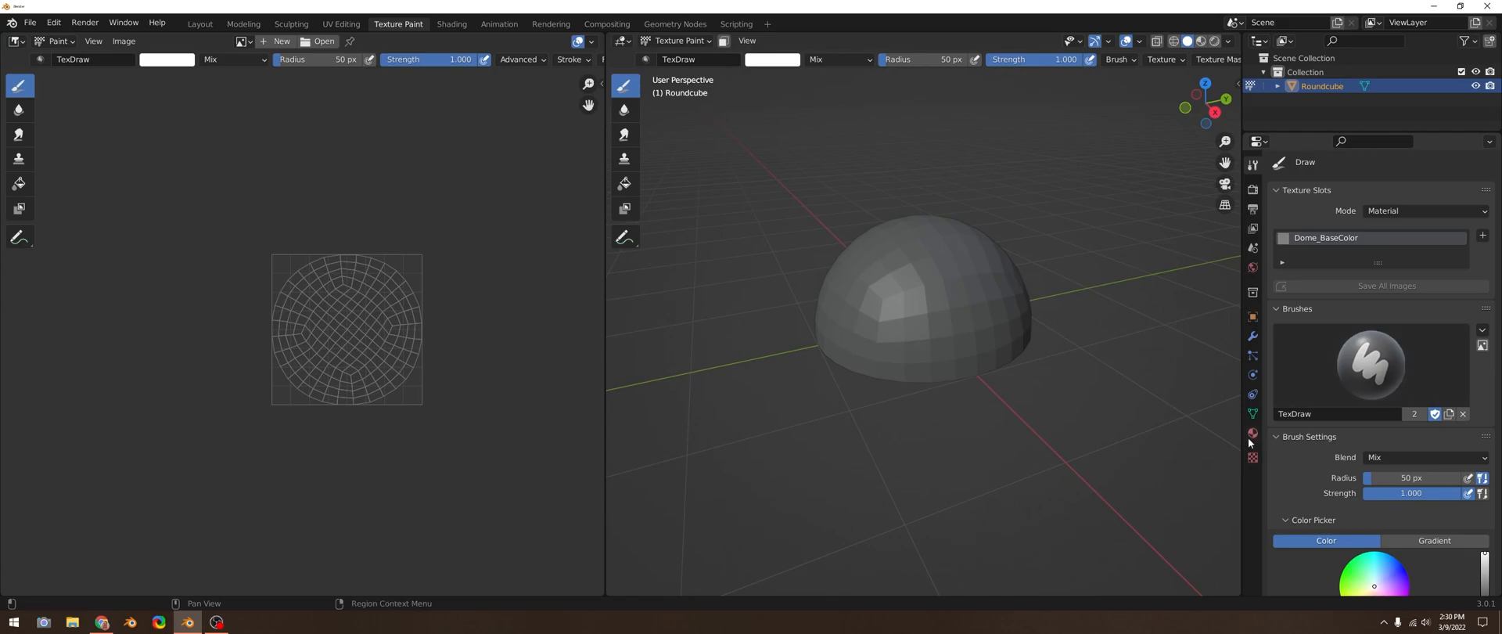
Step: Check the material and brush texture settings, then display Dome_BaseColor in the Image Editor
{"action": "left_click", "coordinate": [1252, 433]}
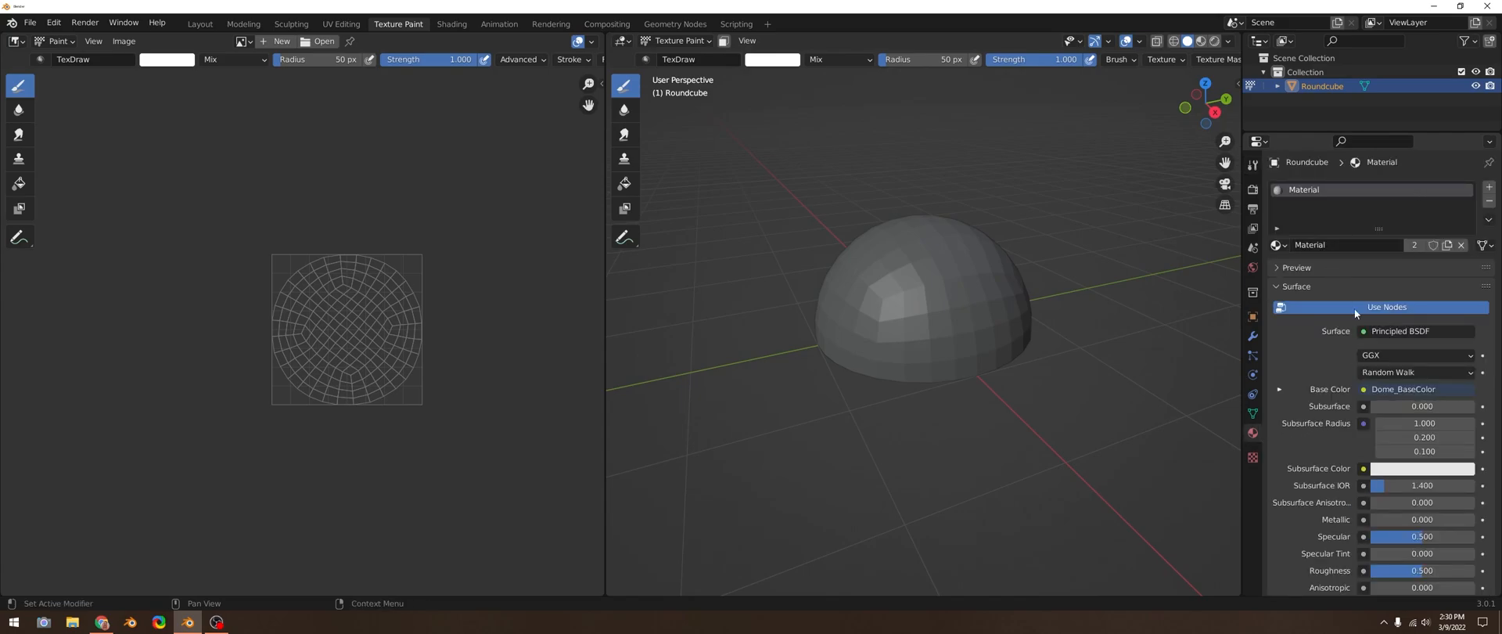
{"action": "left_click", "coordinate": [1279, 389]}
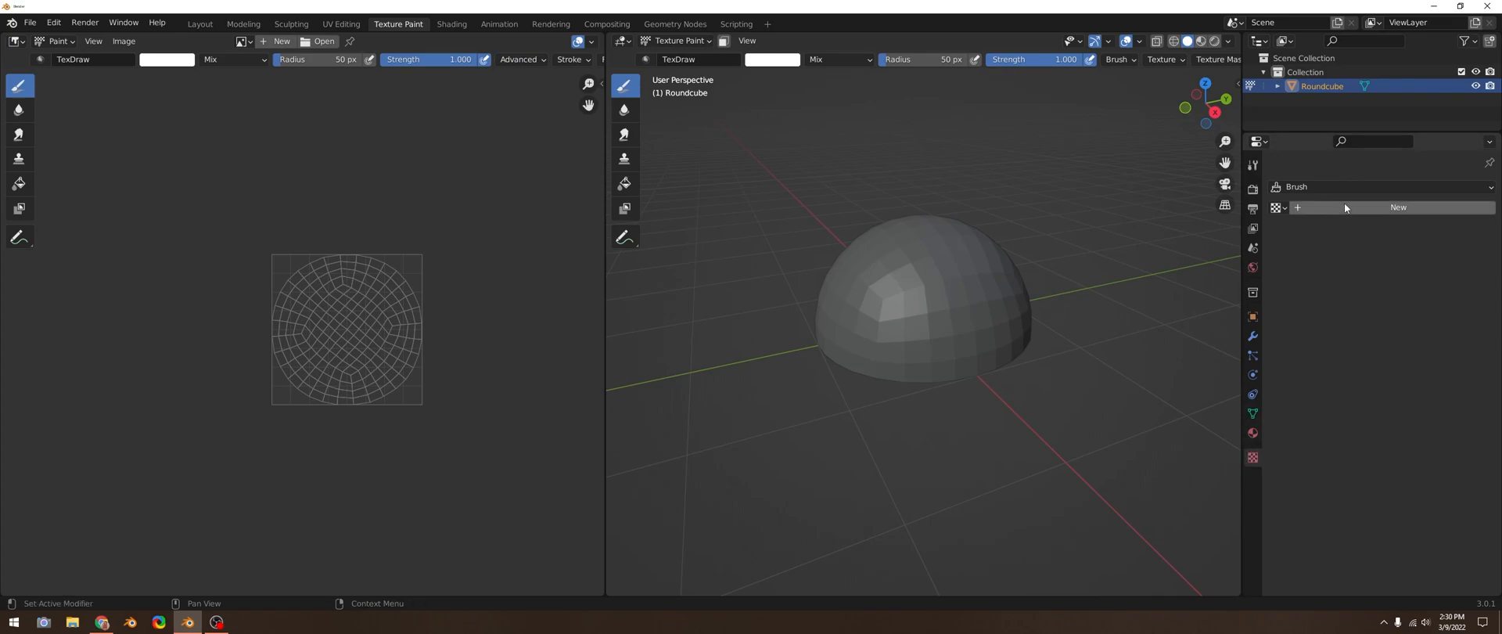
{"action": "scroll", "scroll_direction": "down", "scroll_amount": 3}
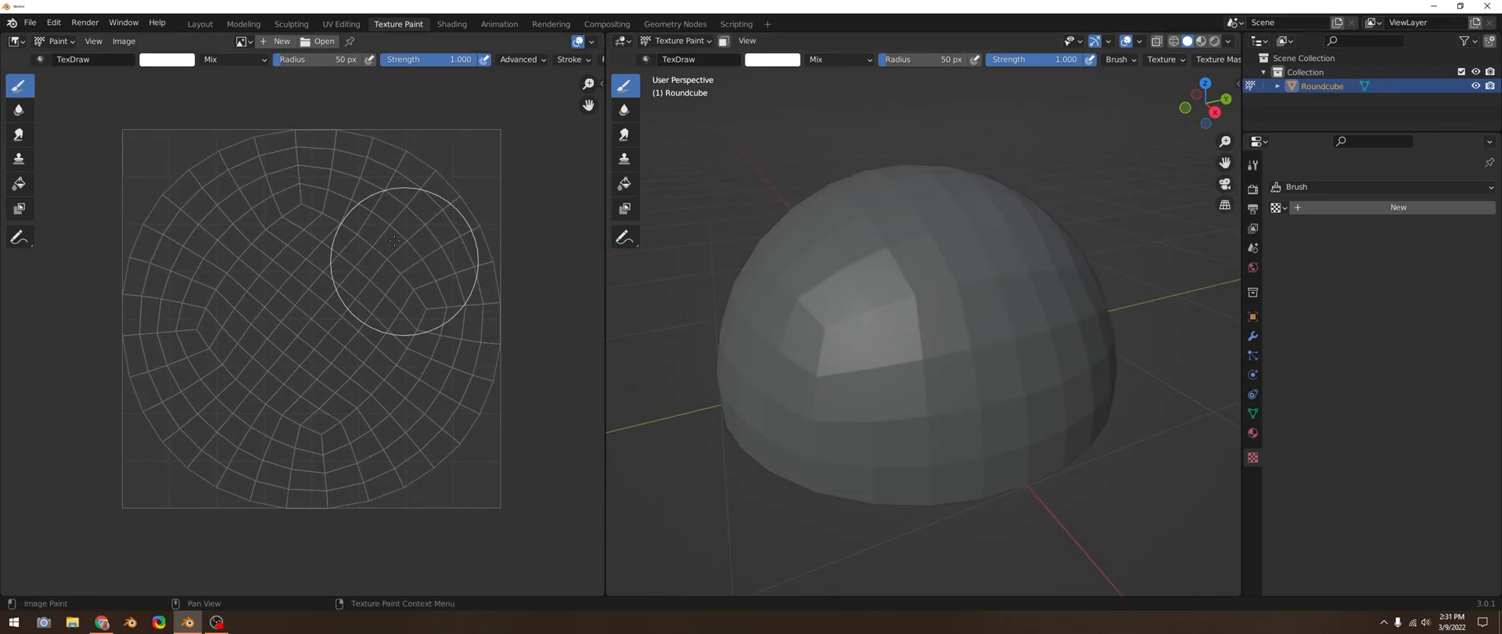
{"action": "mouse_move", "coordinate": [311, 199]}
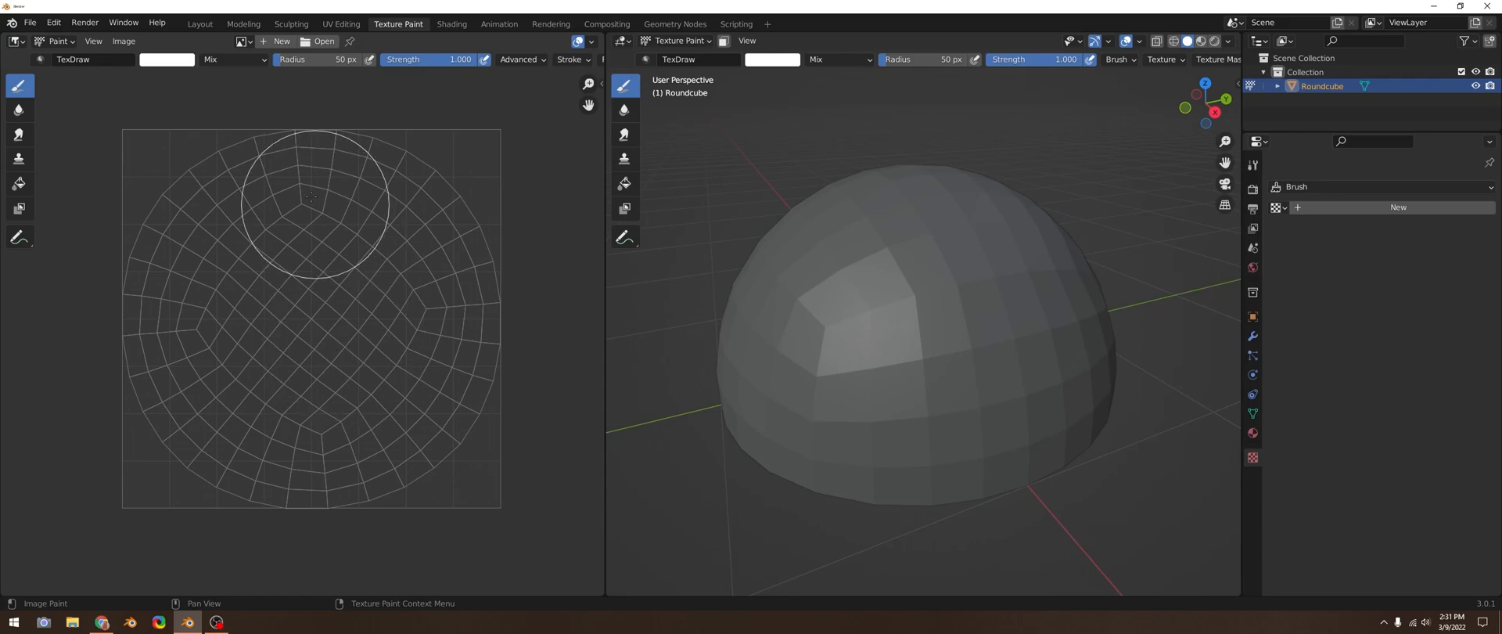
{"action": "left_click", "coordinate": [244, 41]}
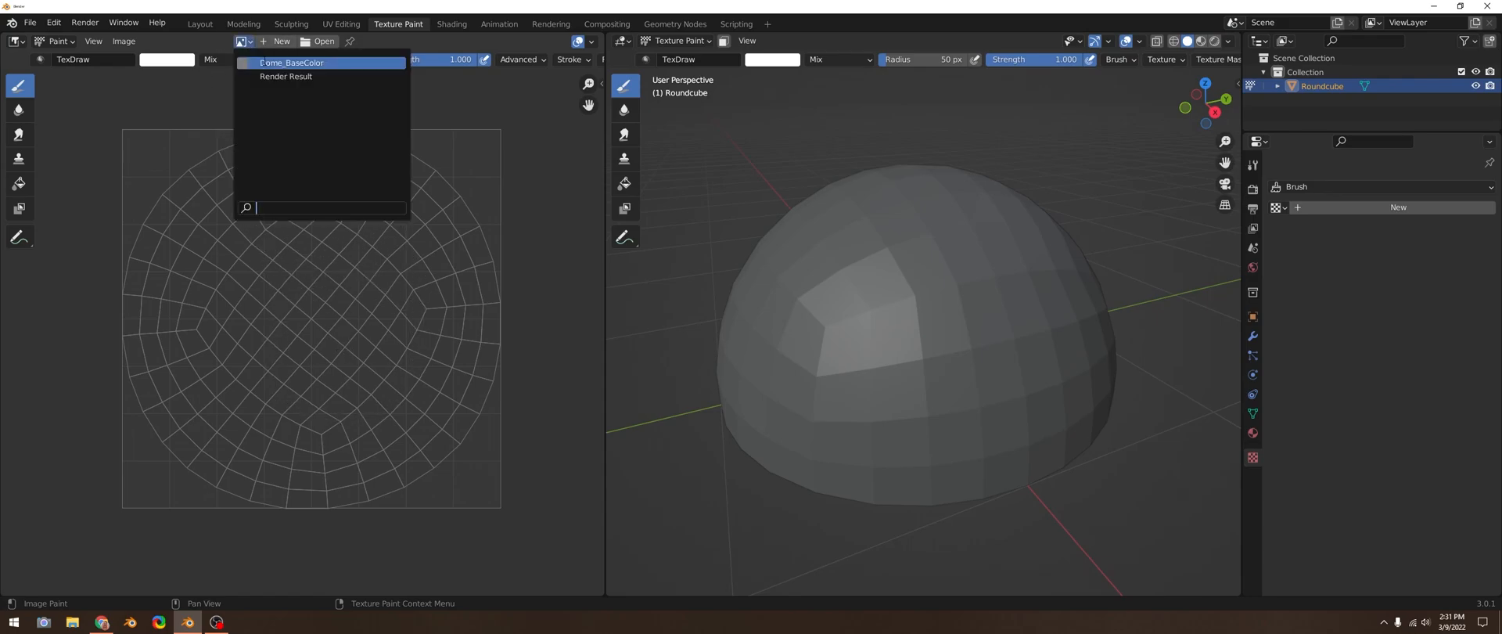
{"action": "mouse_move", "coordinate": [292, 63]}
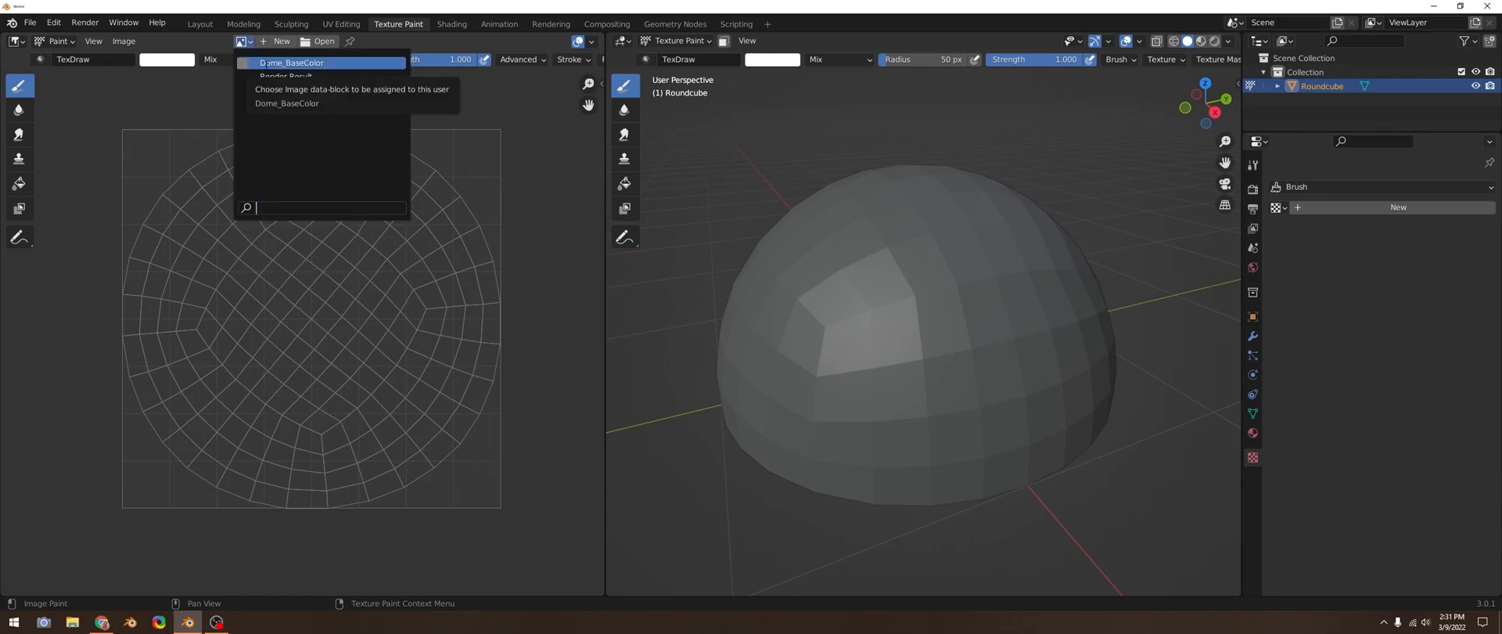
{"action": "left_click", "coordinate": [285, 63]}
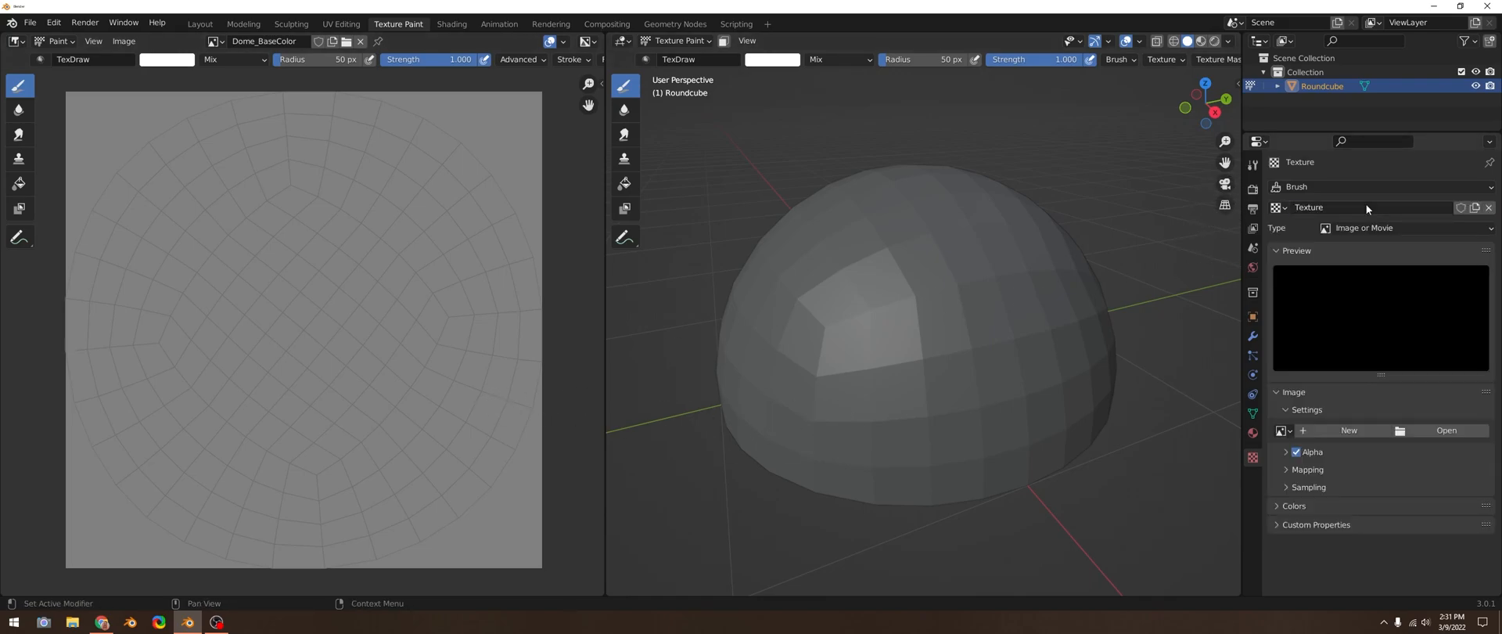
{"action": "mouse_move", "coordinate": [1445, 429]}
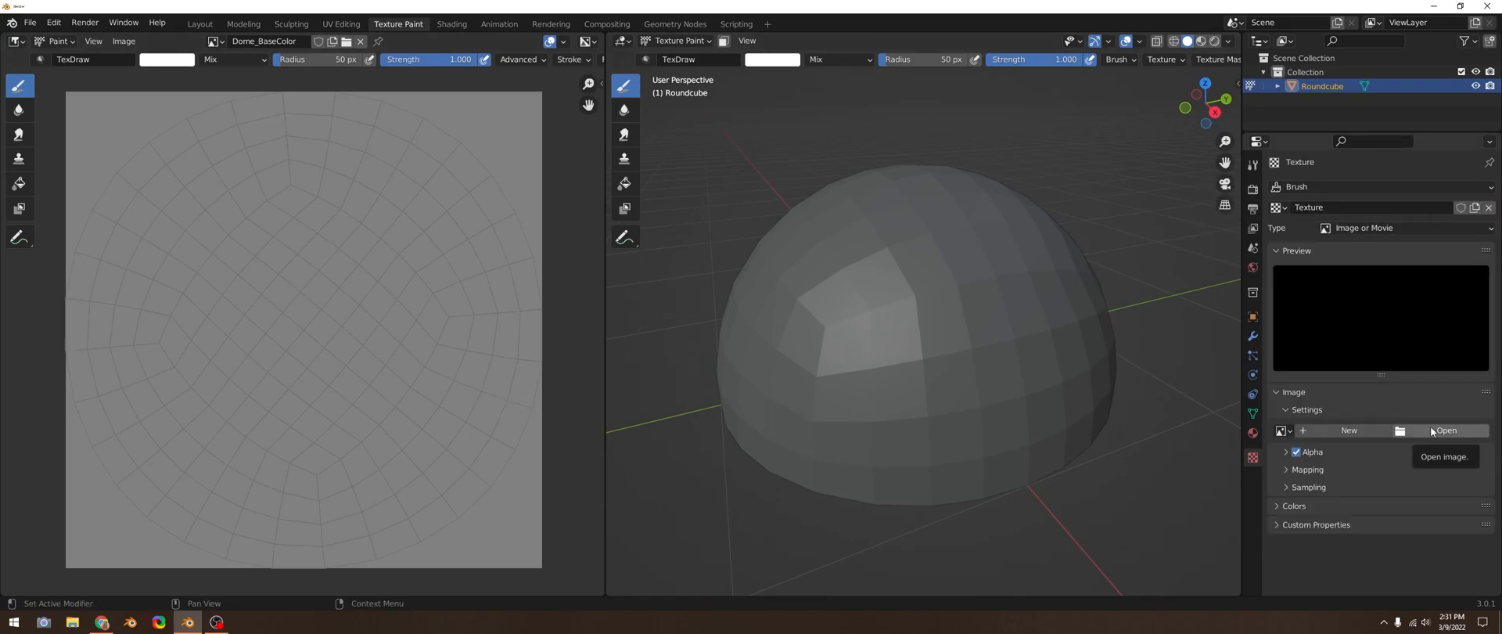
Step: Load FivePointsMissionRef.jpg as the brush texture with Clip extension
{"action": "left_click", "coordinate": [1446, 430]}
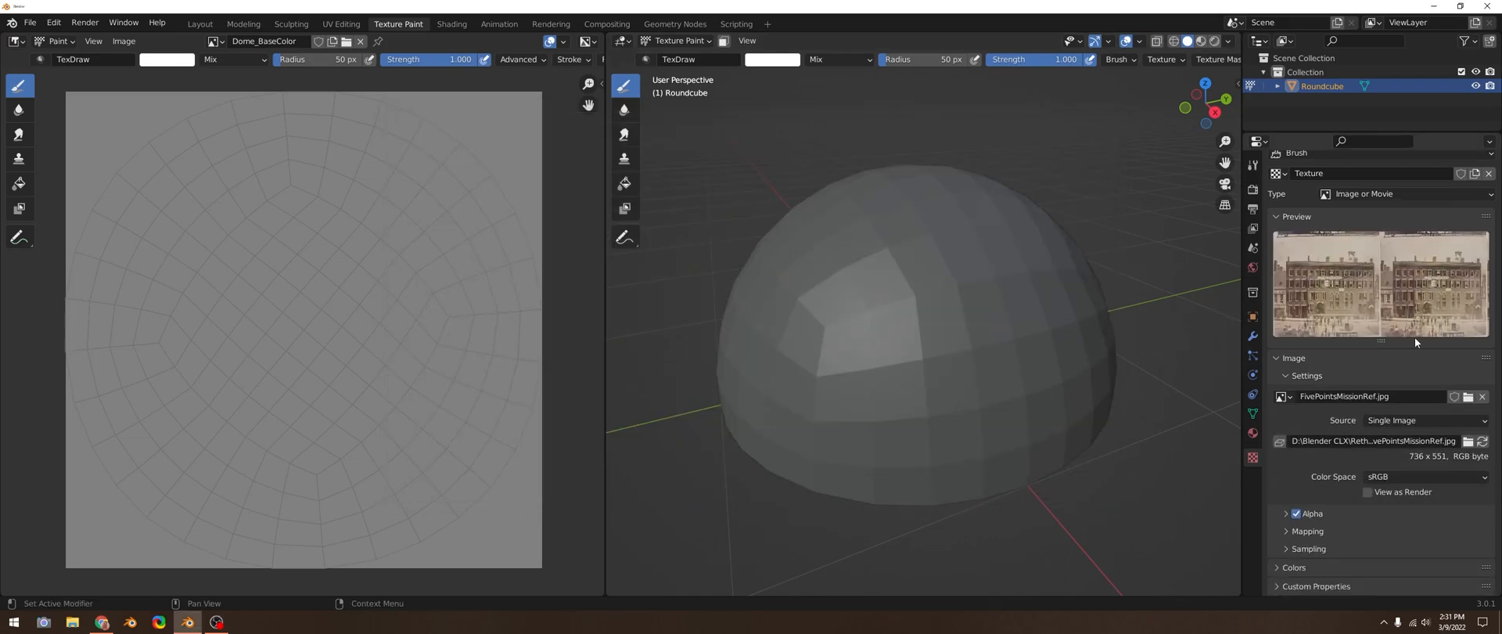
{"action": "left_click", "coordinate": [1286, 472]}
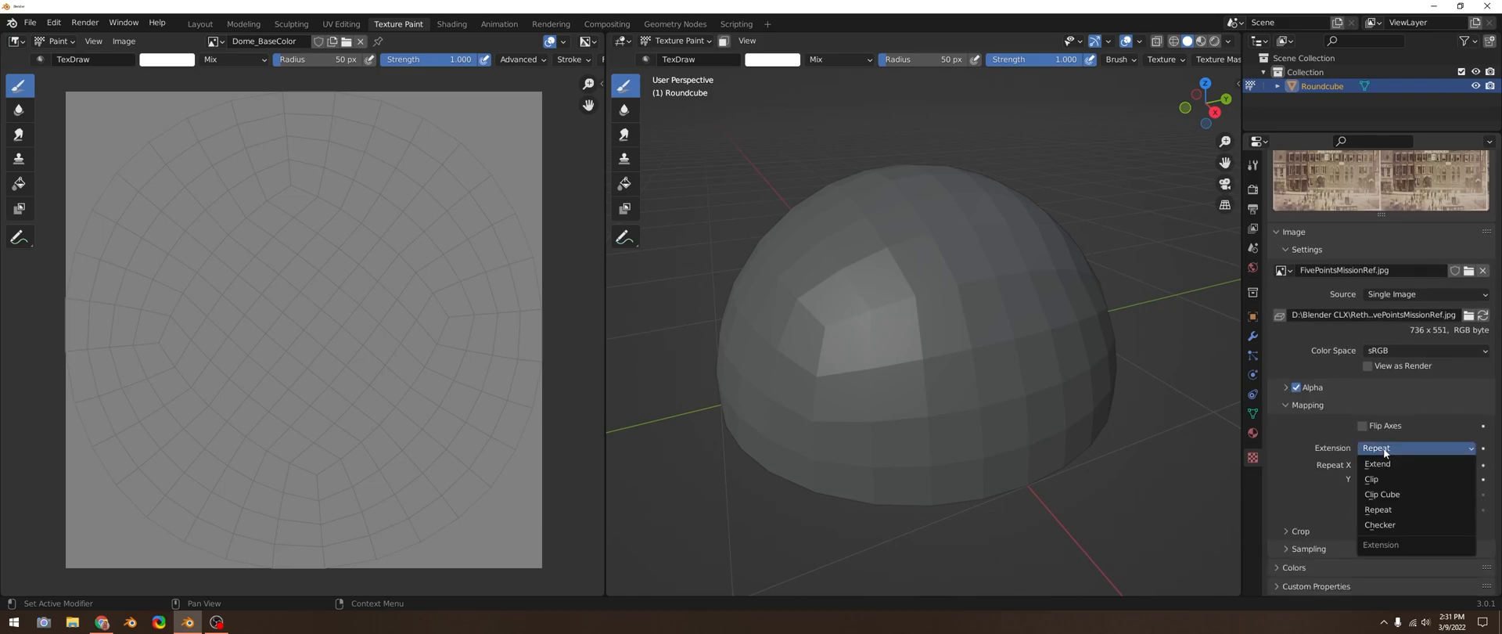
{"action": "mouse_move", "coordinate": [1371, 479]}
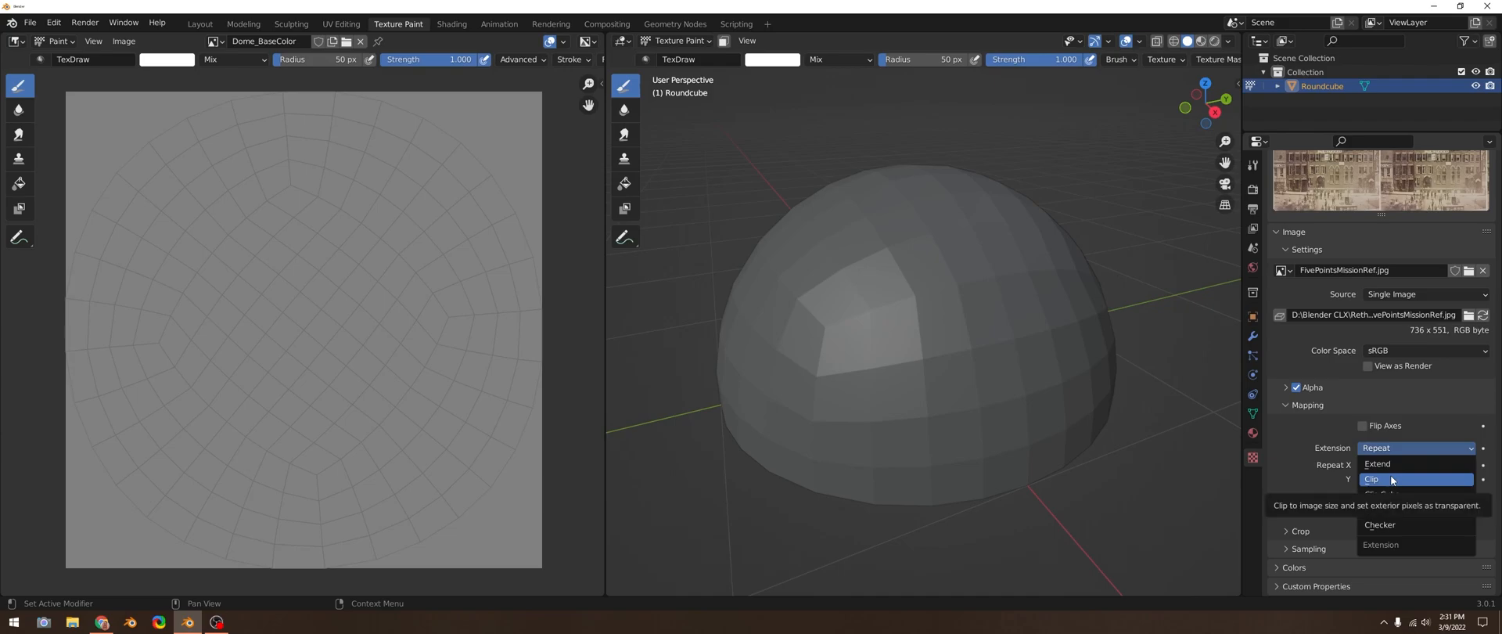
{"action": "left_click", "coordinate": [1373, 479]}
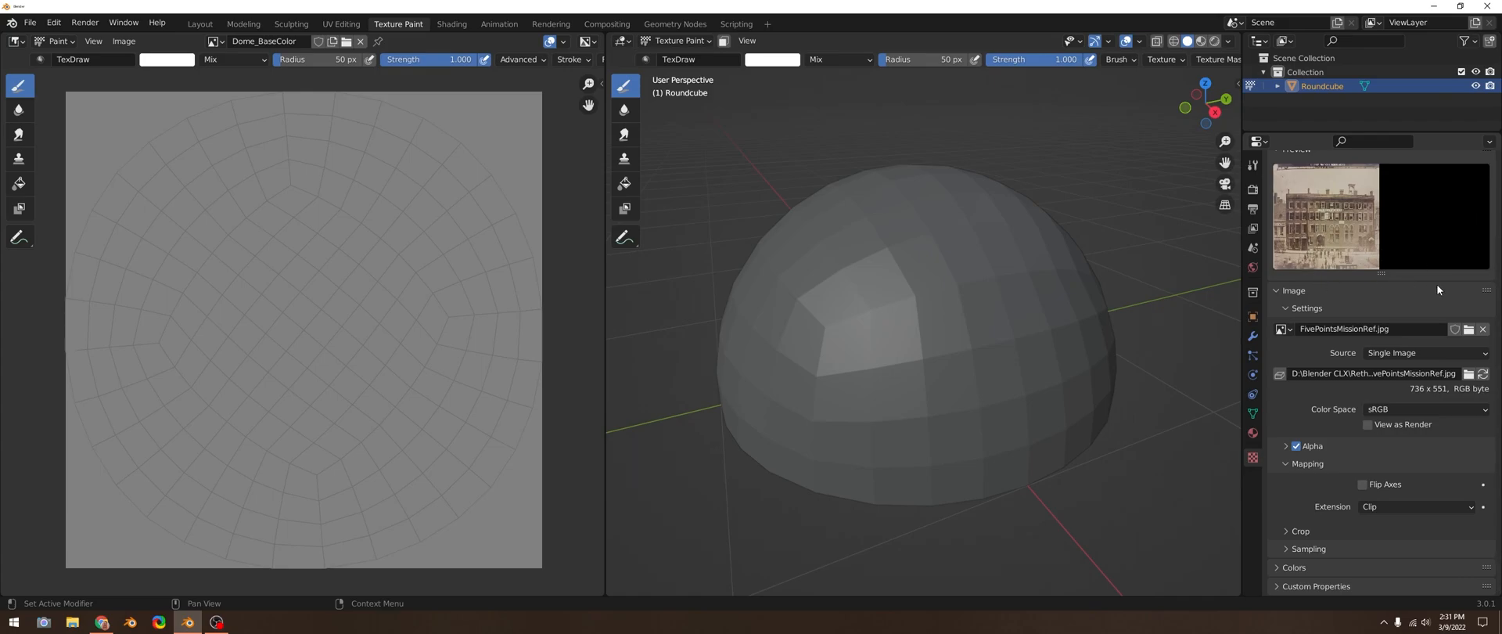
{"action": "left_click", "coordinate": [1413, 506]}
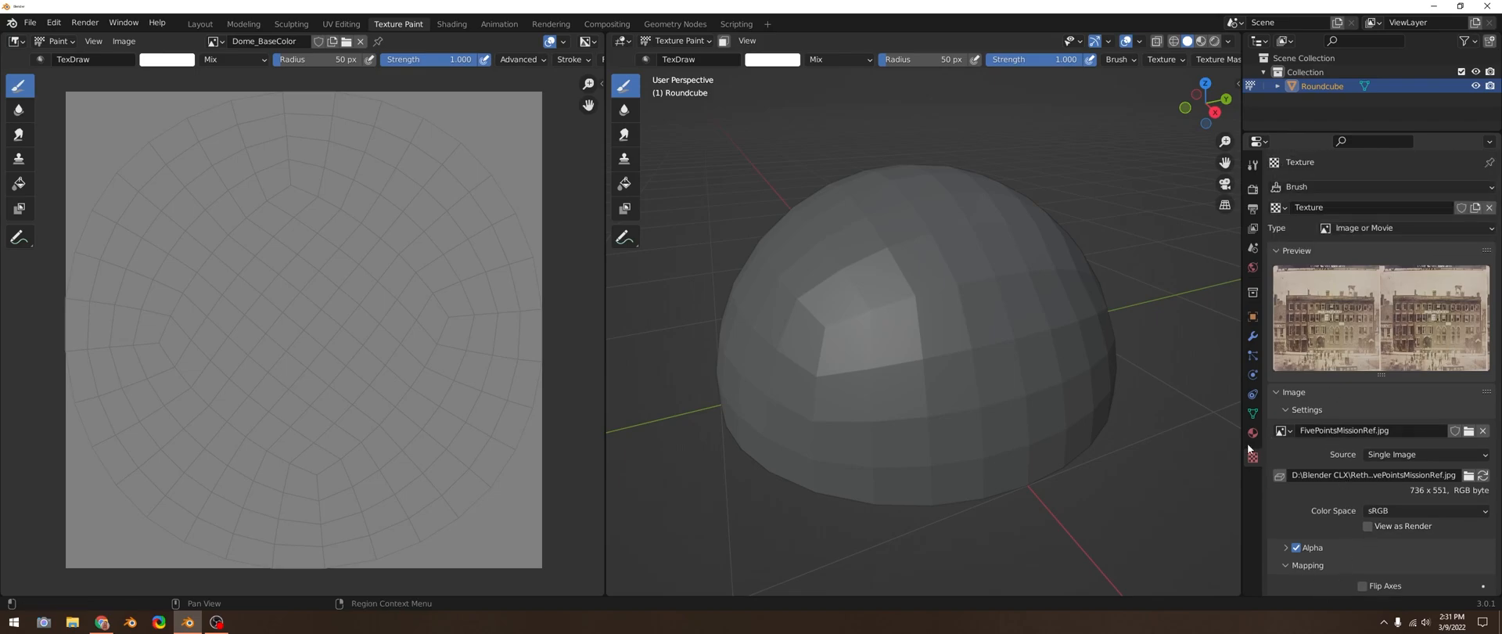
Step: Set the brush texture's mapping mode to Stencil
{"action": "left_click", "coordinate": [1252, 163]}
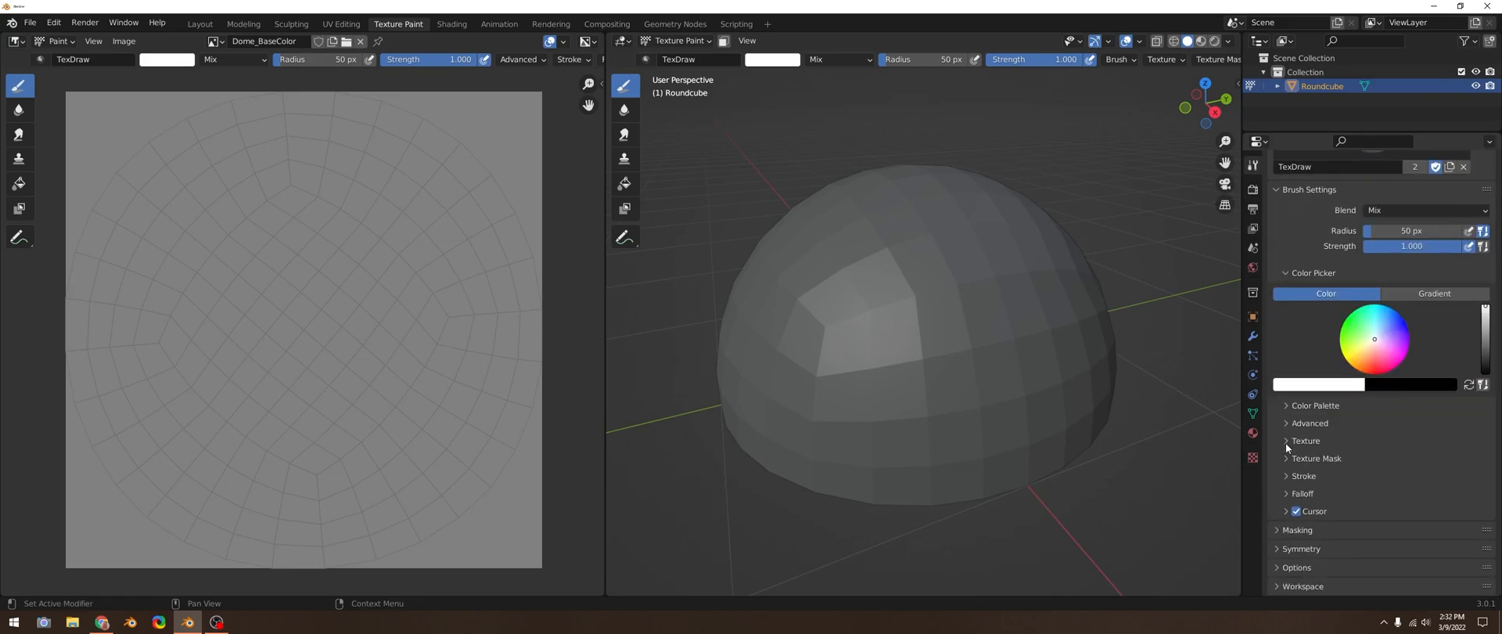
{"action": "left_click", "coordinate": [1288, 440]}
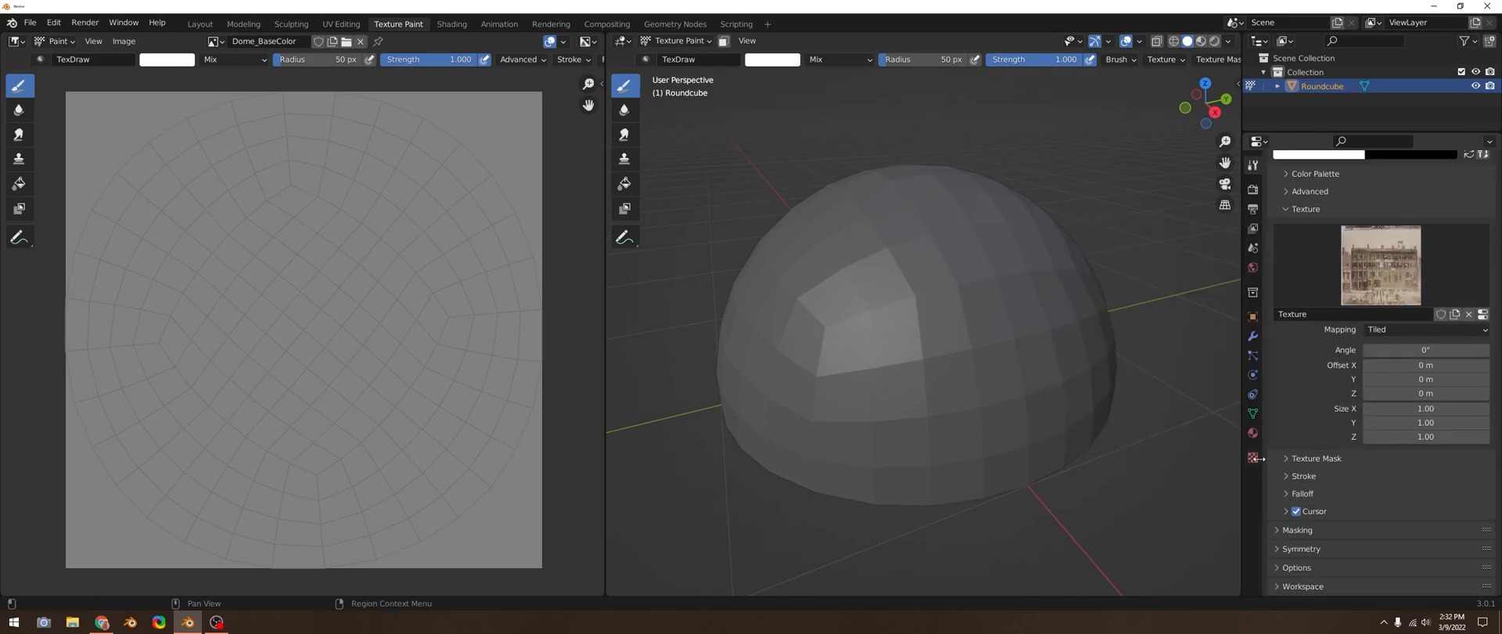
{"action": "left_click", "coordinate": [1424, 329]}
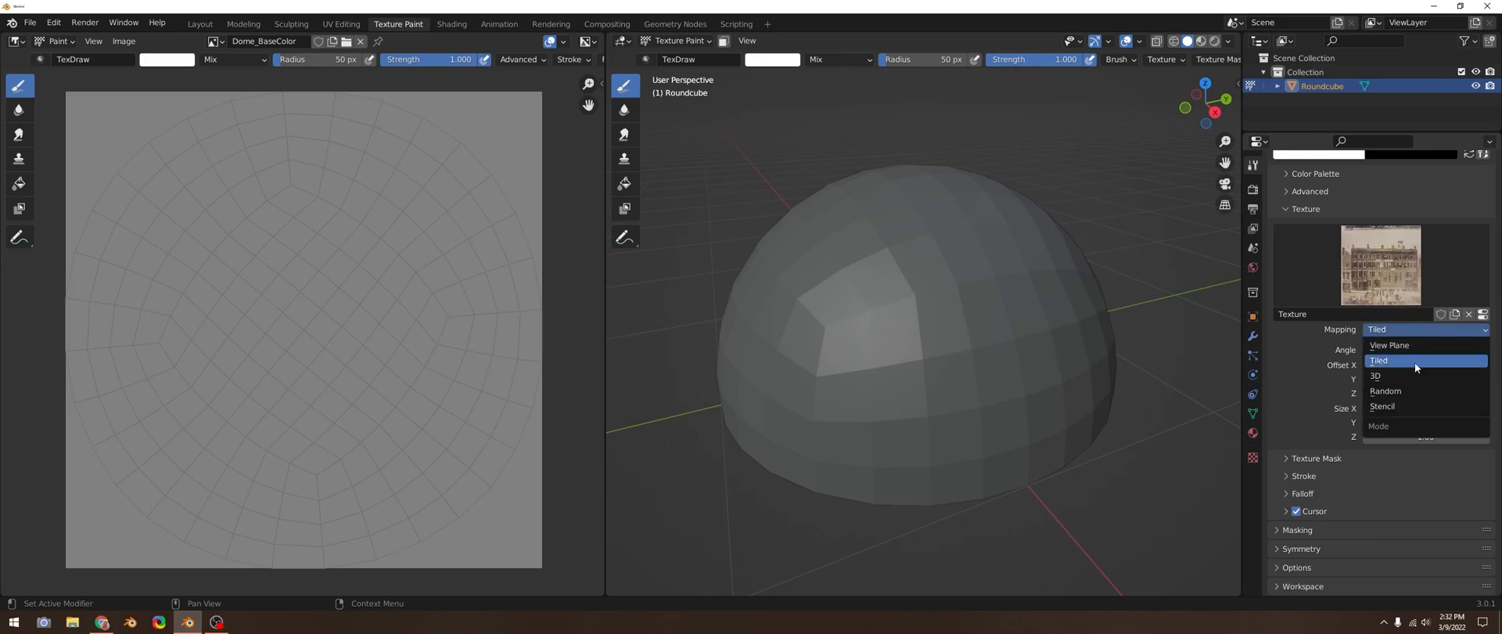
{"action": "left_click", "coordinate": [1382, 406]}
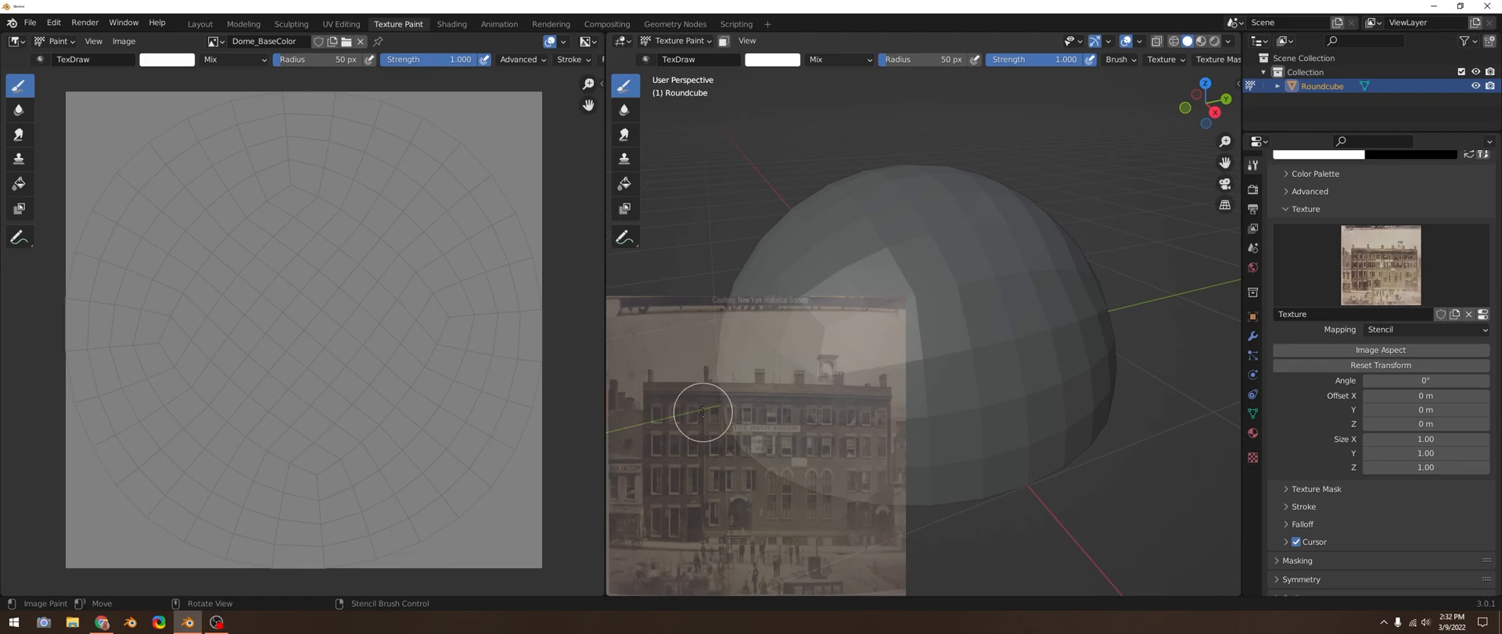
Step: Move the building photo stencil onto the dome and scale it up to cover it
{"action": "left_click_drag", "start_coordinate": [704, 412], "coordinate": [756, 399]}
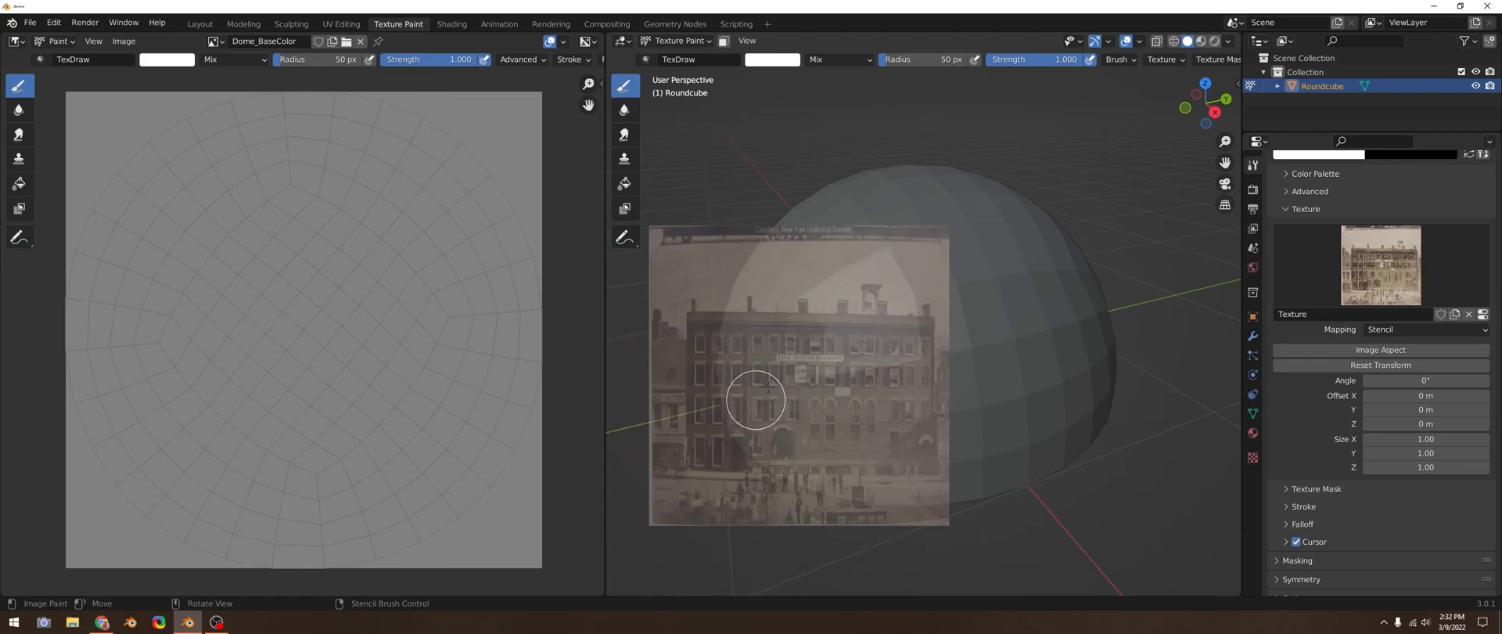
{"action": "left_click_drag", "start_coordinate": [755, 400], "coordinate": [899, 321]}
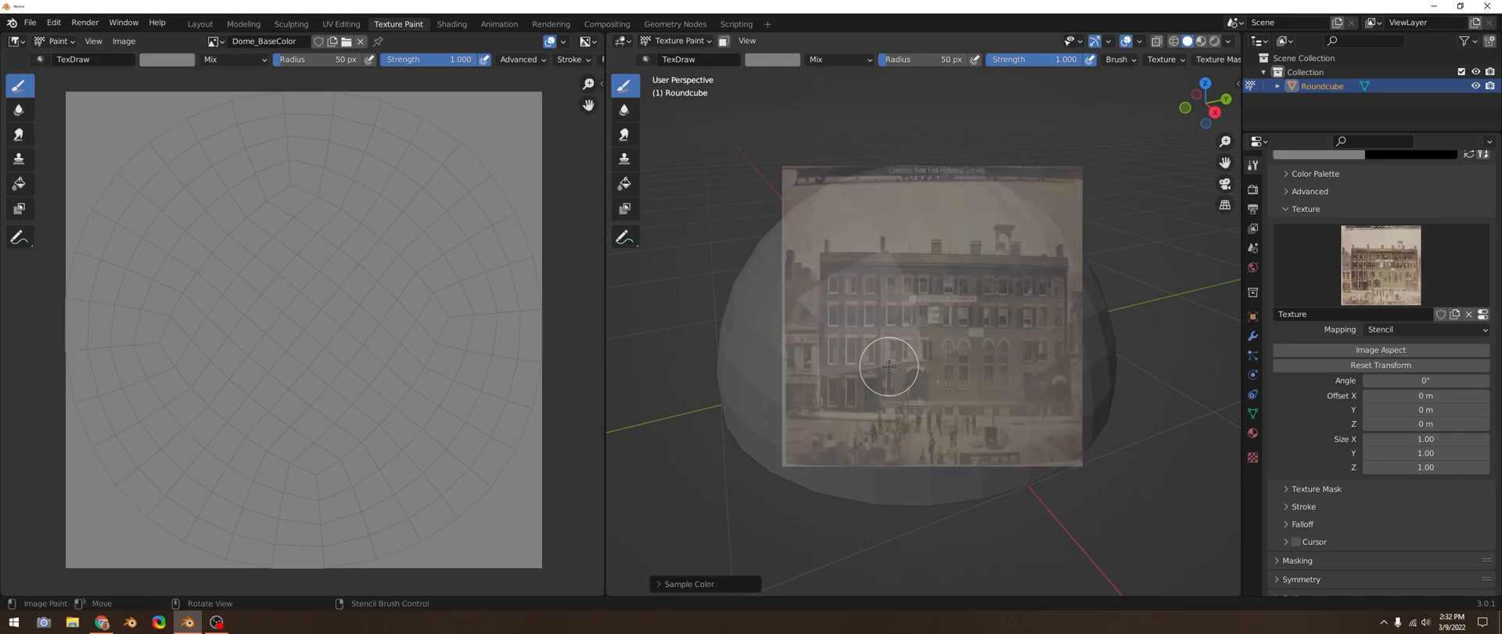
{"action": "mouse_move", "coordinate": [925, 410]}
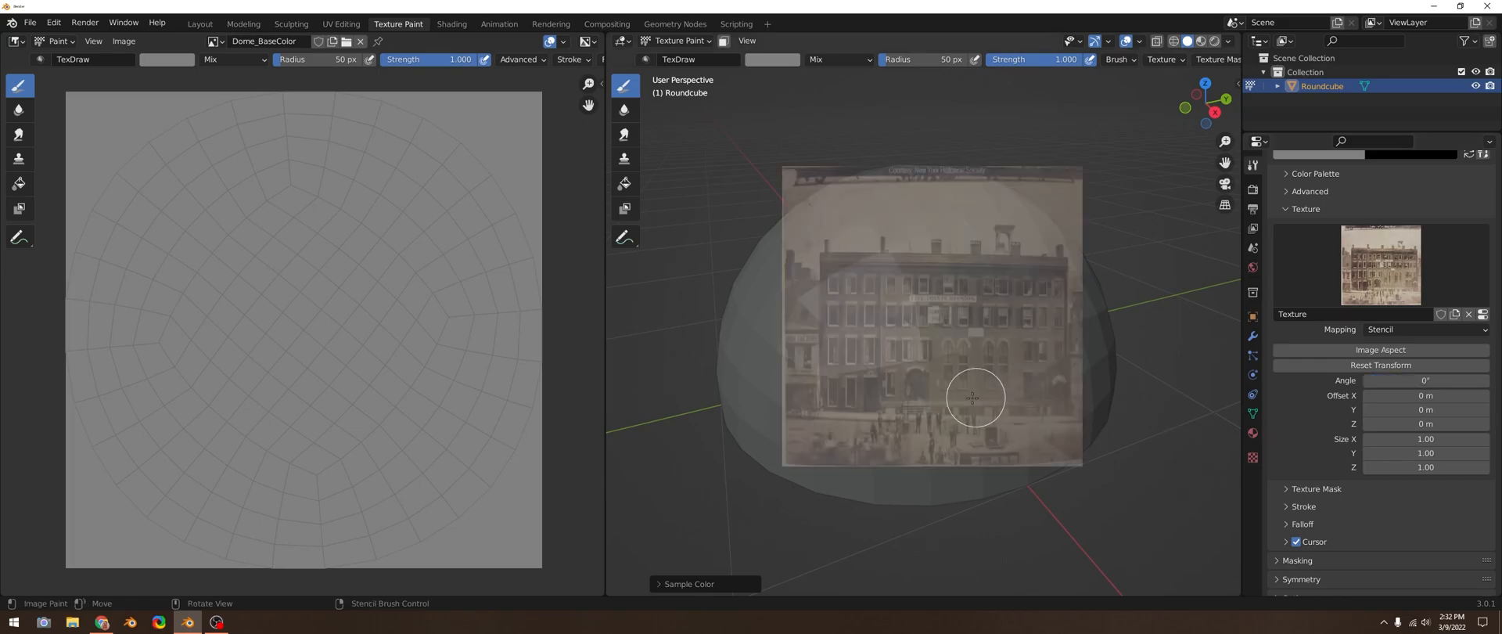
{"action": "mouse_move", "coordinate": [912, 371]}
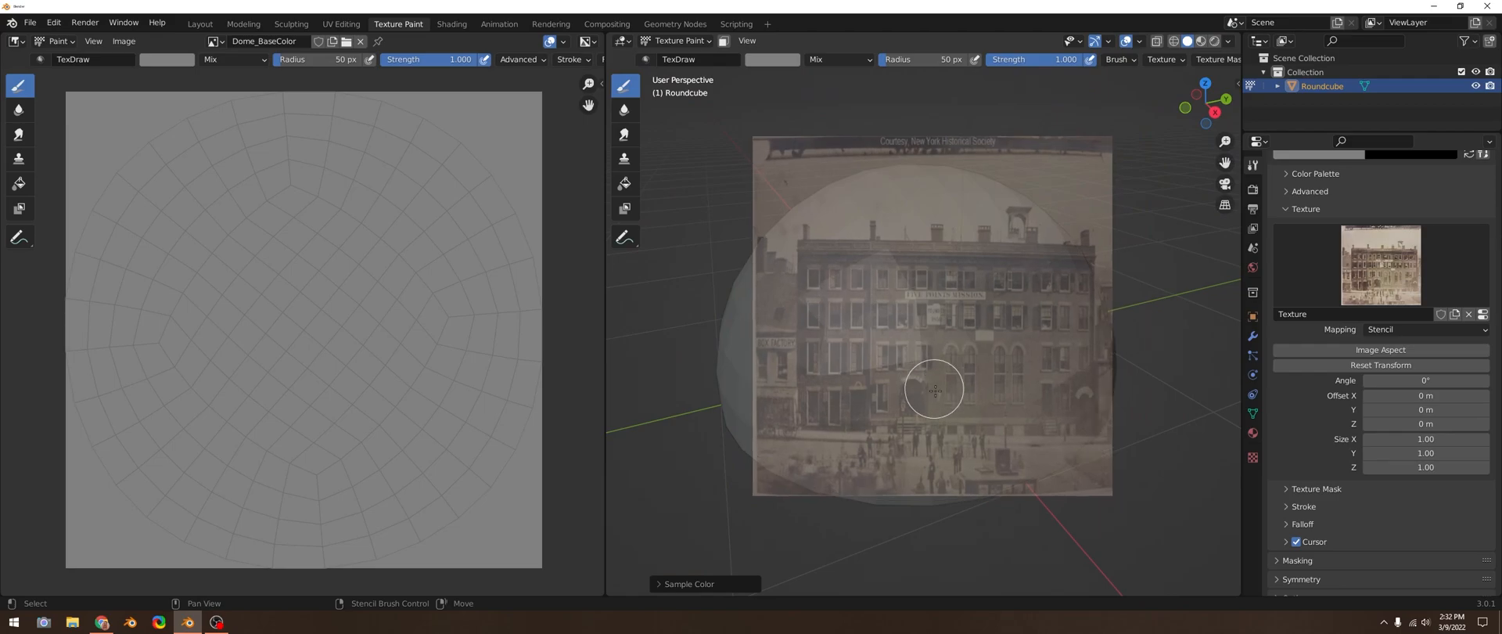
{"action": "mouse_move", "coordinate": [981, 420]}
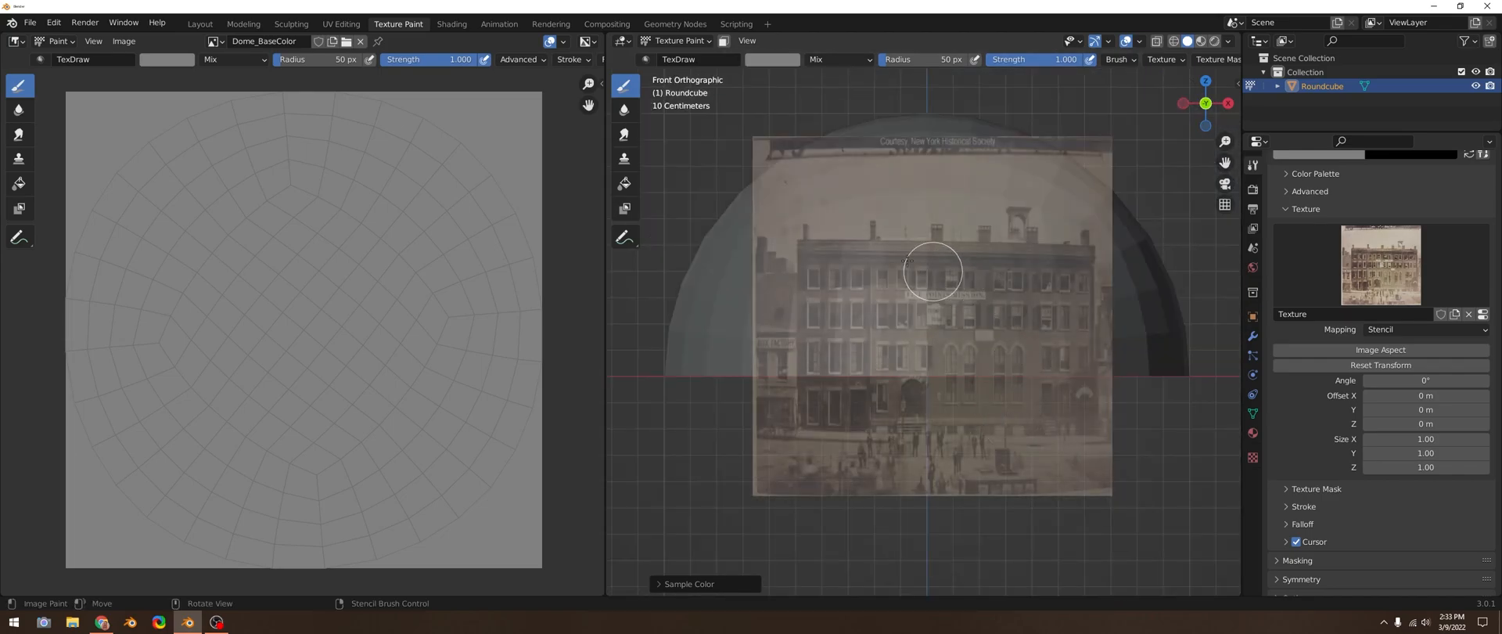
{"action": "mouse_move", "coordinate": [1035, 227]}
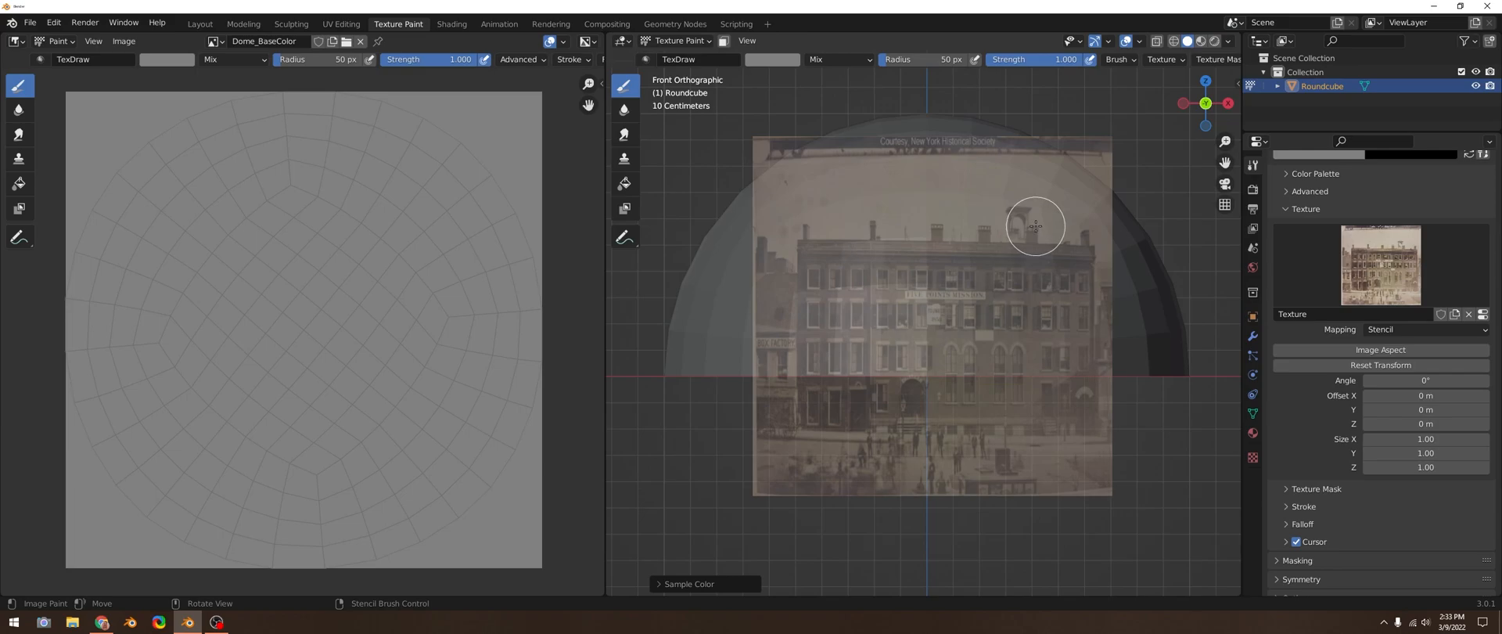
{"action": "mouse_move", "coordinate": [1123, 108]}
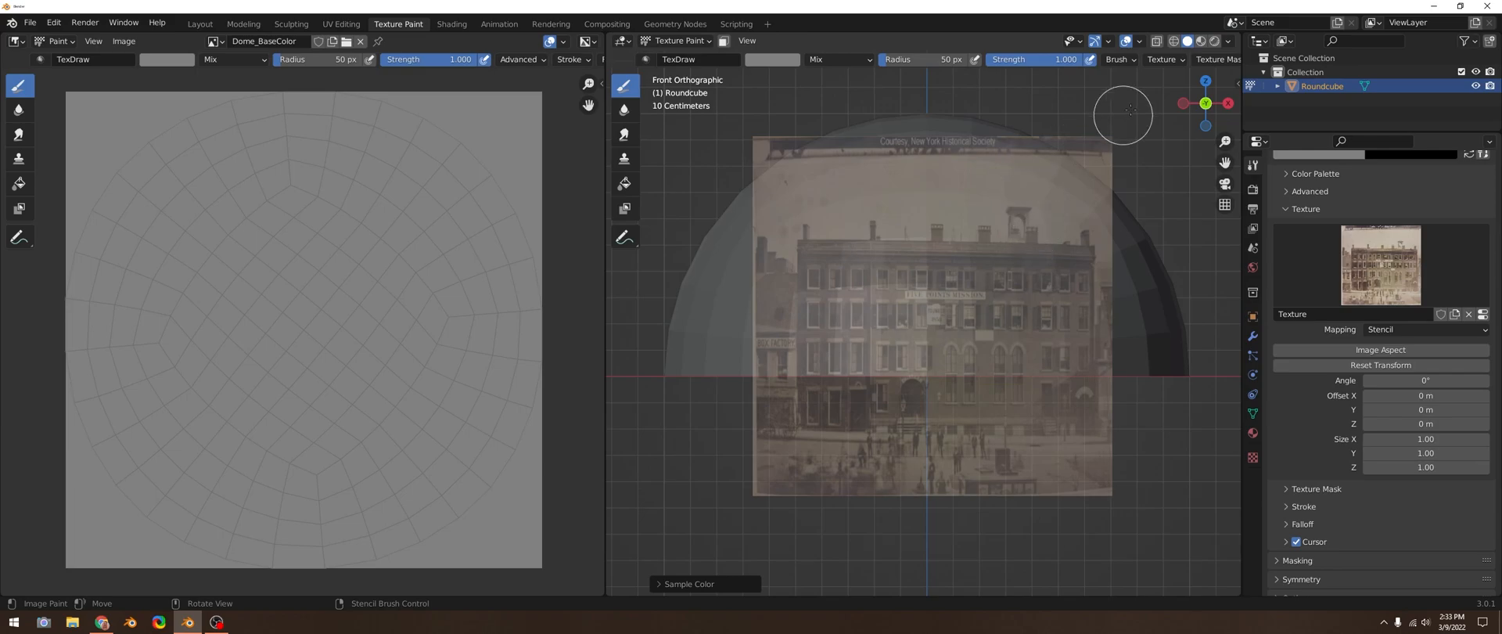
{"action": "mouse_move", "coordinate": [1010, 207]}
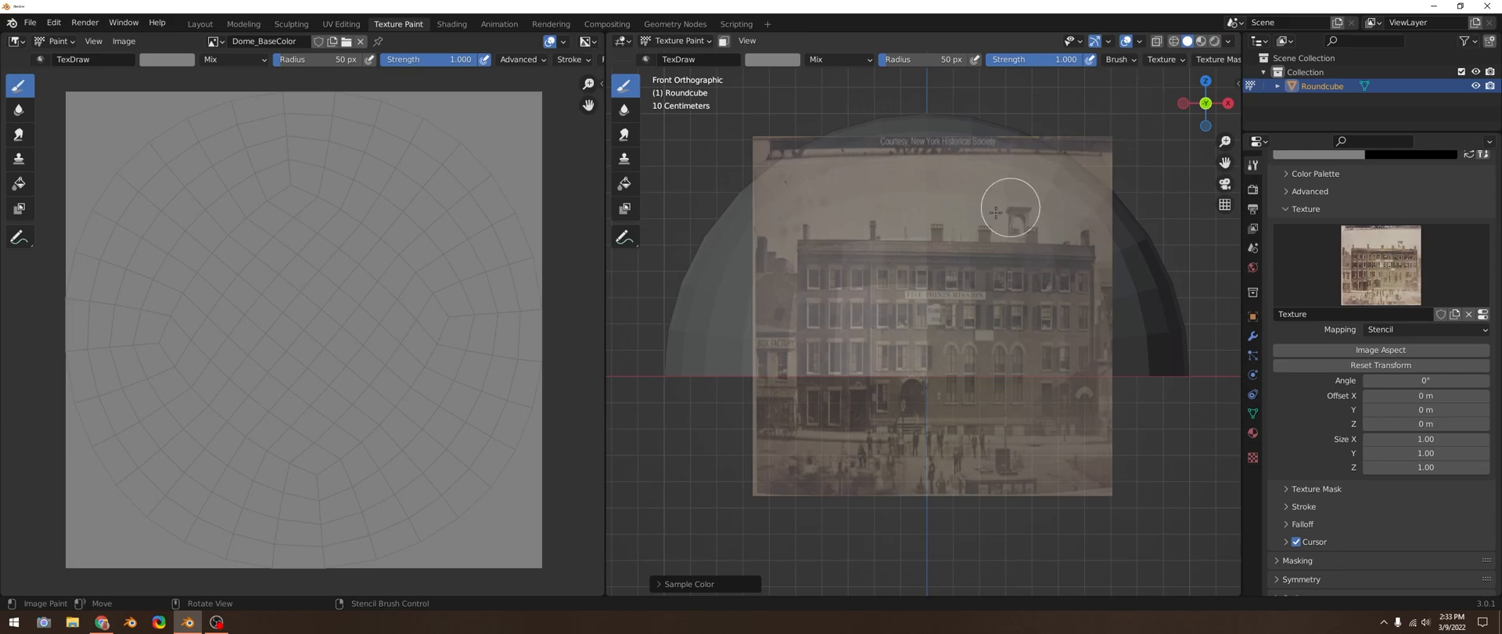
Step: Apply Shade Smooth to the dome in Layout, then return to Texture Paint
{"action": "left_click", "coordinate": [199, 22]}
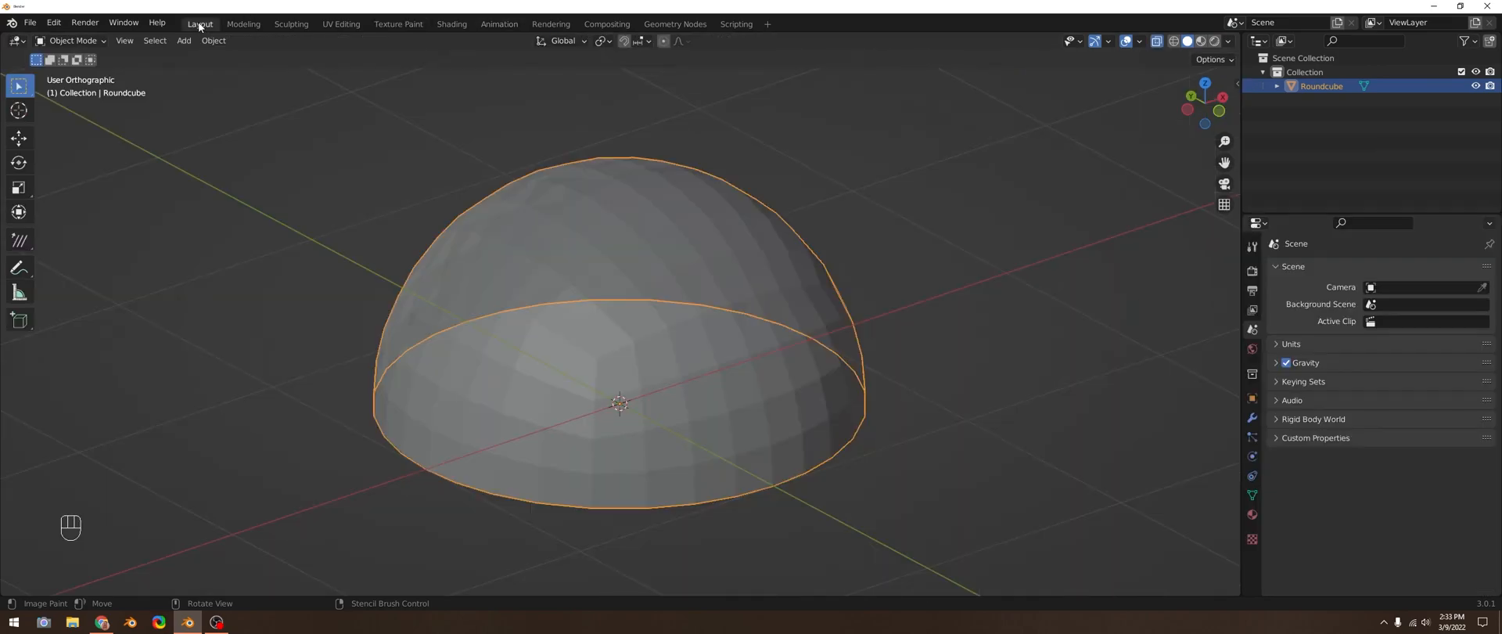
{"action": "left_click", "coordinate": [213, 39]}
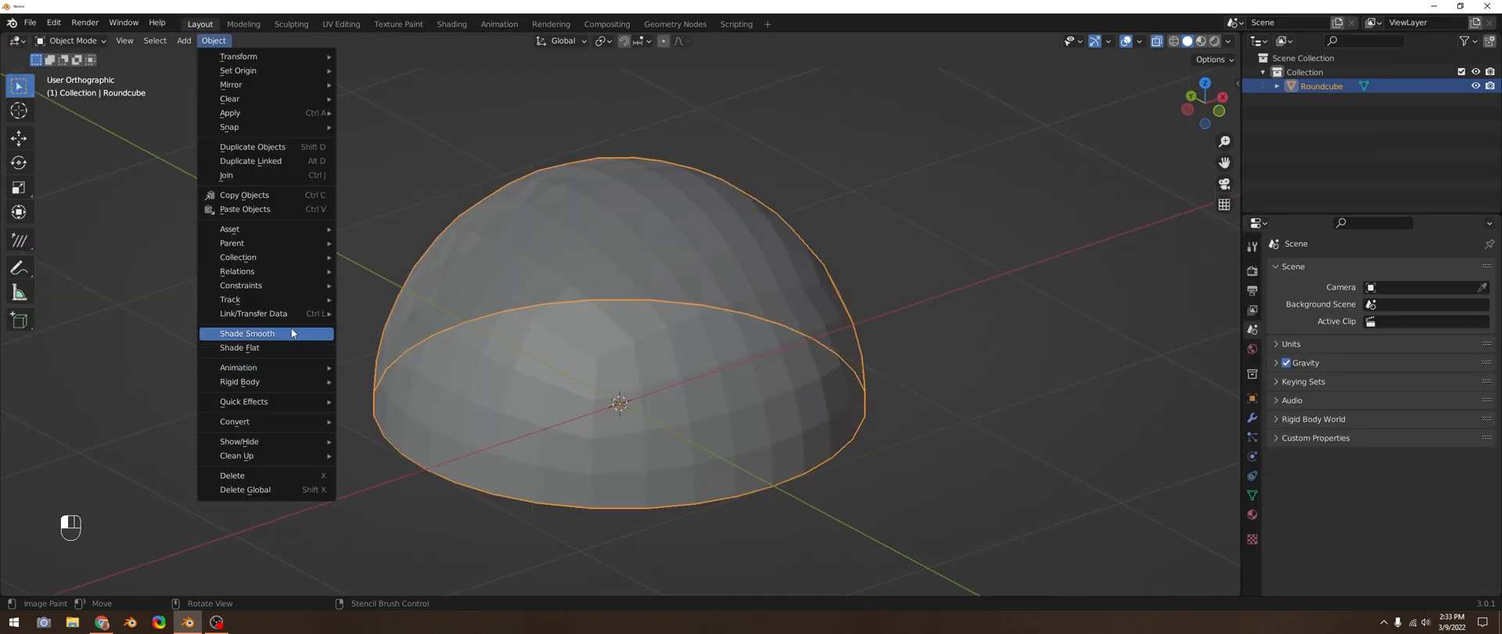
{"action": "left_click", "coordinate": [247, 334]}
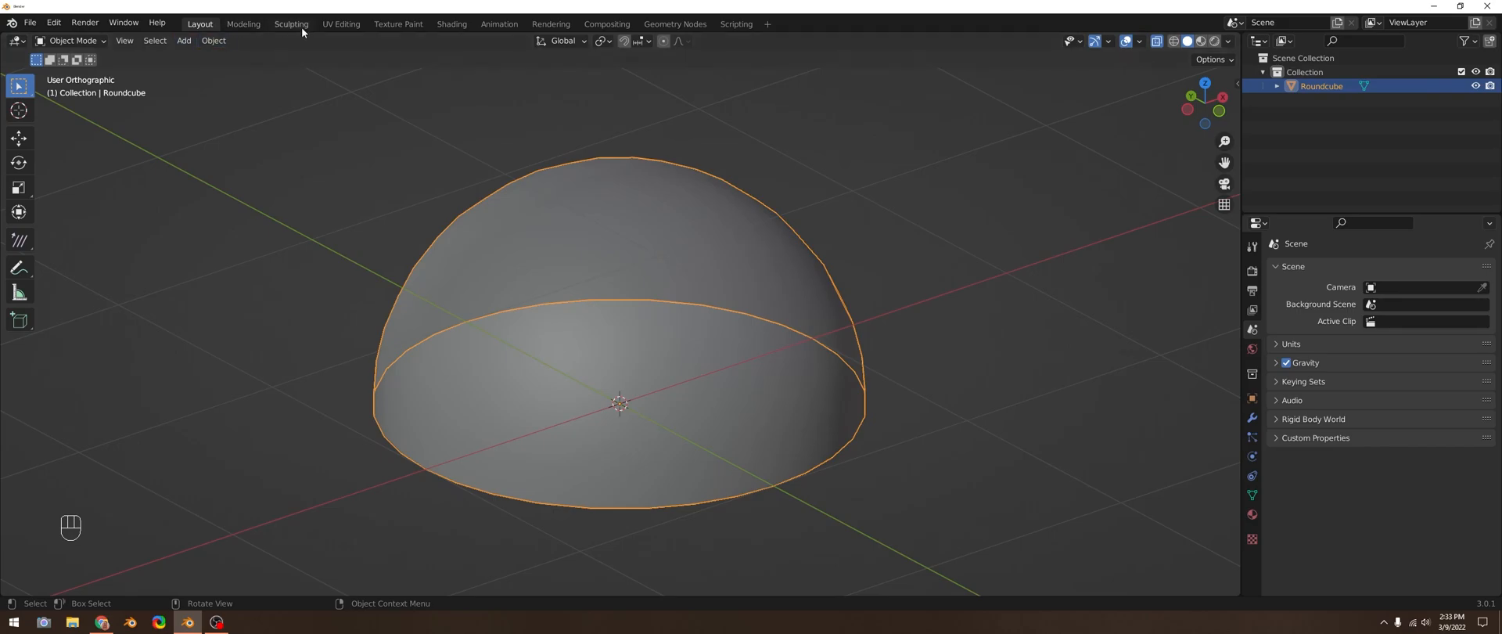
{"action": "left_click", "coordinate": [397, 22]}
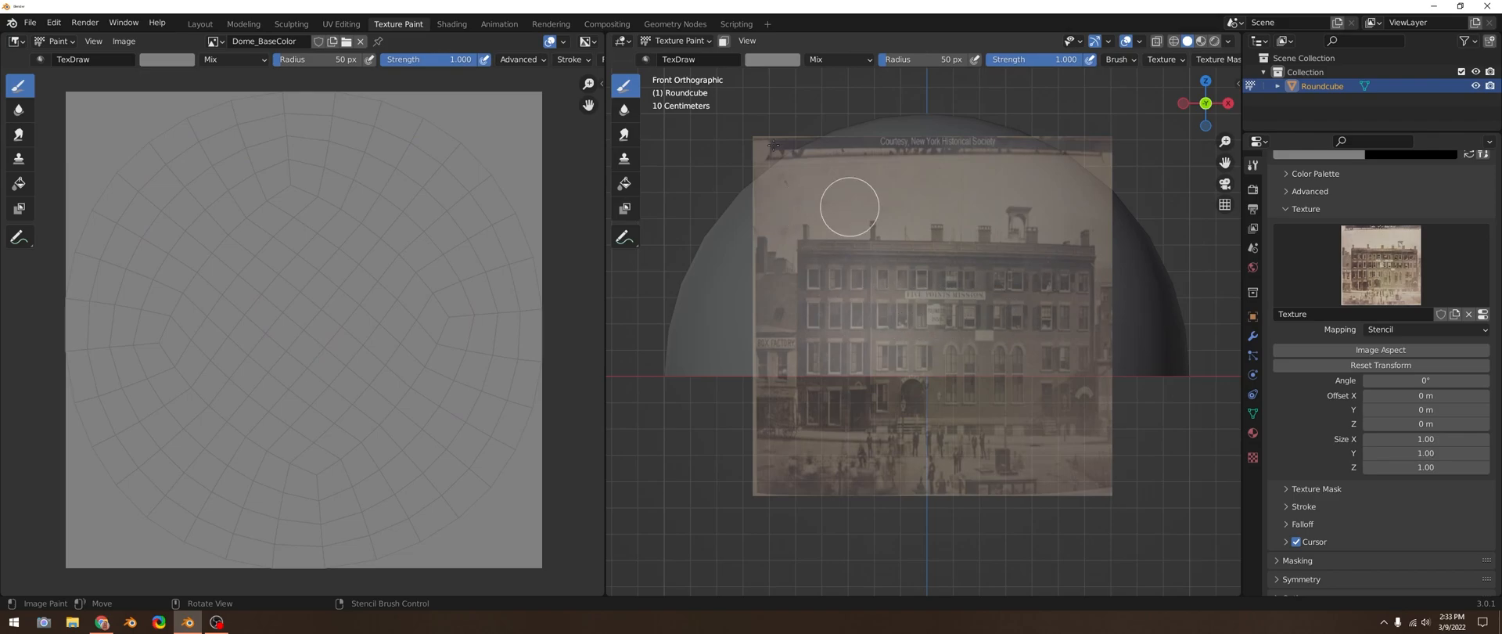
Step: Lower the building photo stencil over the dome base and paint the building through it
{"action": "left_click", "coordinate": [623, 41]}
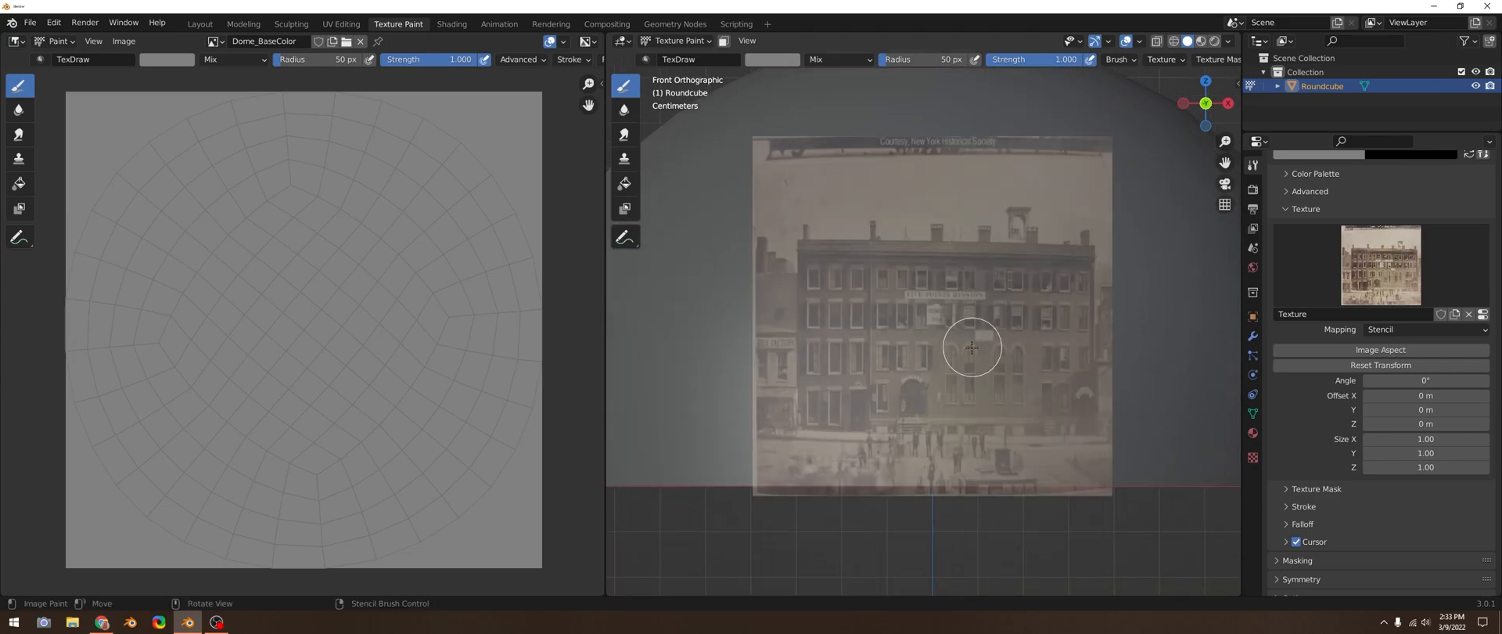
{"action": "left_click_drag", "start_coordinate": [972, 348], "coordinate": [987, 390]}
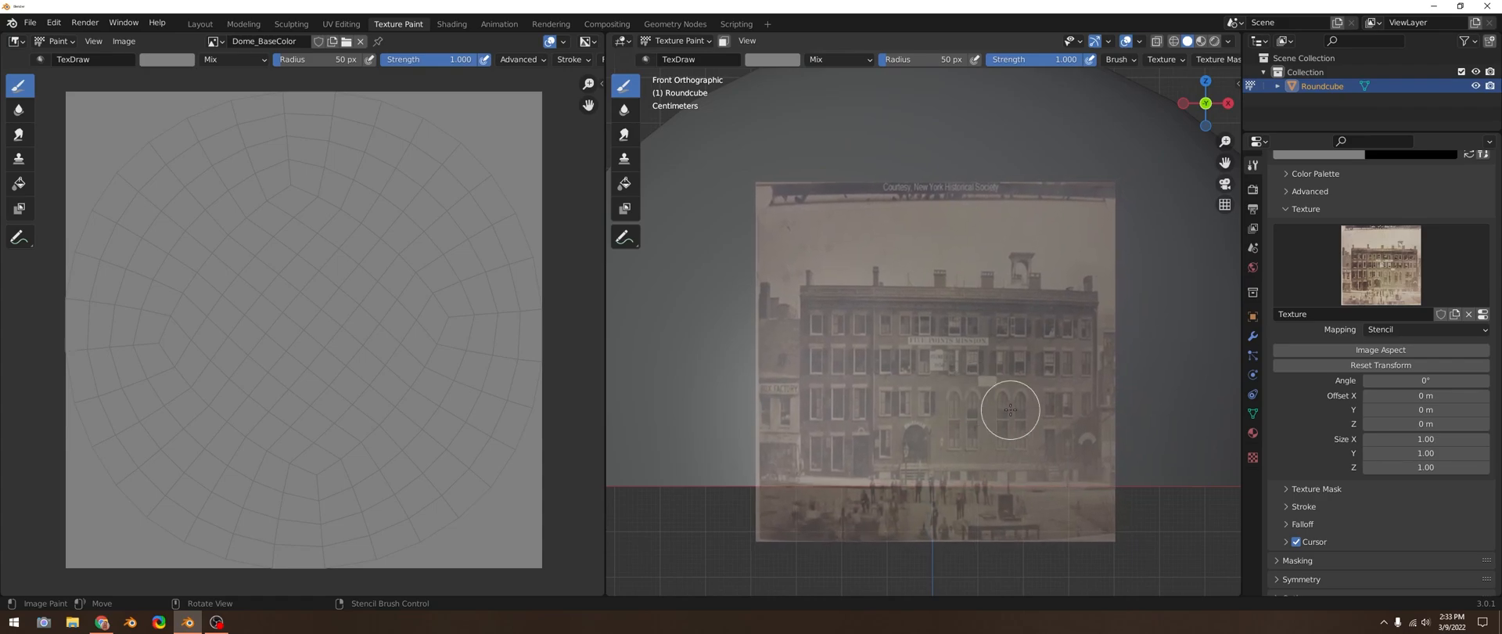
{"action": "mouse_move", "coordinate": [1050, 279]}
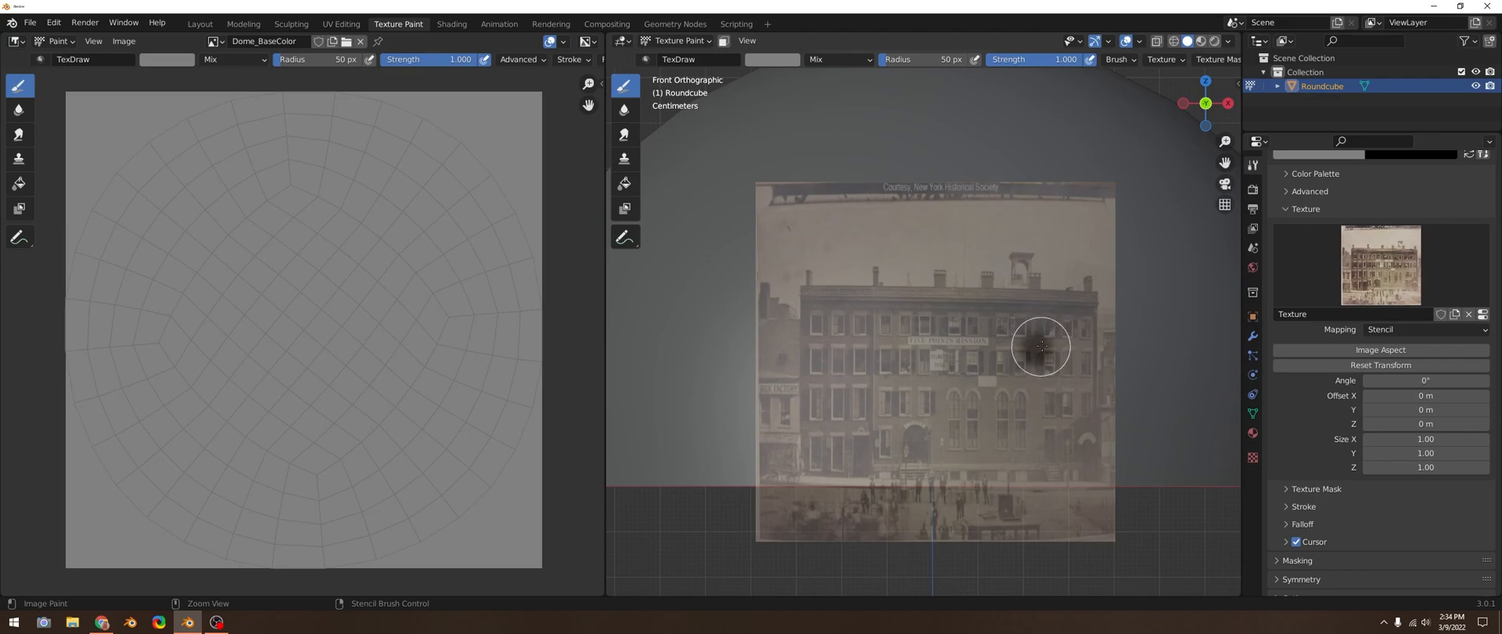
{"action": "left_click_drag", "start_coordinate": [1041, 346], "coordinate": [1080, 308]}
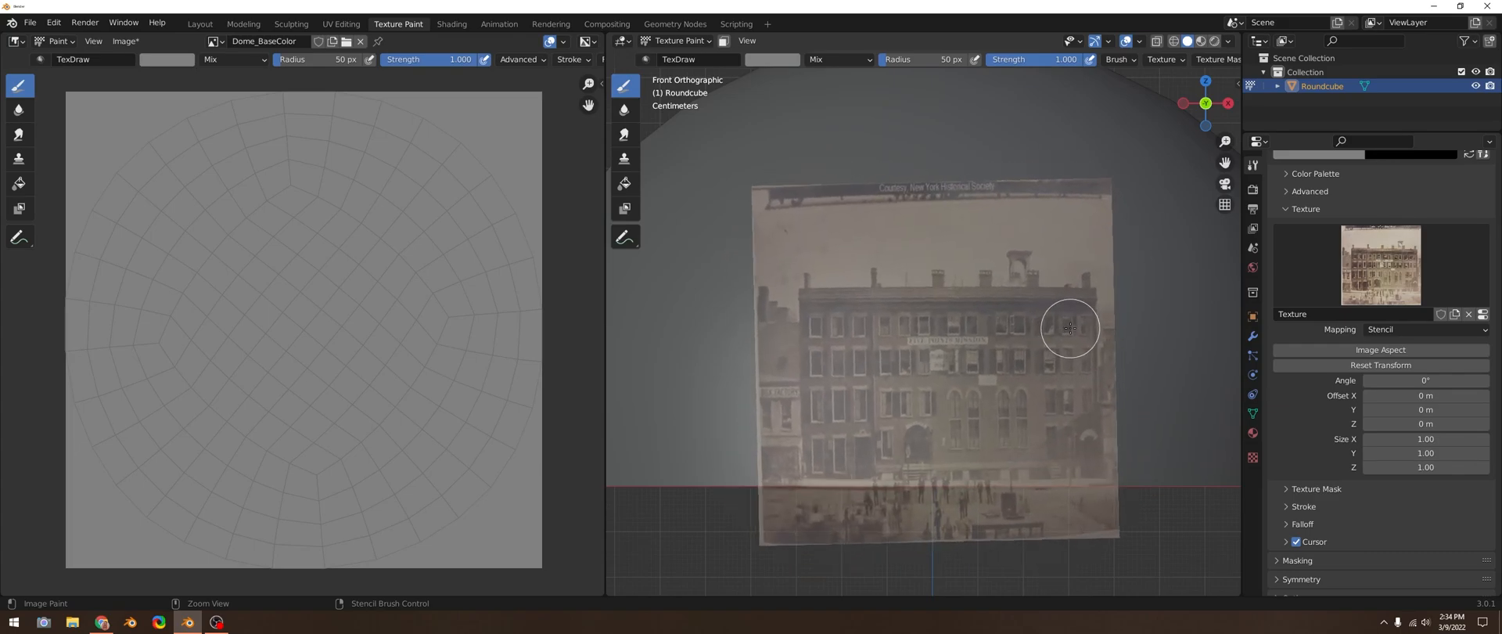
{"action": "left_click_drag", "start_coordinate": [1071, 327], "coordinate": [1064, 332]}
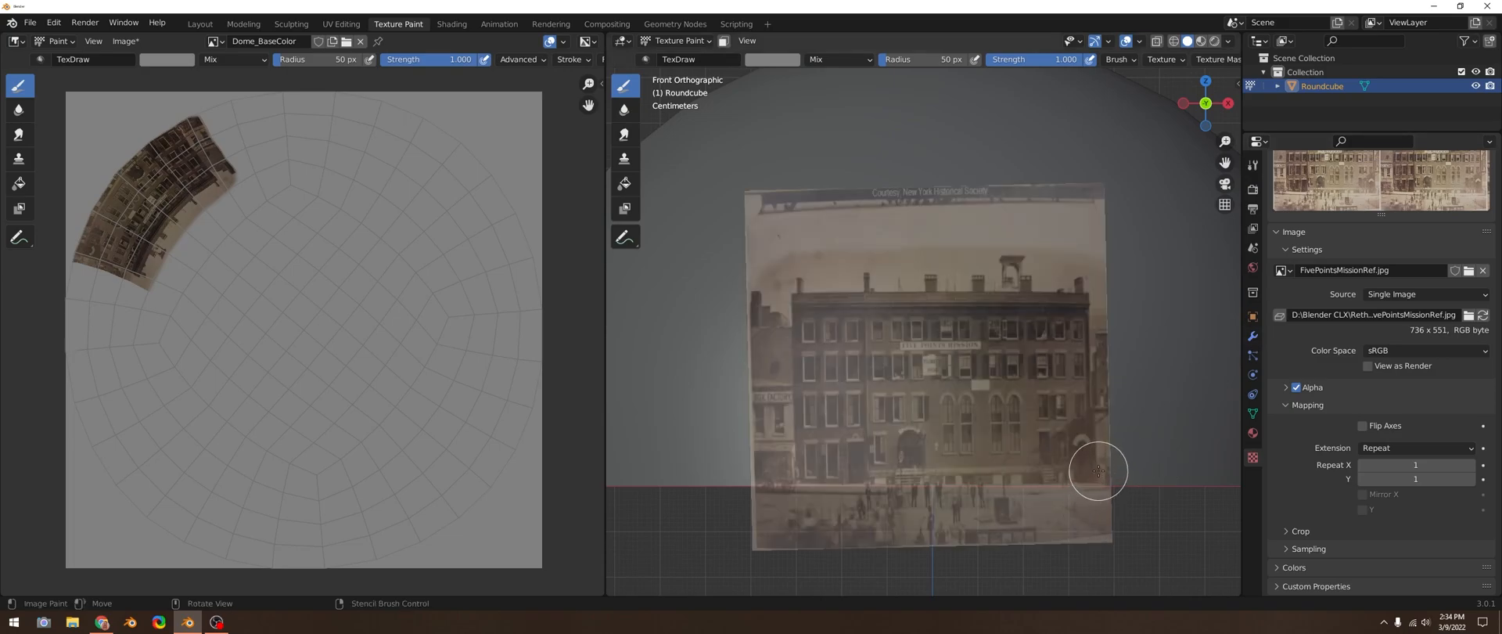
{"action": "mouse_move", "coordinate": [998, 275]}
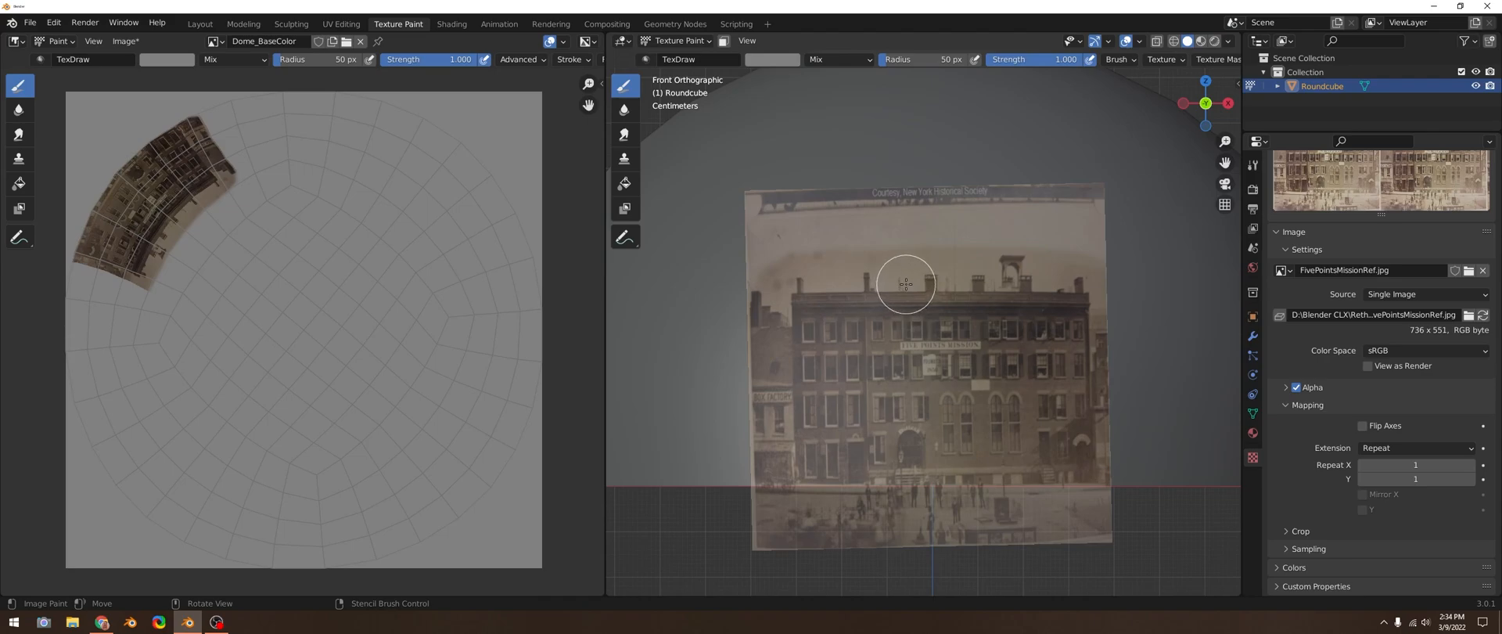
{"action": "mouse_move", "coordinate": [908, 290]}
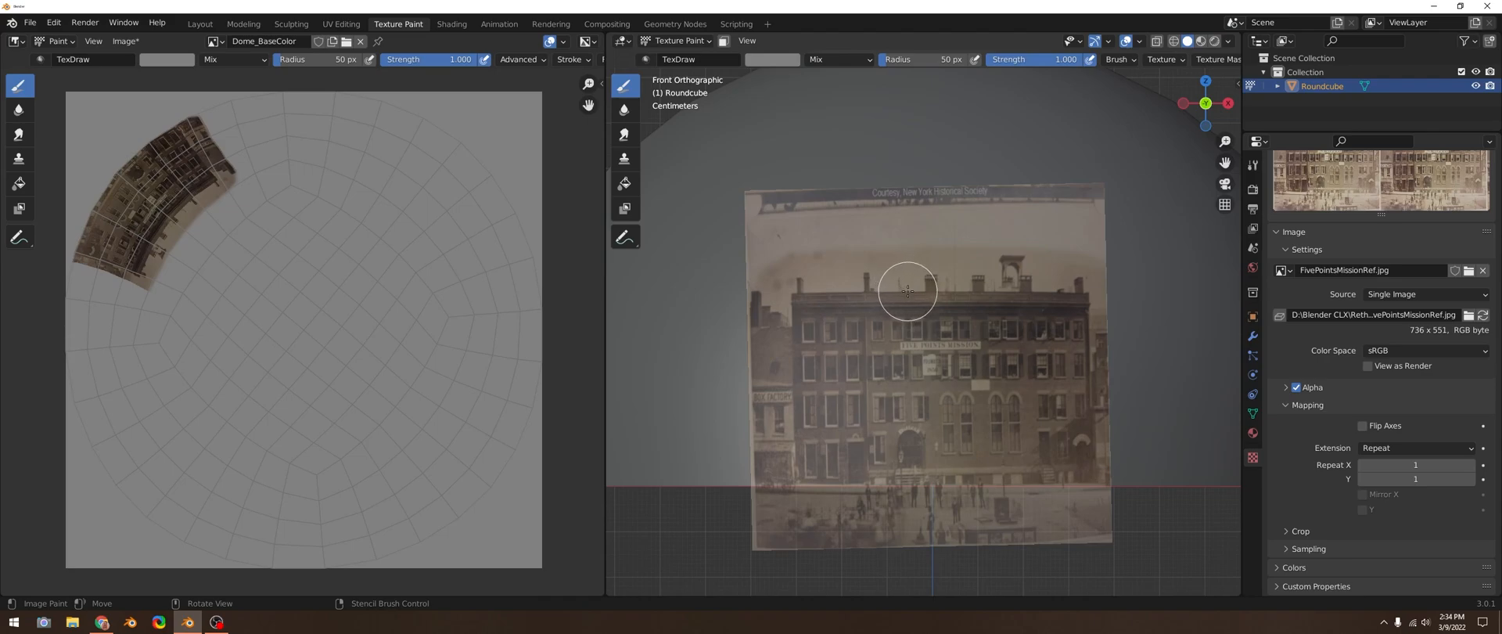
{"action": "mouse_move", "coordinate": [1187, 380]}
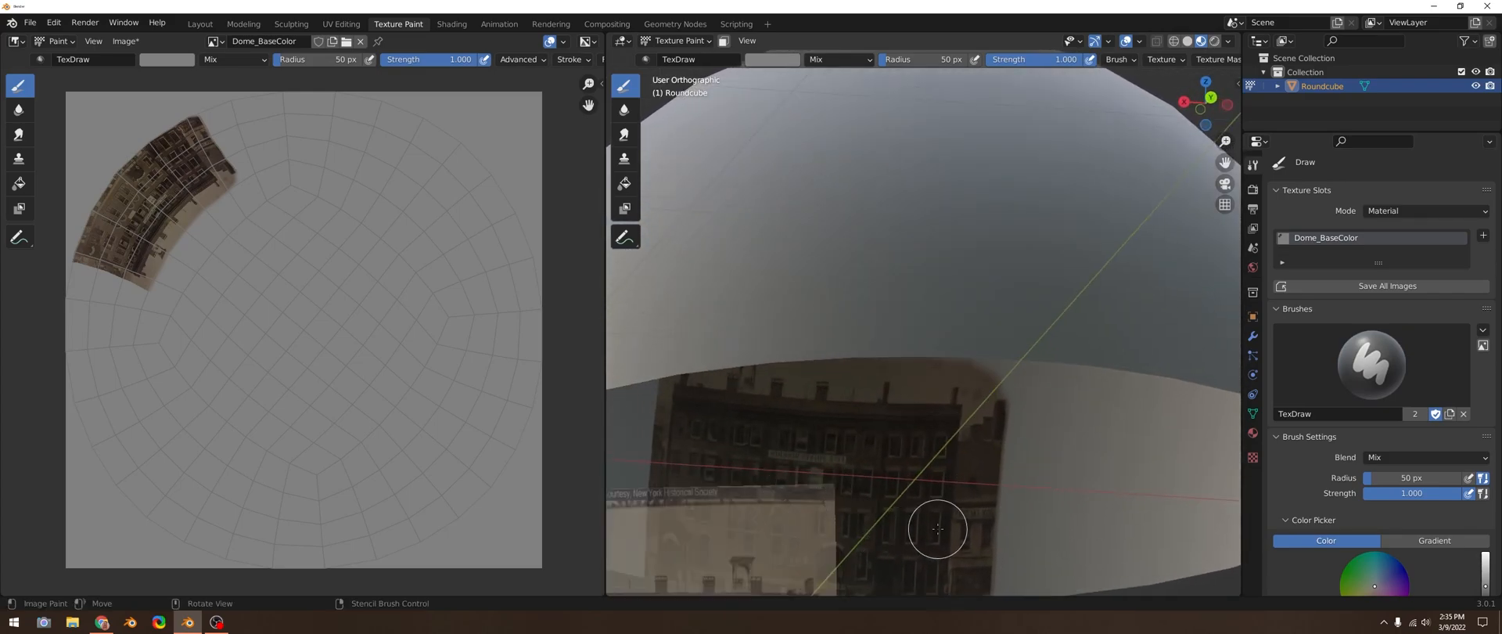
Step: Orbit the view to inspect the painted building, then open the Windows Start menu
{"action": "left_click_drag", "start_coordinate": [939, 526], "coordinate": [1004, 466]}
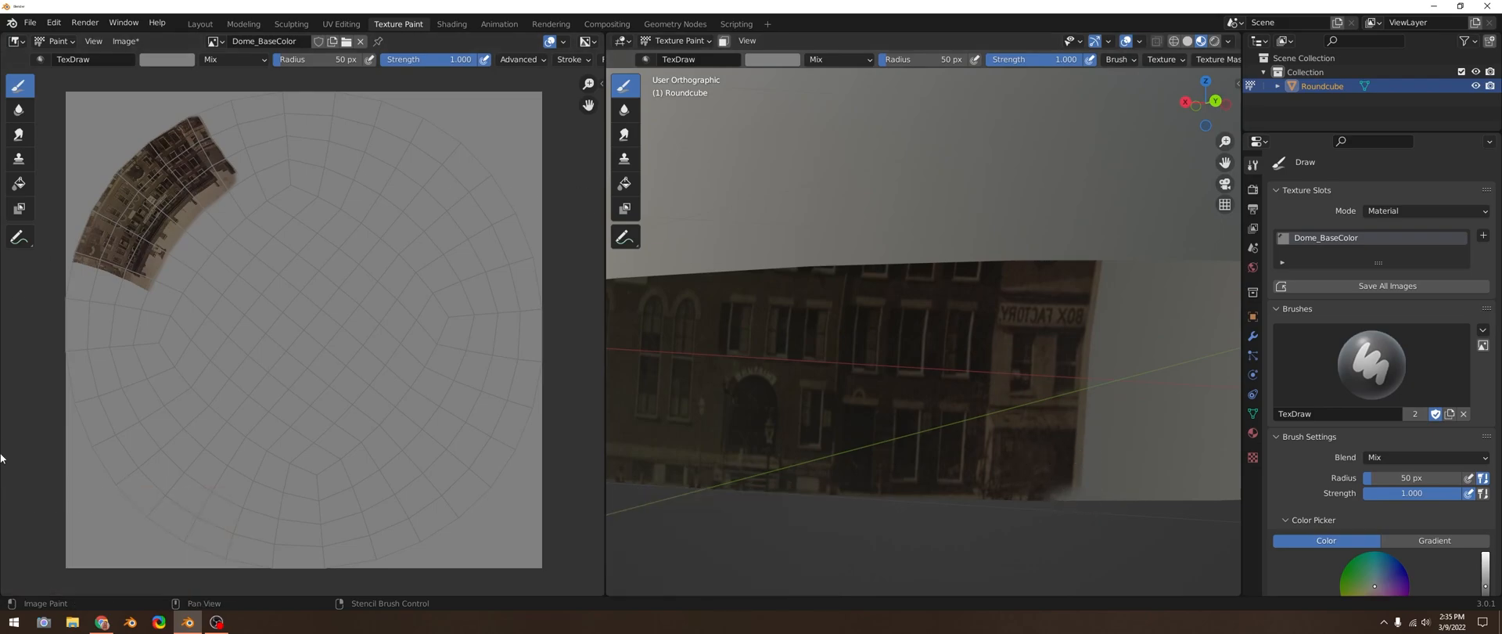
{"action": "left_click", "coordinate": [13, 622]}
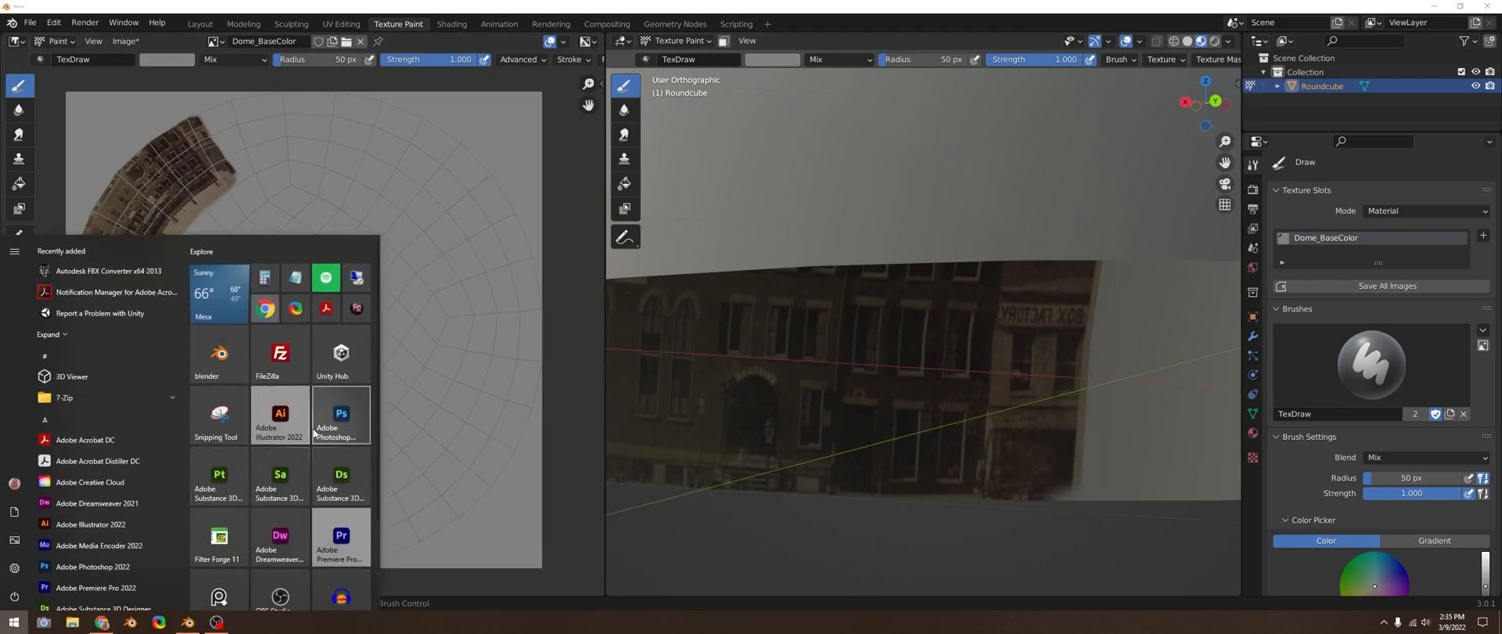
Step: Launch Photoshop and switch to automatic object selection for the building
{"action": "left_click", "coordinate": [340, 416]}
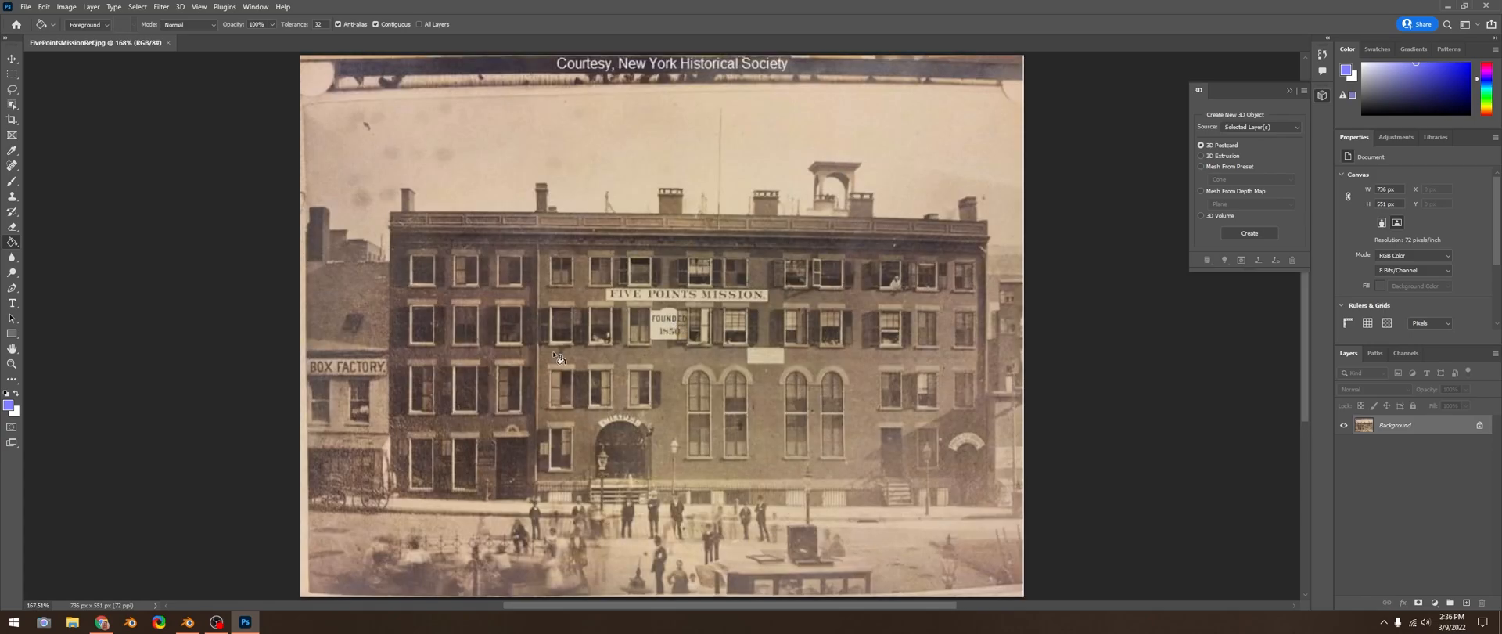
{"action": "mouse_move", "coordinate": [235, 38]}
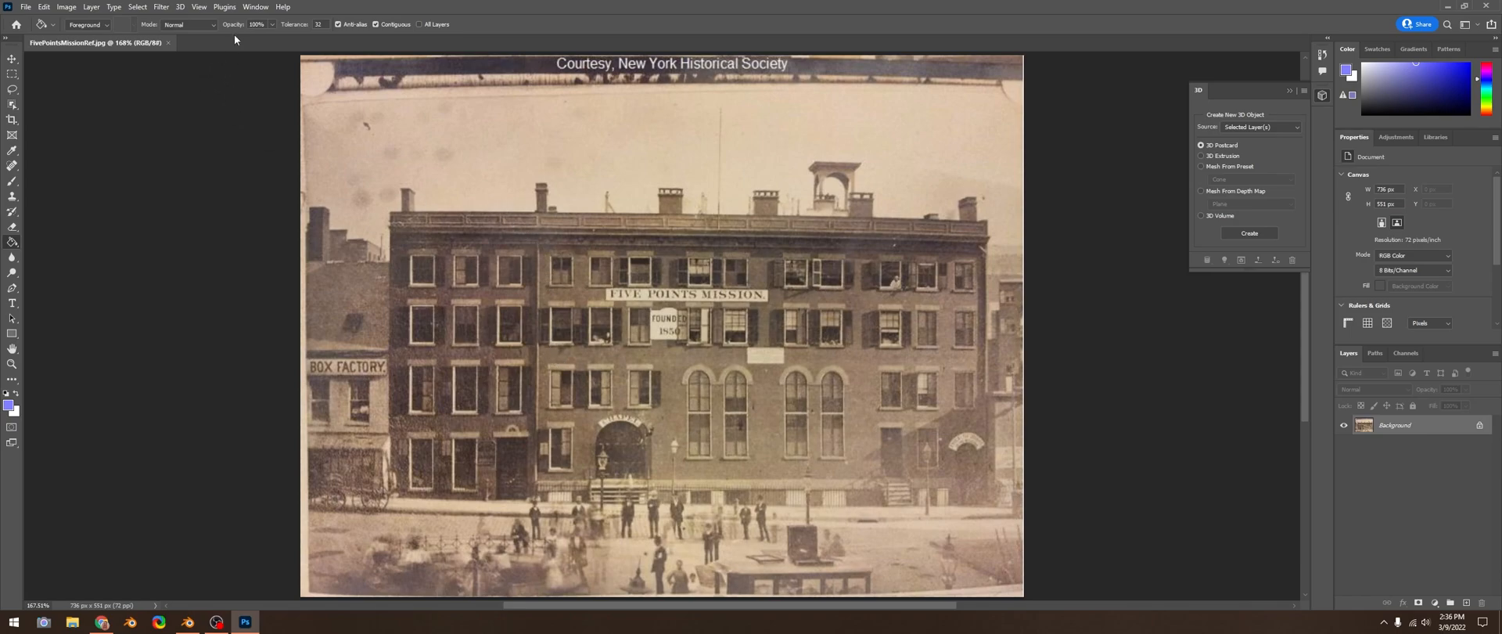
{"action": "mouse_move", "coordinate": [63, 132]}
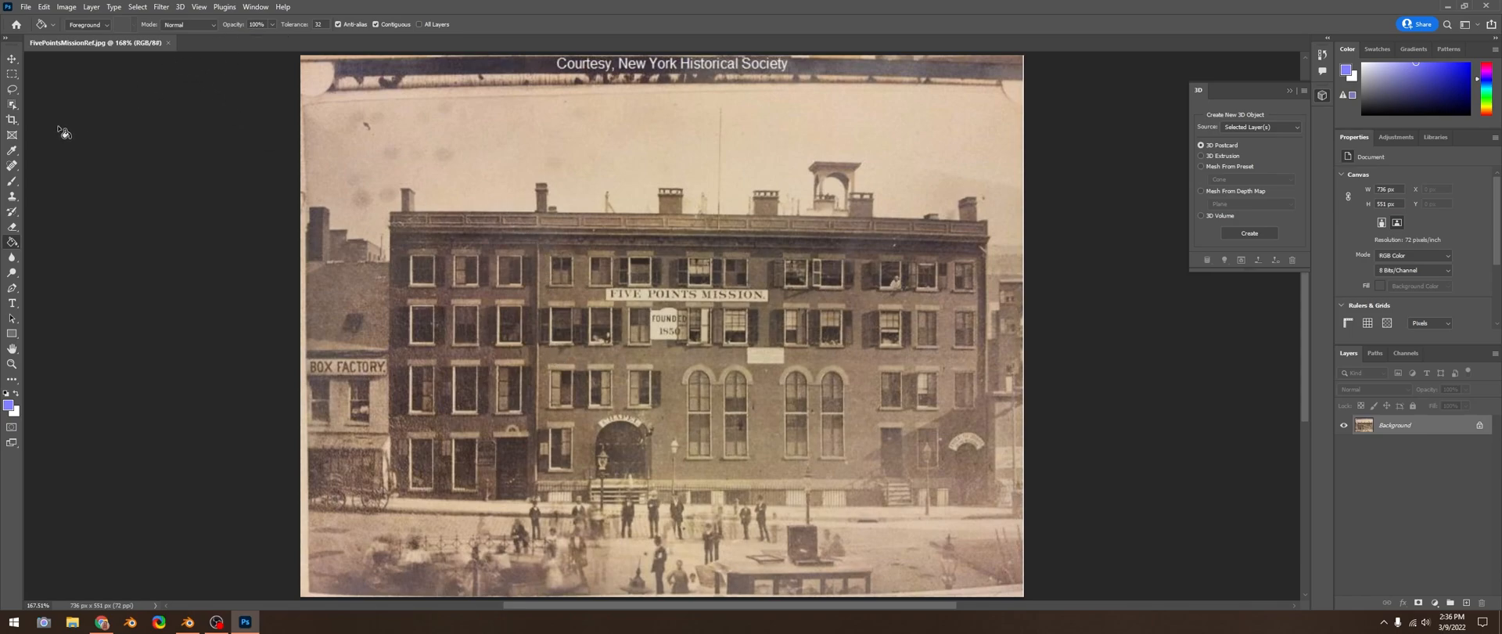
{"action": "left_click", "coordinate": [13, 103]}
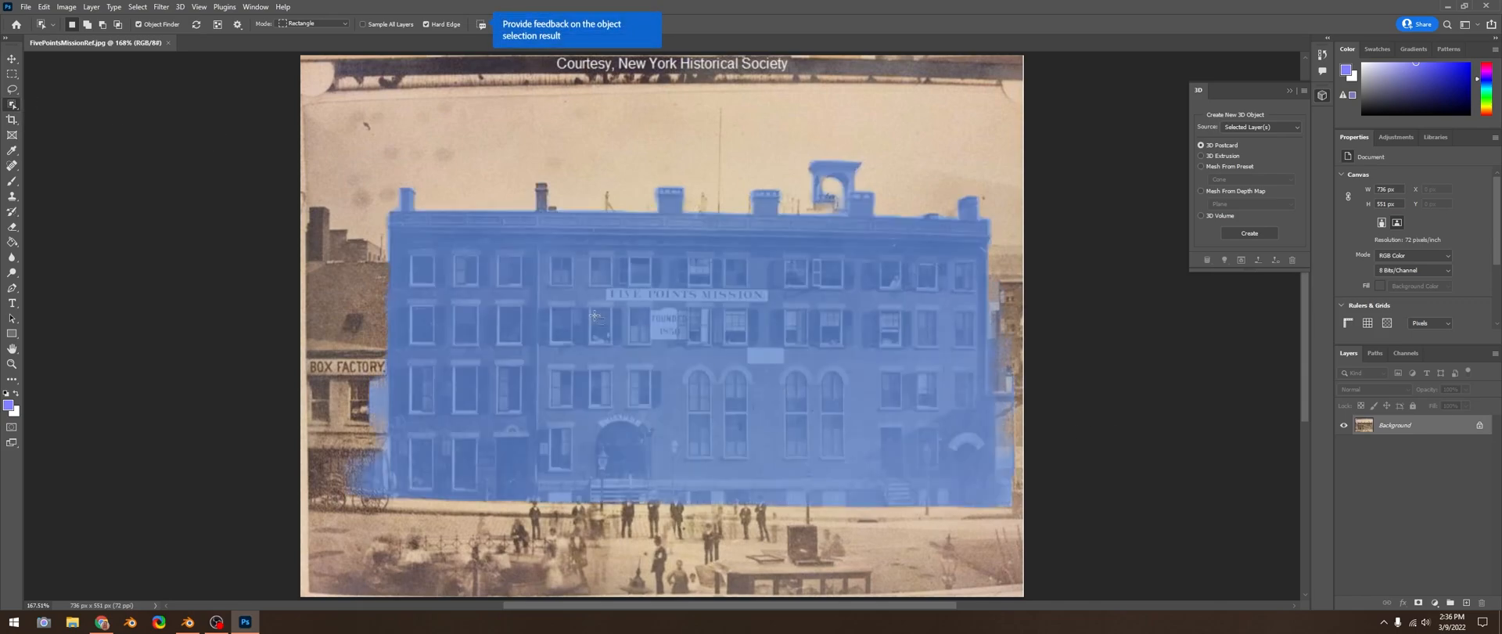
{"action": "mouse_move", "coordinate": [515, 241]}
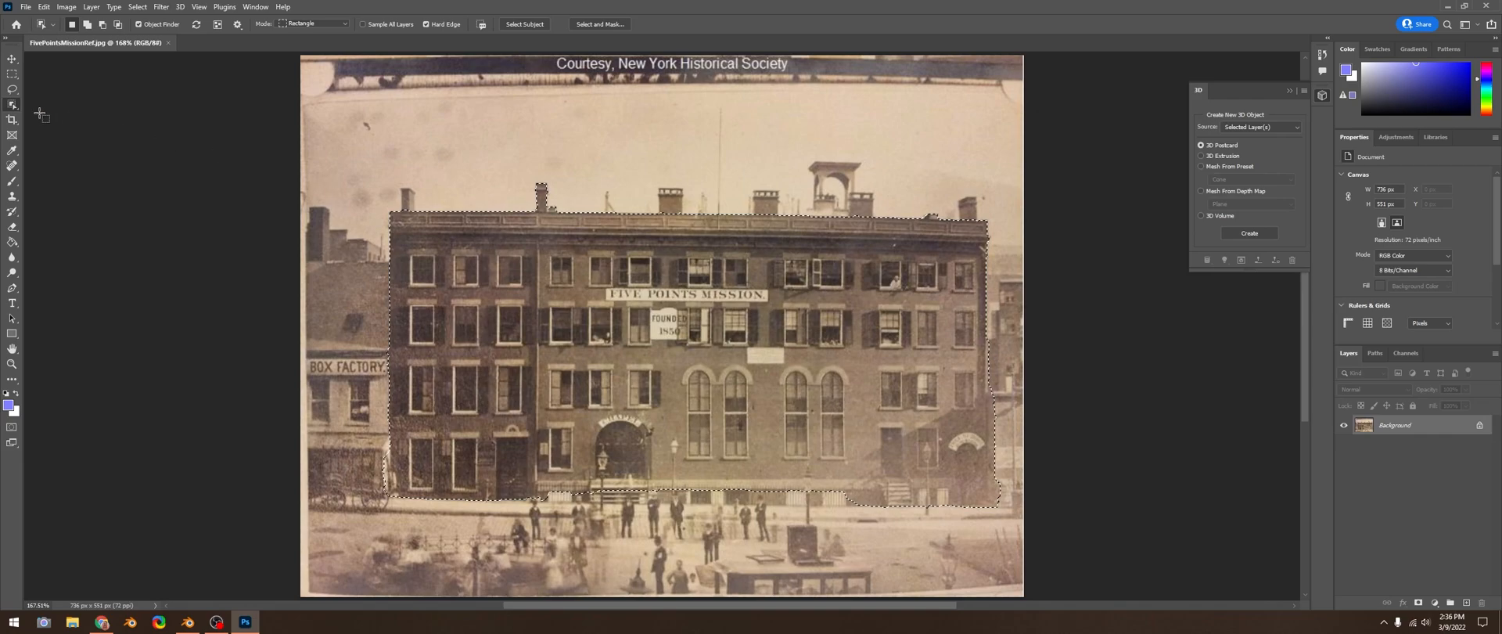
Step: Switch Photoshop to a different selection tool to isolate the building, then return to Blender
{"action": "left_click", "coordinate": [13, 105]}
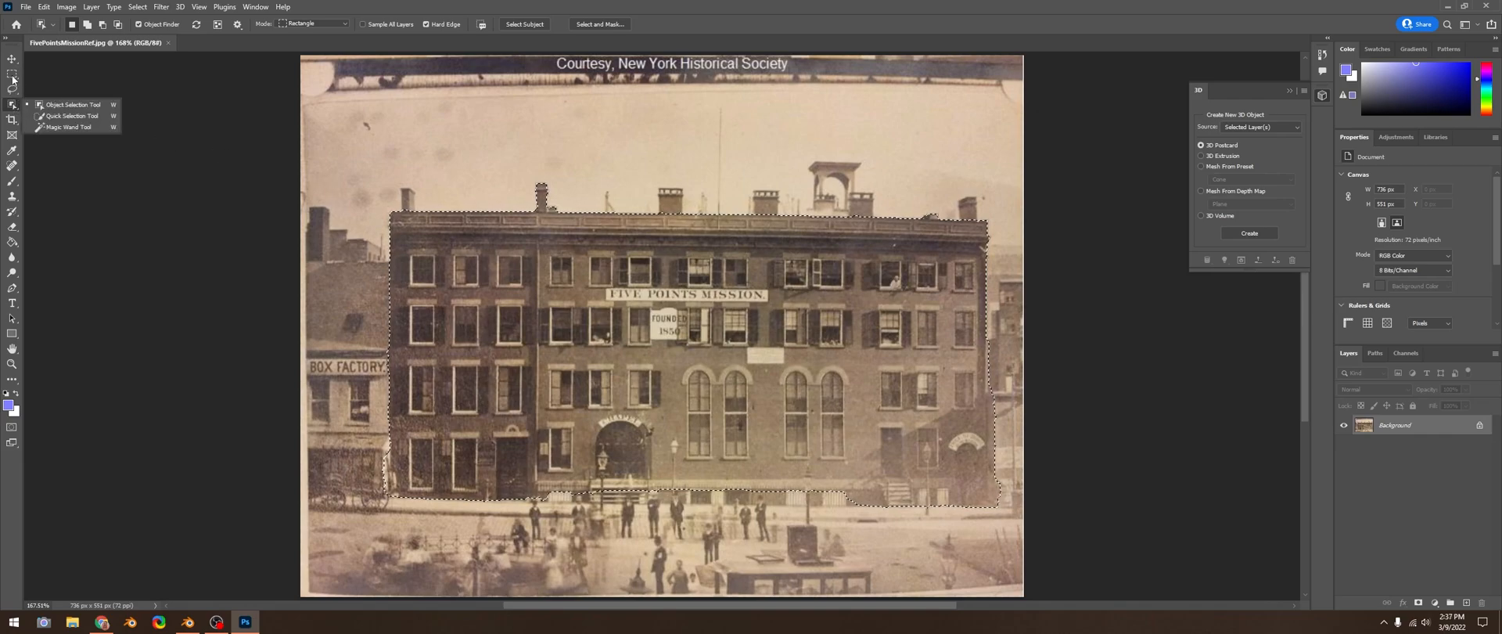
{"action": "left_click", "coordinate": [13, 89]}
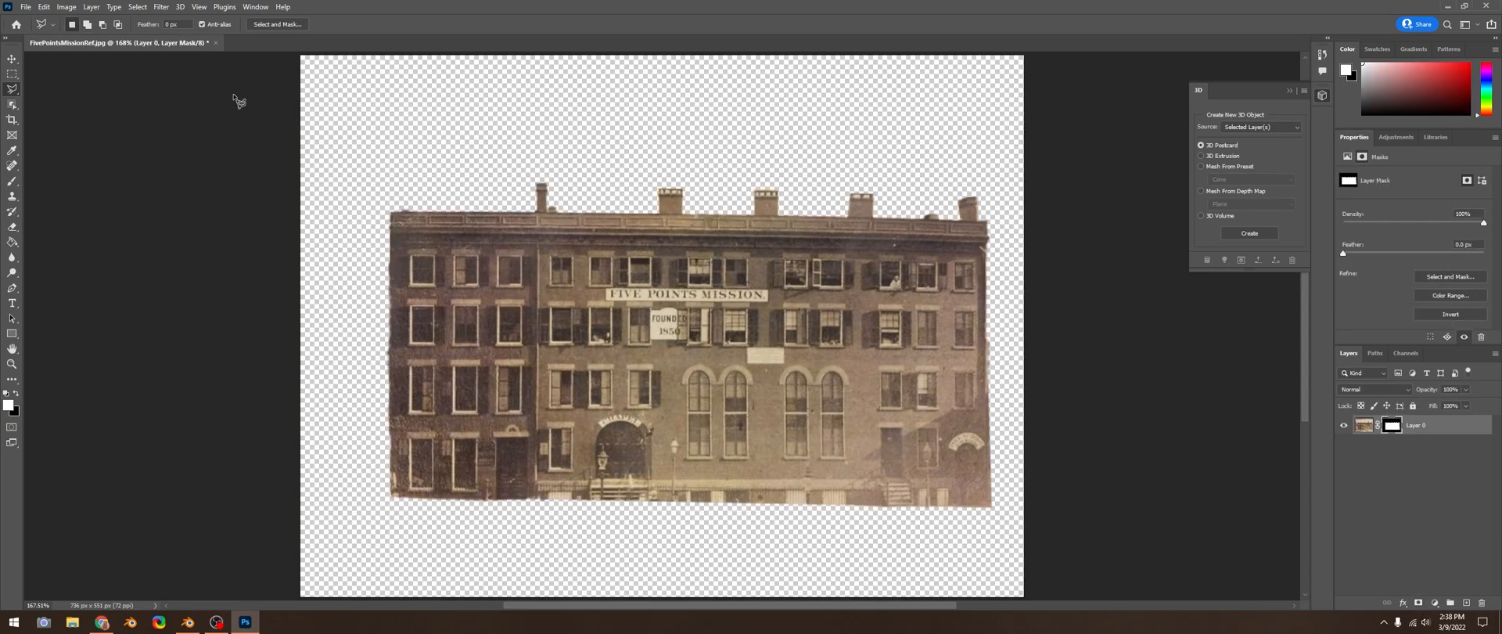
{"action": "left_click", "coordinate": [25, 7]}
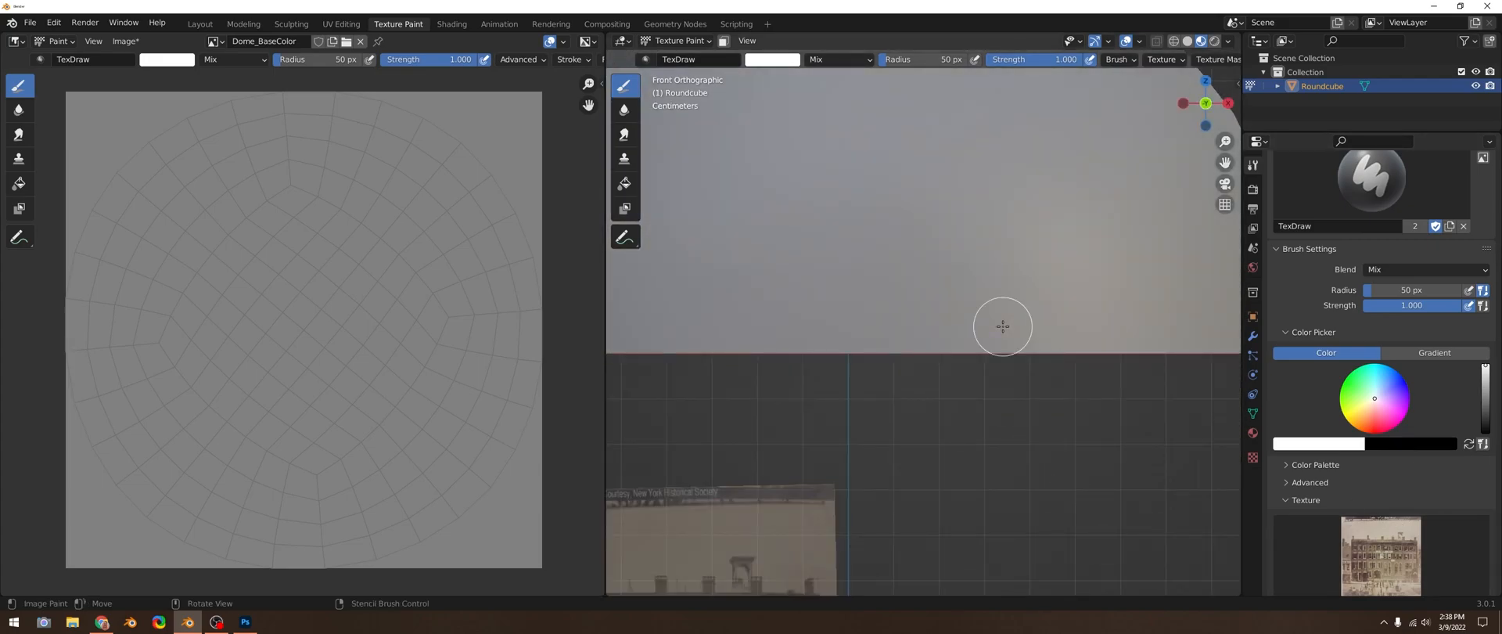
Step: Scroll to the brush texture's image settings and browse for a replacement image
{"action": "scroll", "scroll_direction": "down", "scroll_amount": 3}
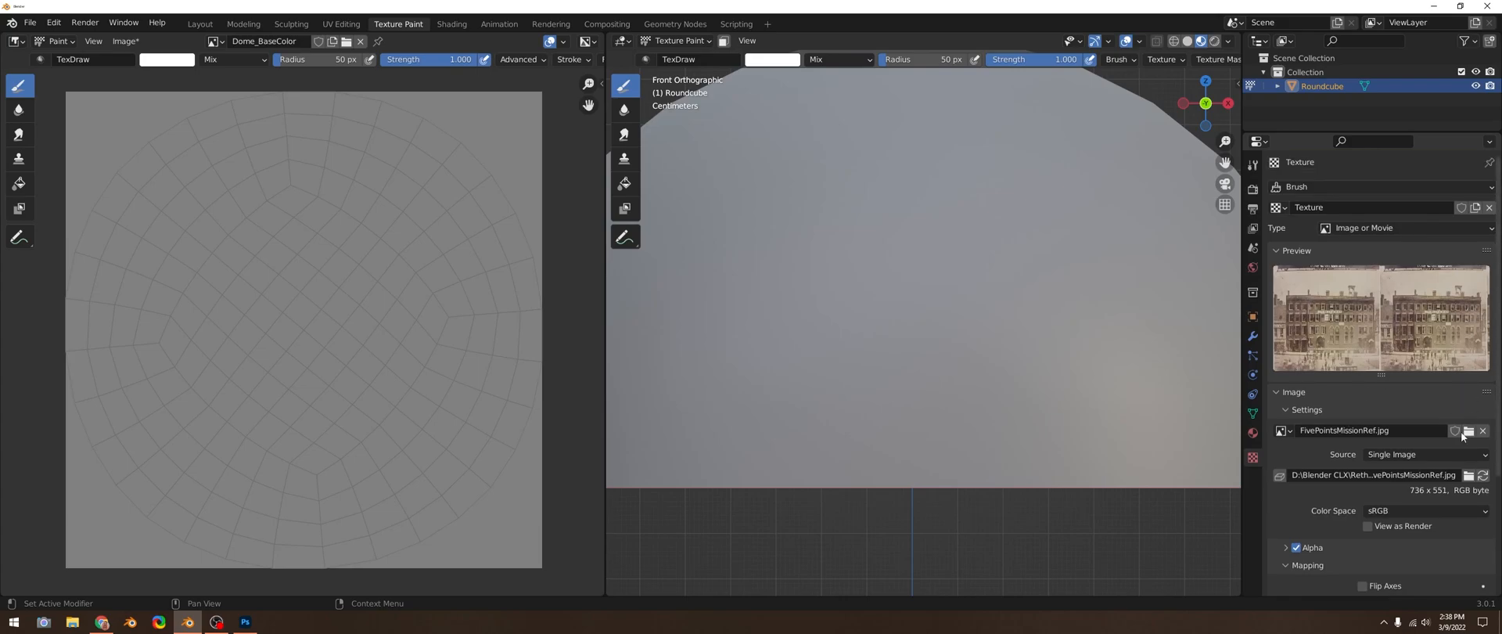
{"action": "left_click", "coordinate": [1467, 430]}
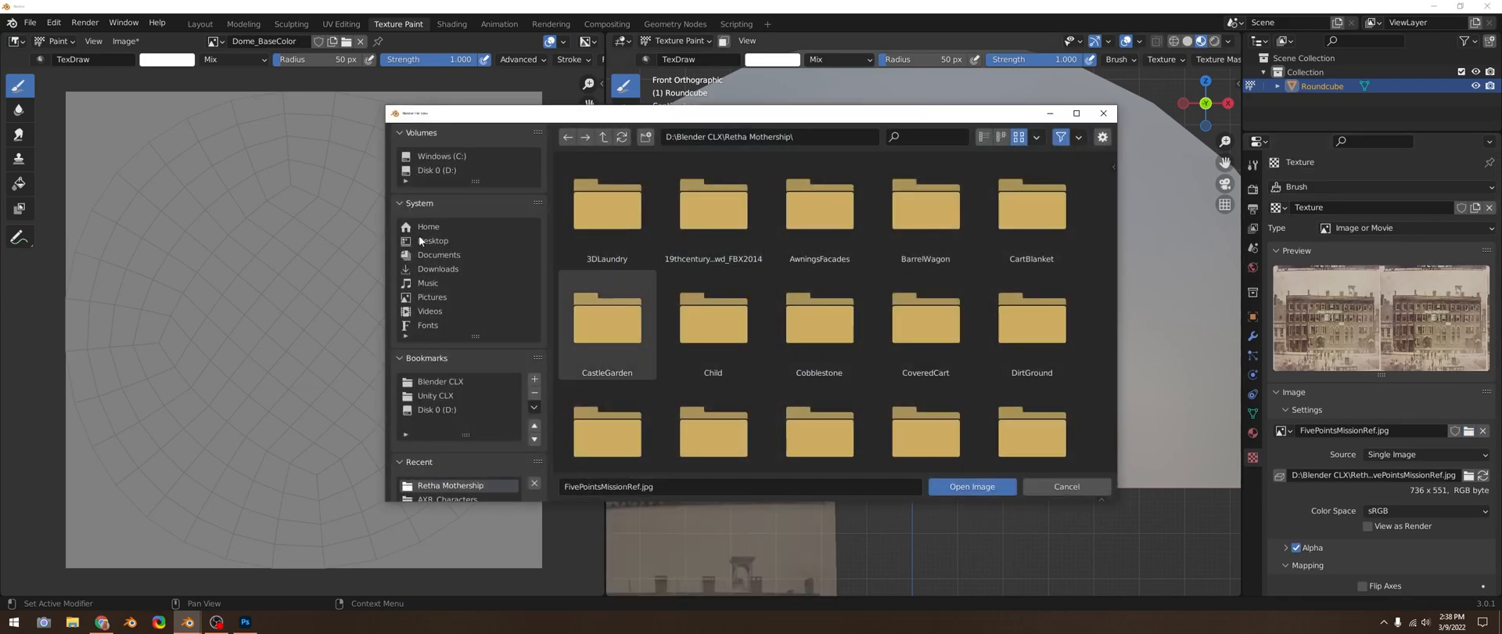
Step: Save the cut-out building as PNG and load FivePointsMissionRef.png from Downloads as the brush texture
{"action": "left_click", "coordinate": [432, 241]}
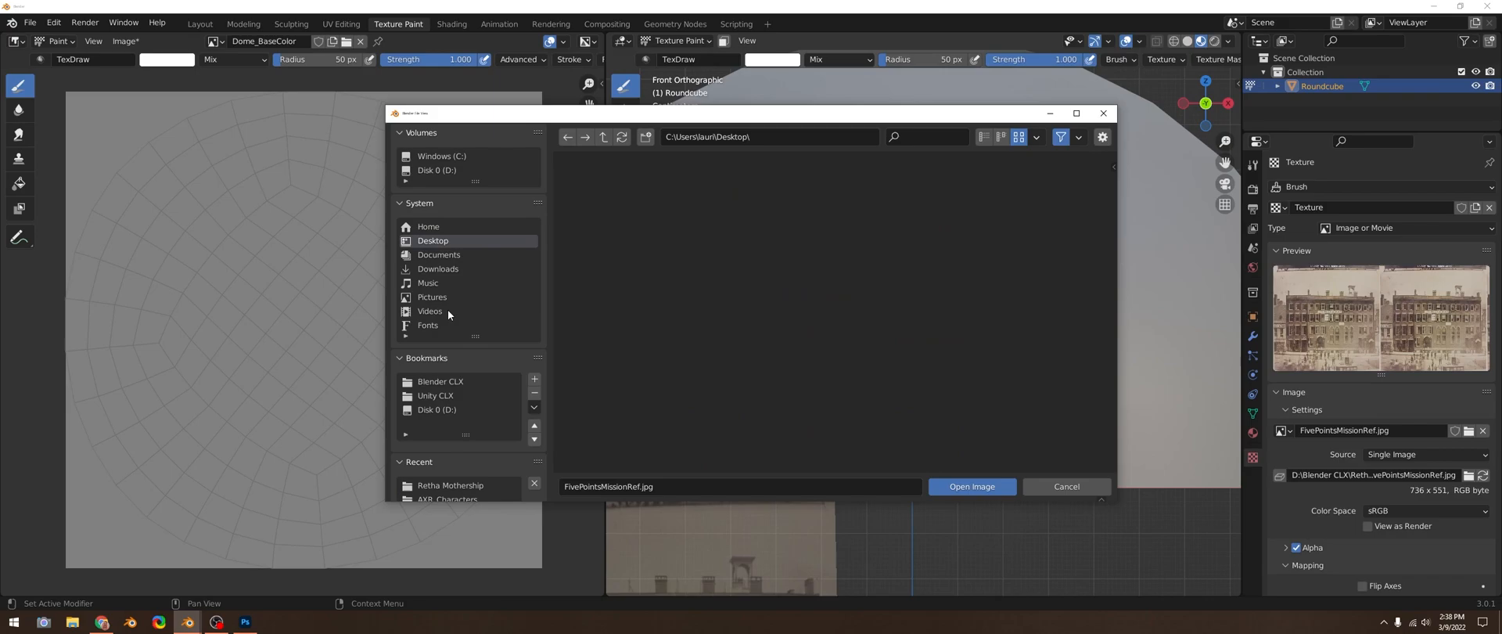
{"action": "mouse_move", "coordinate": [431, 240]}
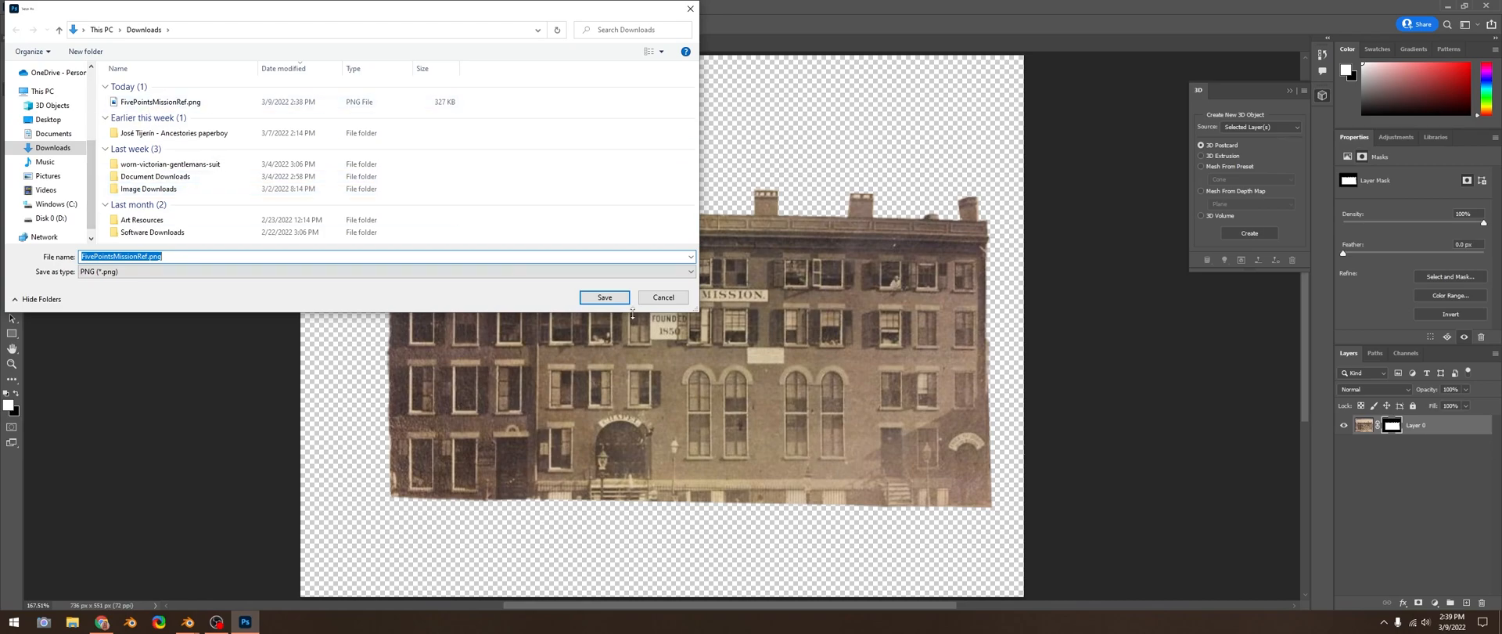
{"action": "left_click", "coordinate": [605, 296]}
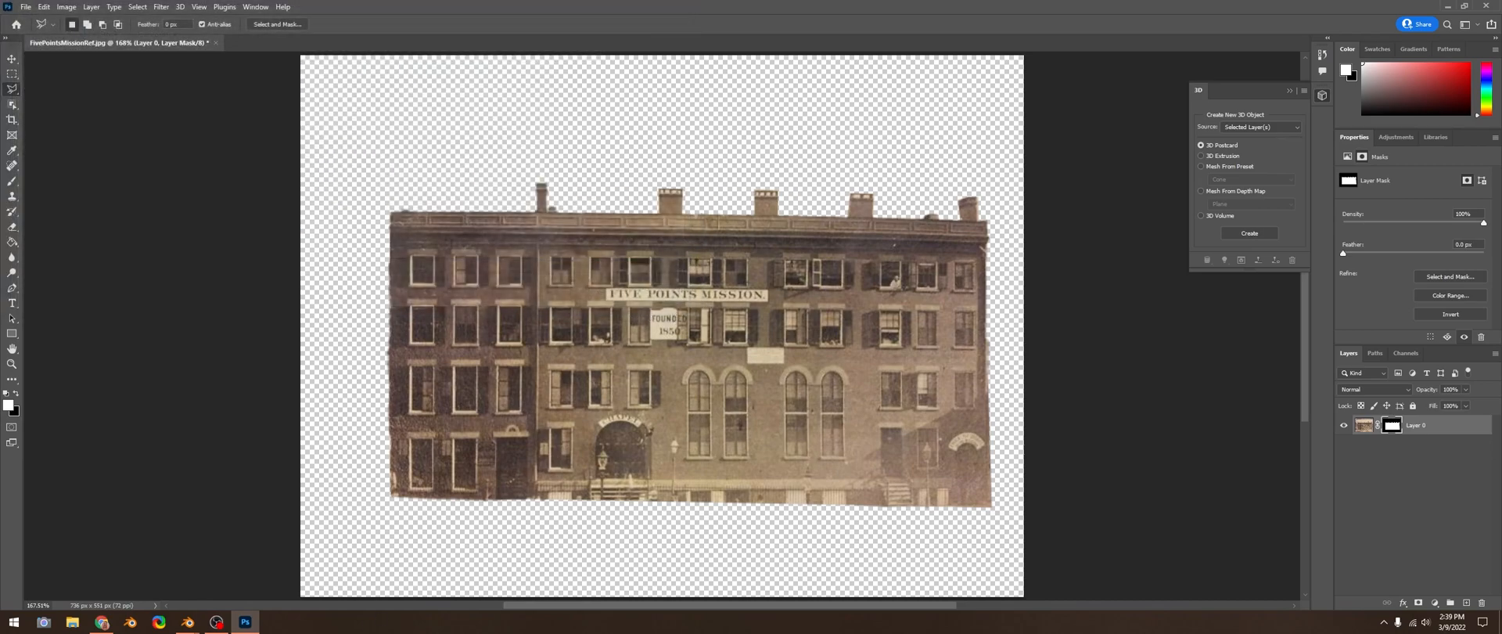
{"action": "mouse_move", "coordinate": [216, 622]}
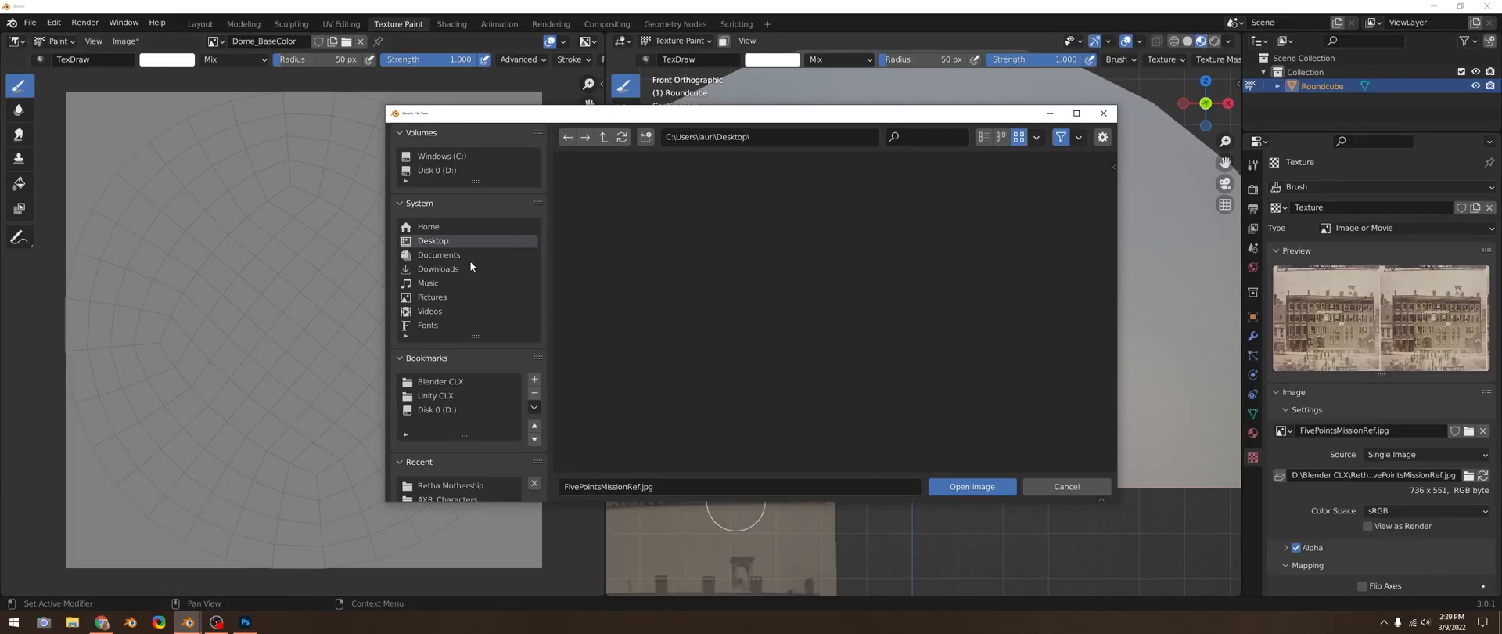
{"action": "left_click", "coordinate": [438, 270]}
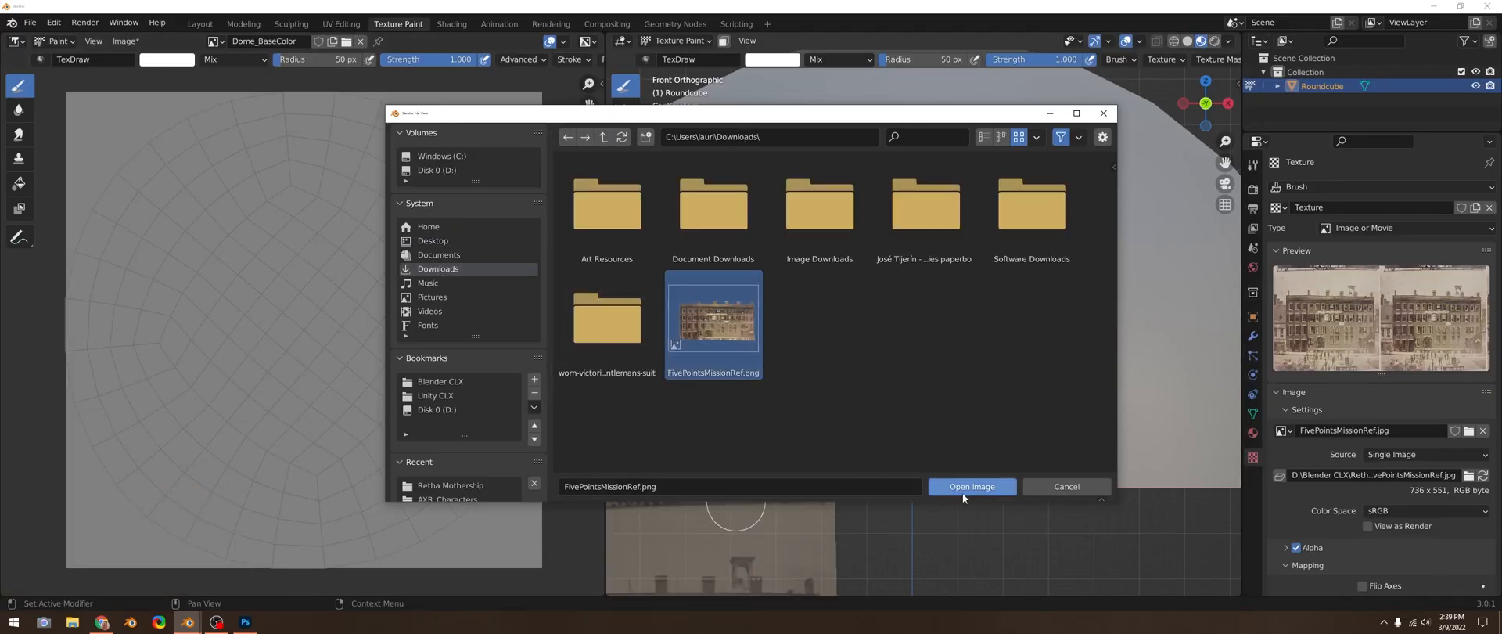
{"action": "left_click", "coordinate": [970, 487]}
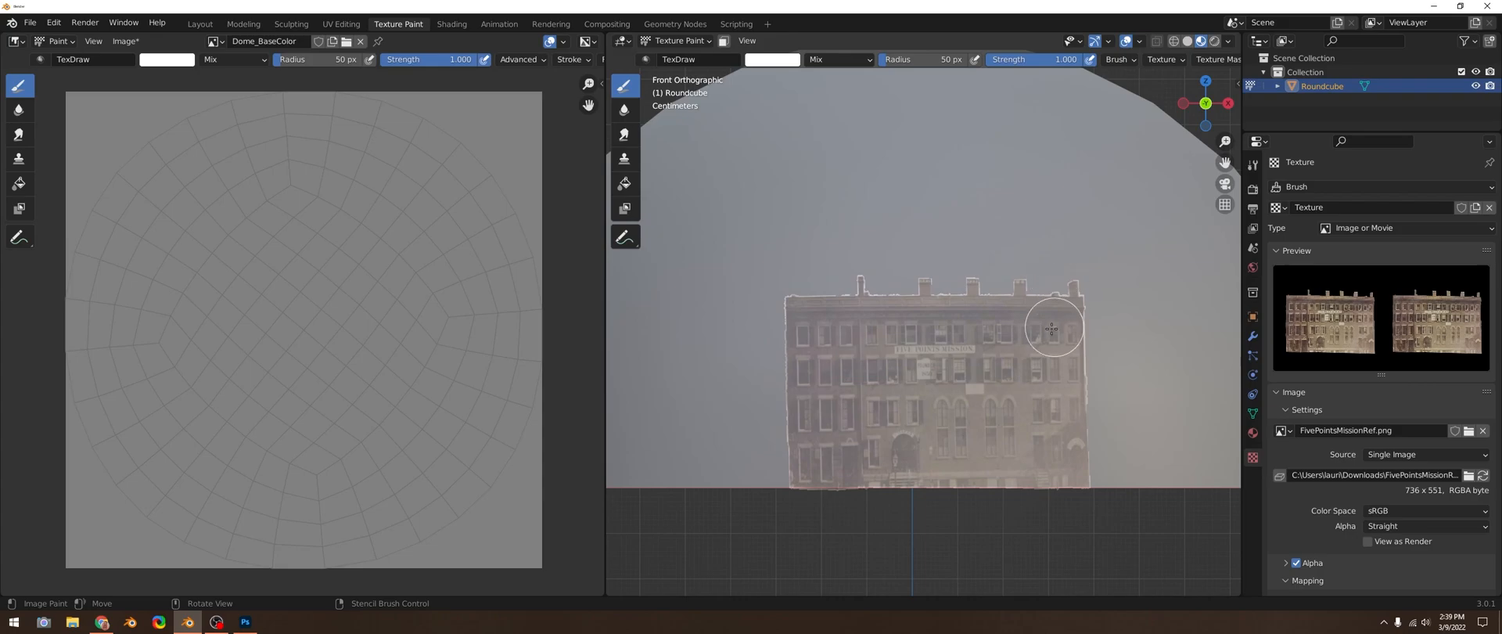
{"action": "mouse_move", "coordinate": [1059, 325]}
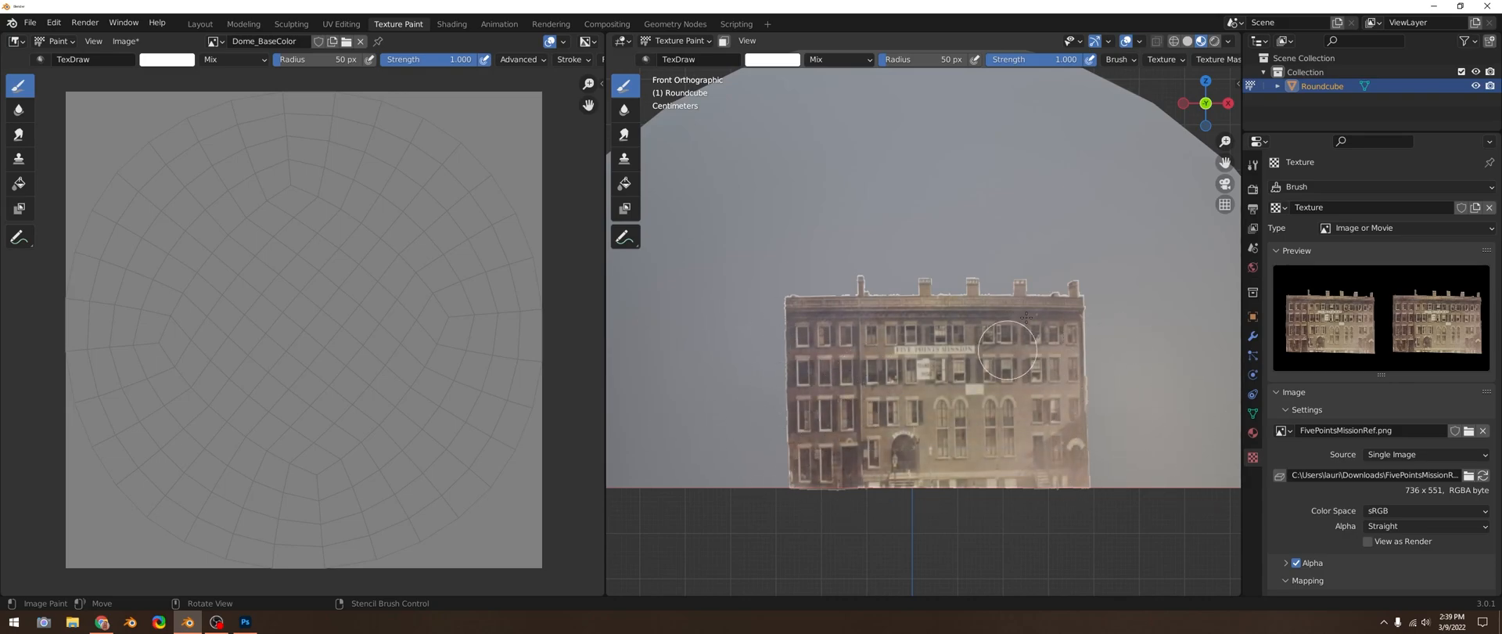
Step: Paint the cut-out building onto the dome, then unlink the image from the brush
{"action": "left_click_drag", "start_coordinate": [1006, 350], "coordinate": [1072, 289]}
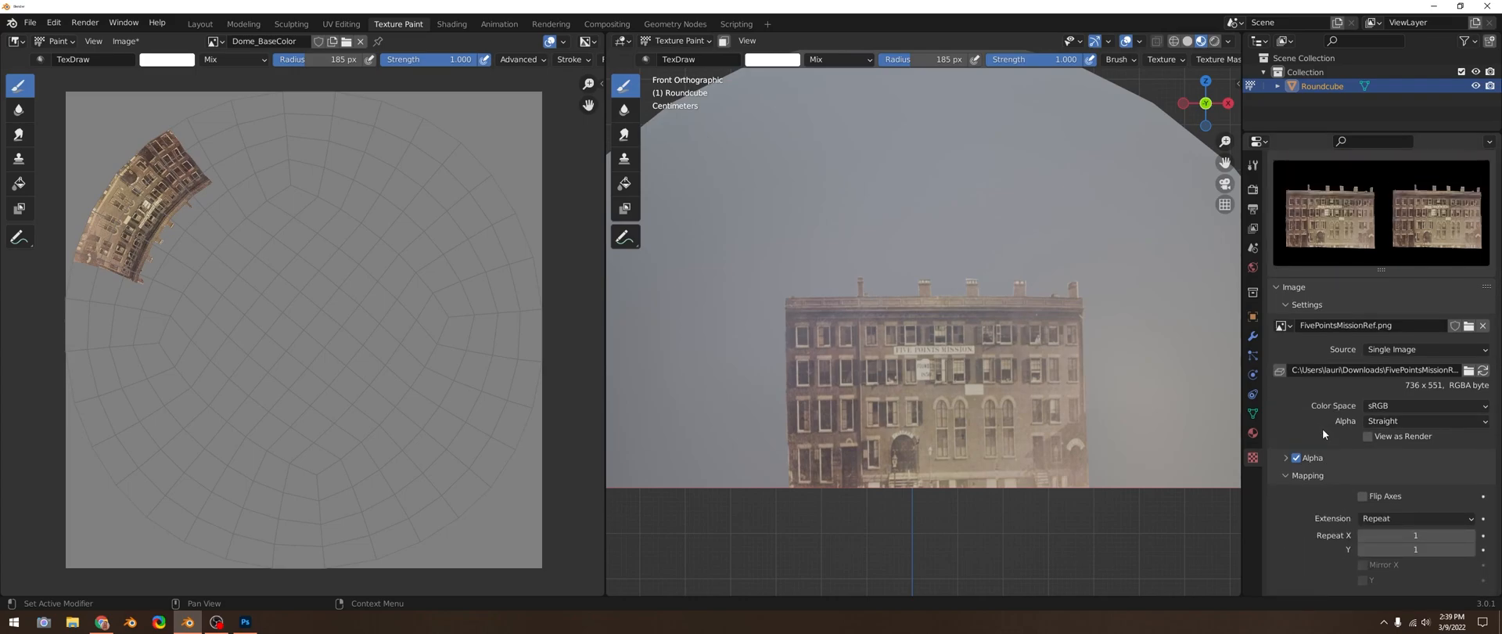
{"action": "scroll", "scroll_direction": "down", "scroll_amount": 3}
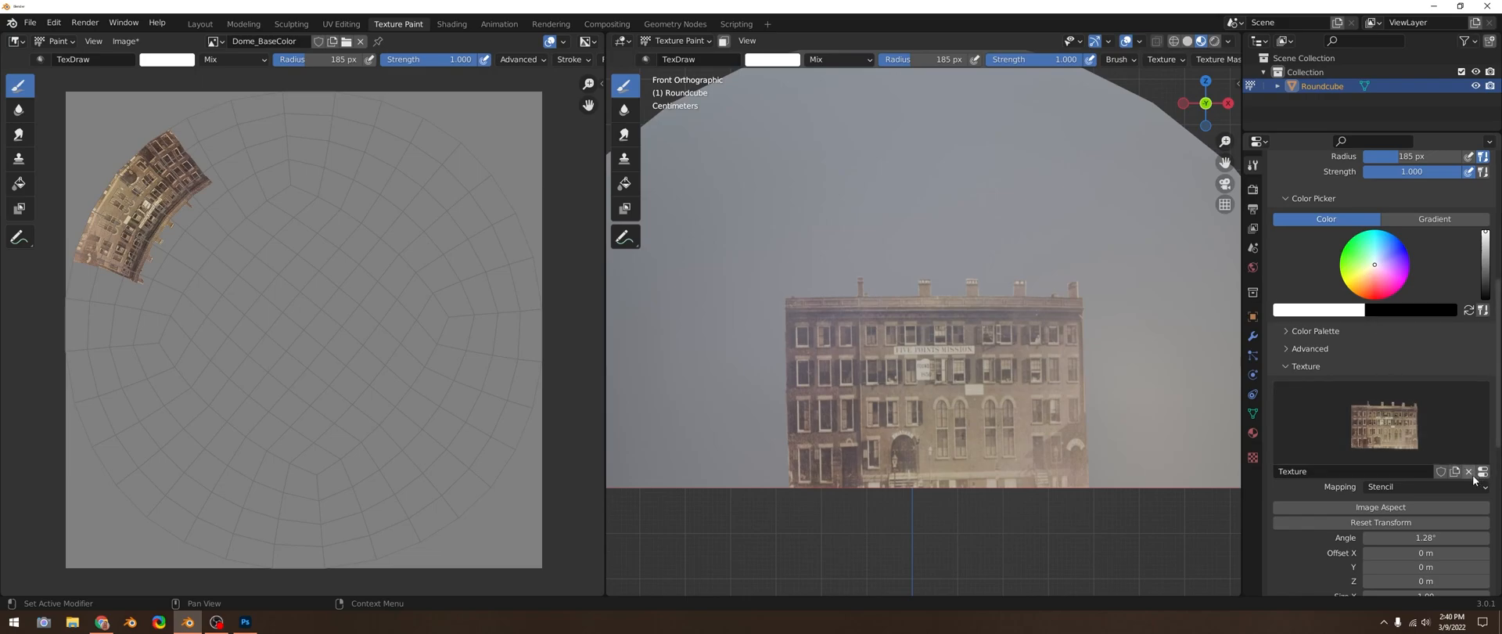
{"action": "left_click", "coordinate": [1423, 487]}
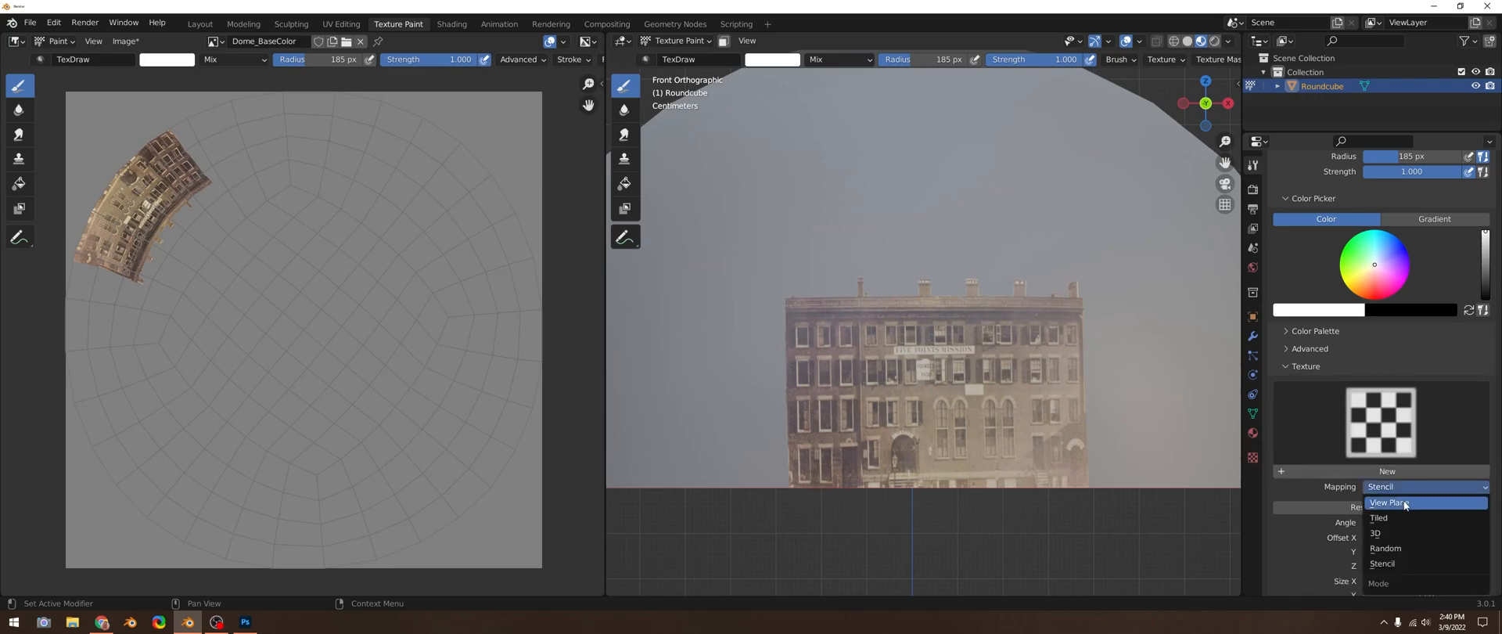
Step: Set brush texture mapping to Tiled, show Stroke settings, and paint a blue test stroke
{"action": "left_click", "coordinate": [1378, 518]}
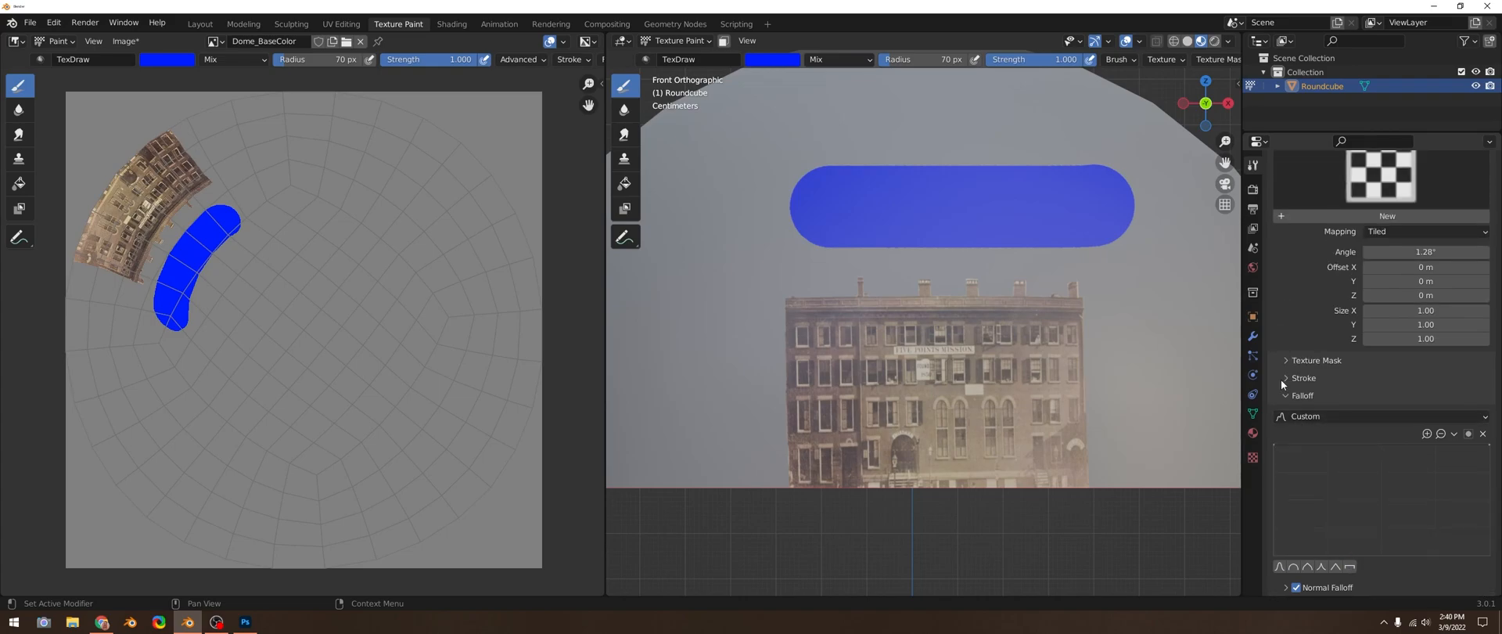
{"action": "left_click", "coordinate": [1302, 377]}
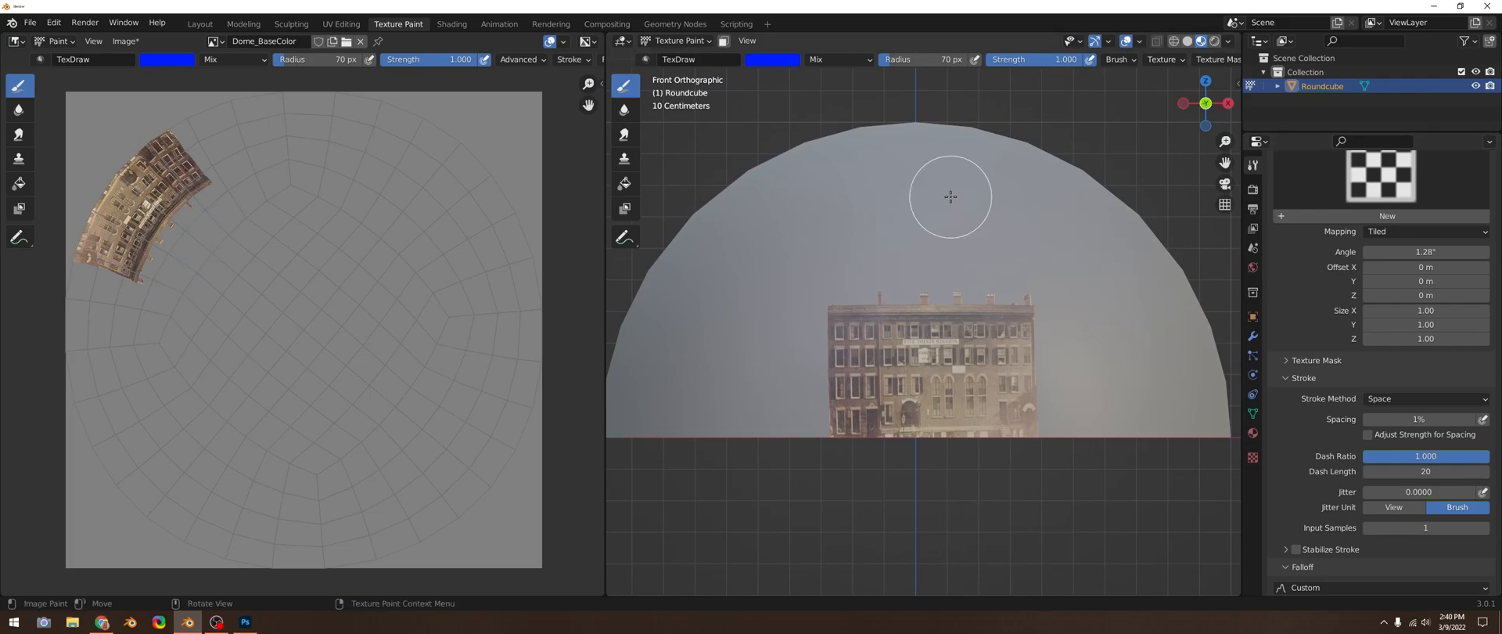
{"action": "left_click_drag", "start_coordinate": [948, 196], "coordinate": [843, 258]}
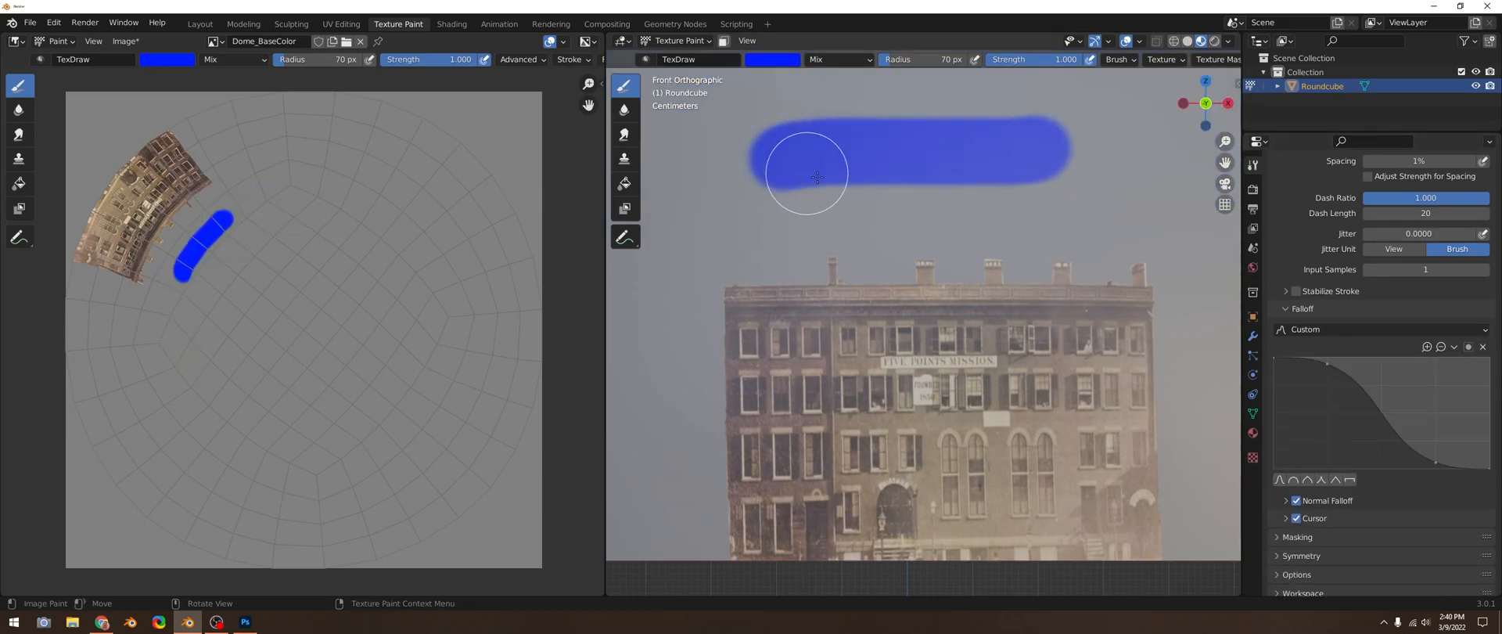
{"action": "mouse_move", "coordinate": [1193, 266]}
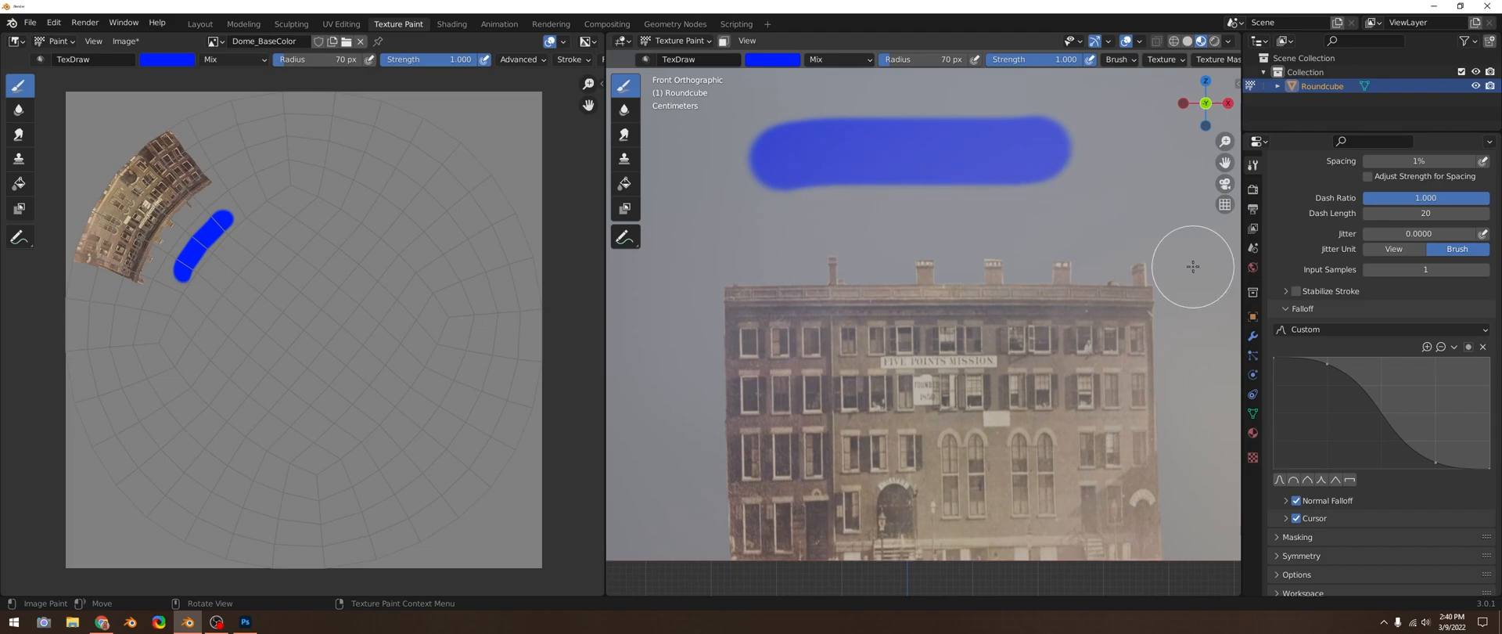
{"action": "scroll", "scroll_direction": "down", "scroll_amount": 3}
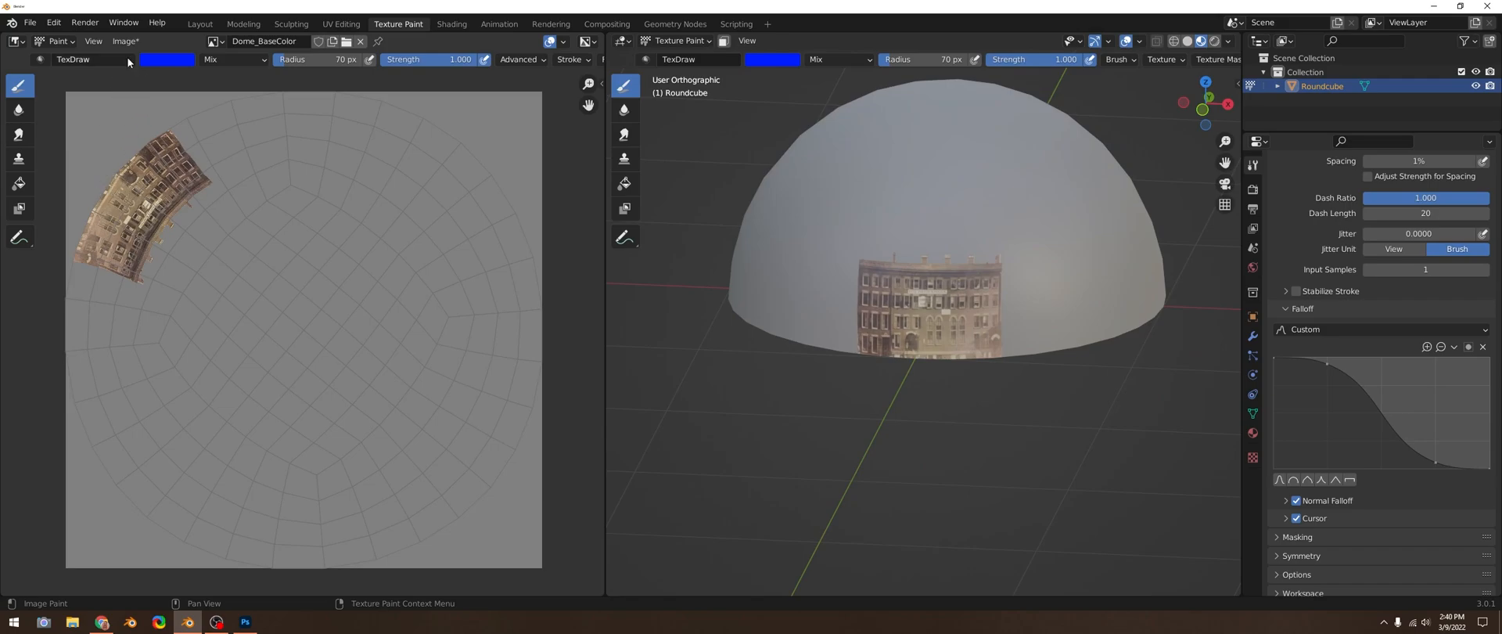
{"action": "left_click", "coordinate": [124, 40]}
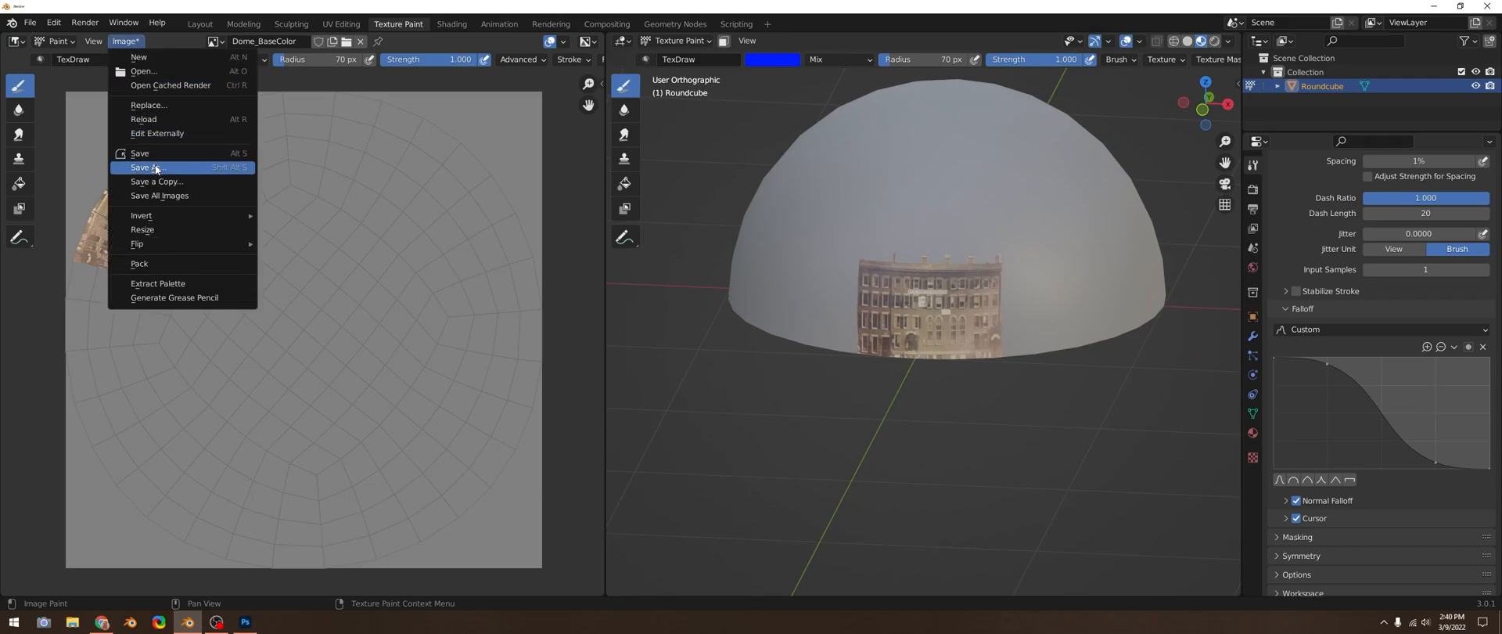
Step: Save the painted Dome_BaseColor texture as a PNG and return to the Layout workspace
{"action": "left_click", "coordinate": [150, 166]}
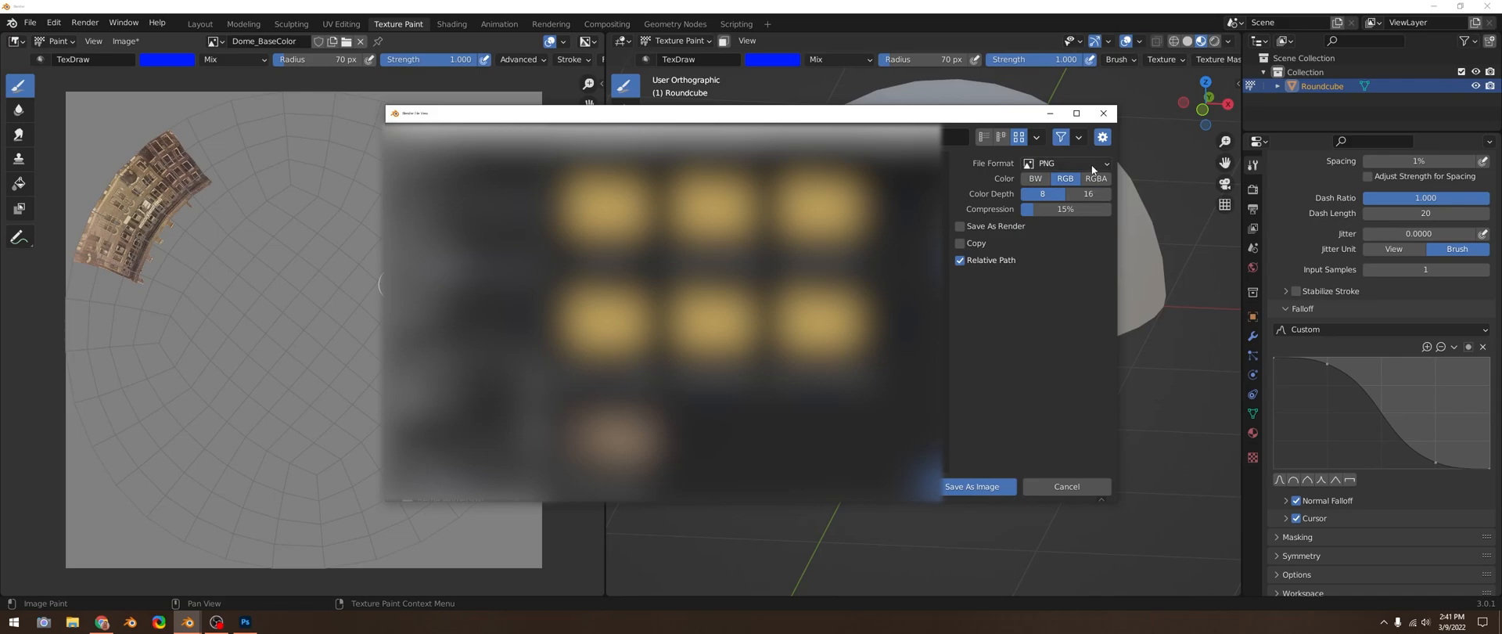
{"action": "mouse_move", "coordinate": [981, 432]}
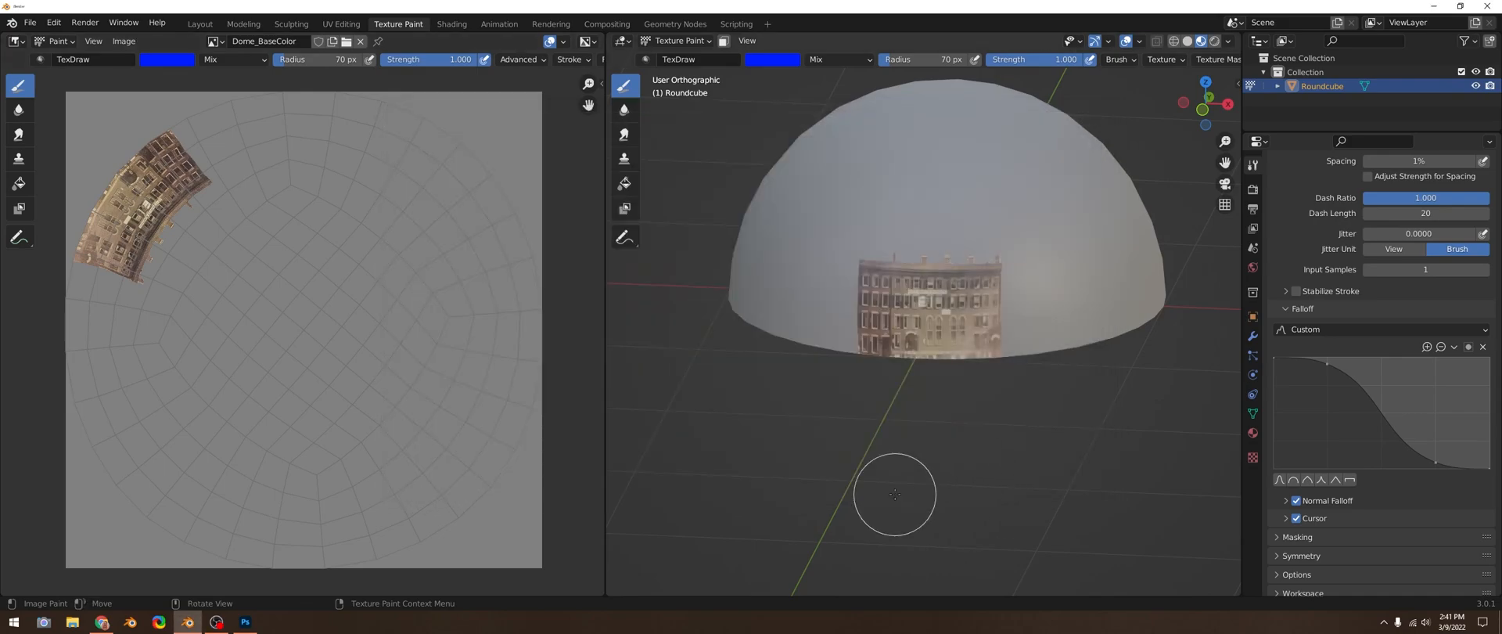
{"action": "mouse_move", "coordinate": [687, 120]}
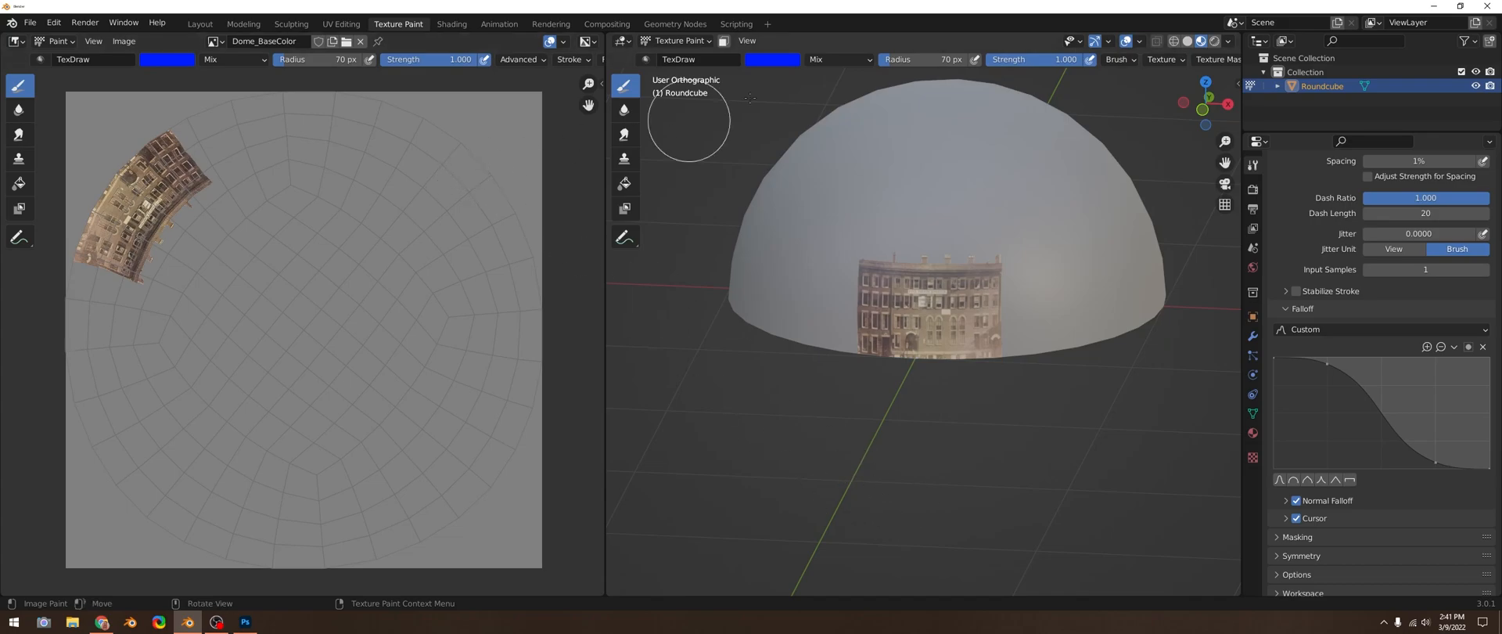
{"action": "left_click", "coordinate": [199, 24]}
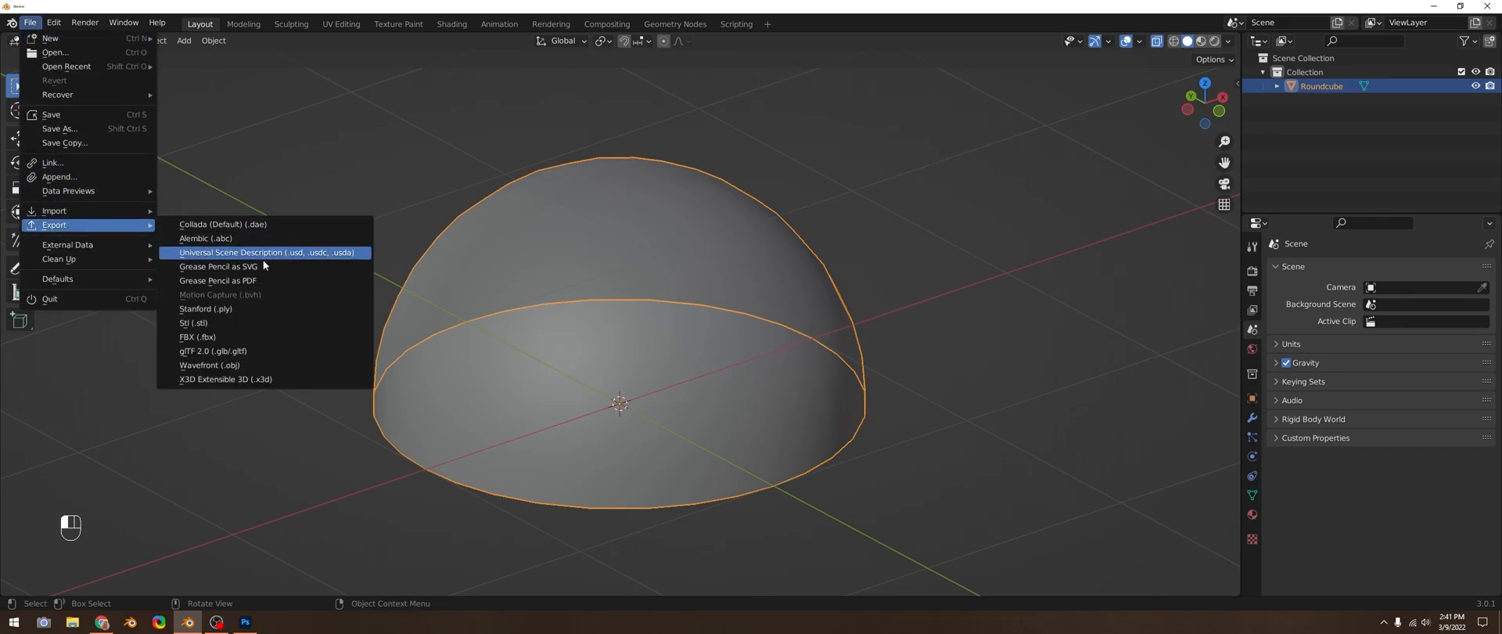
Step: Export an FBX limited to selected Mesh objects, then orbit around the dome
{"action": "left_click", "coordinate": [197, 337]}
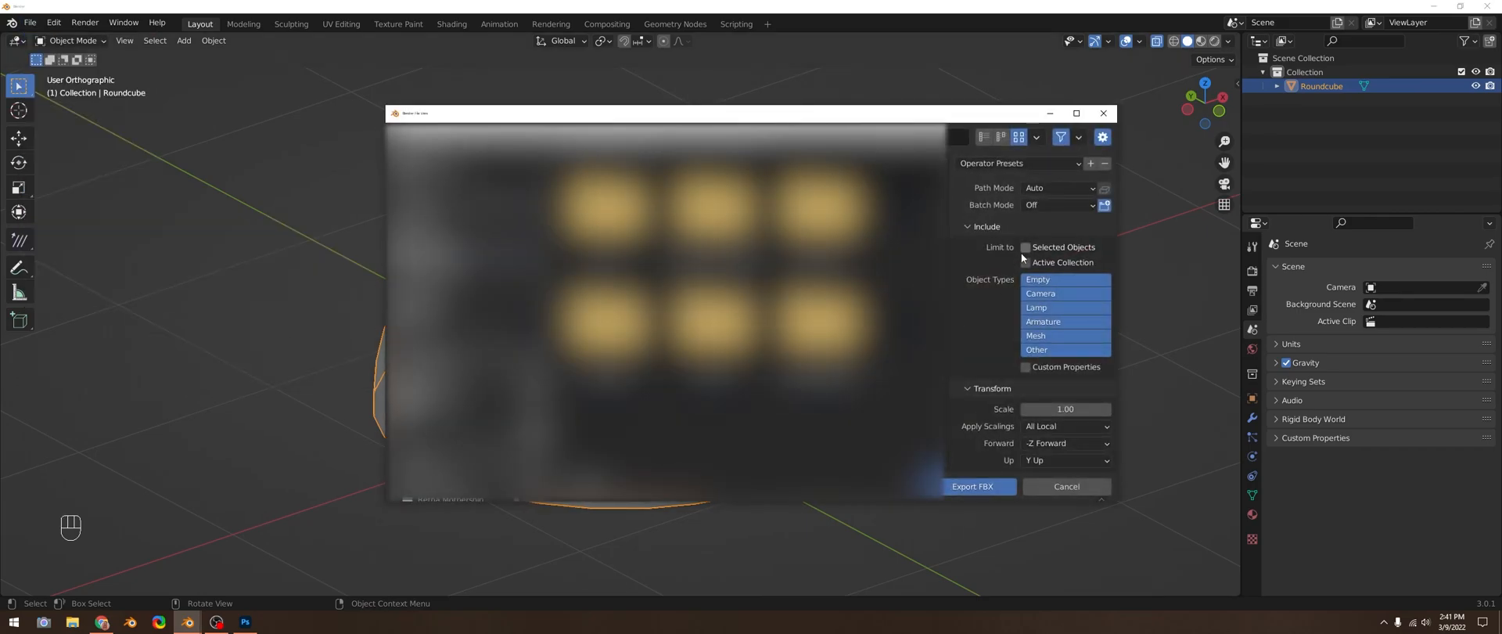
{"action": "left_click", "coordinate": [1025, 248]}
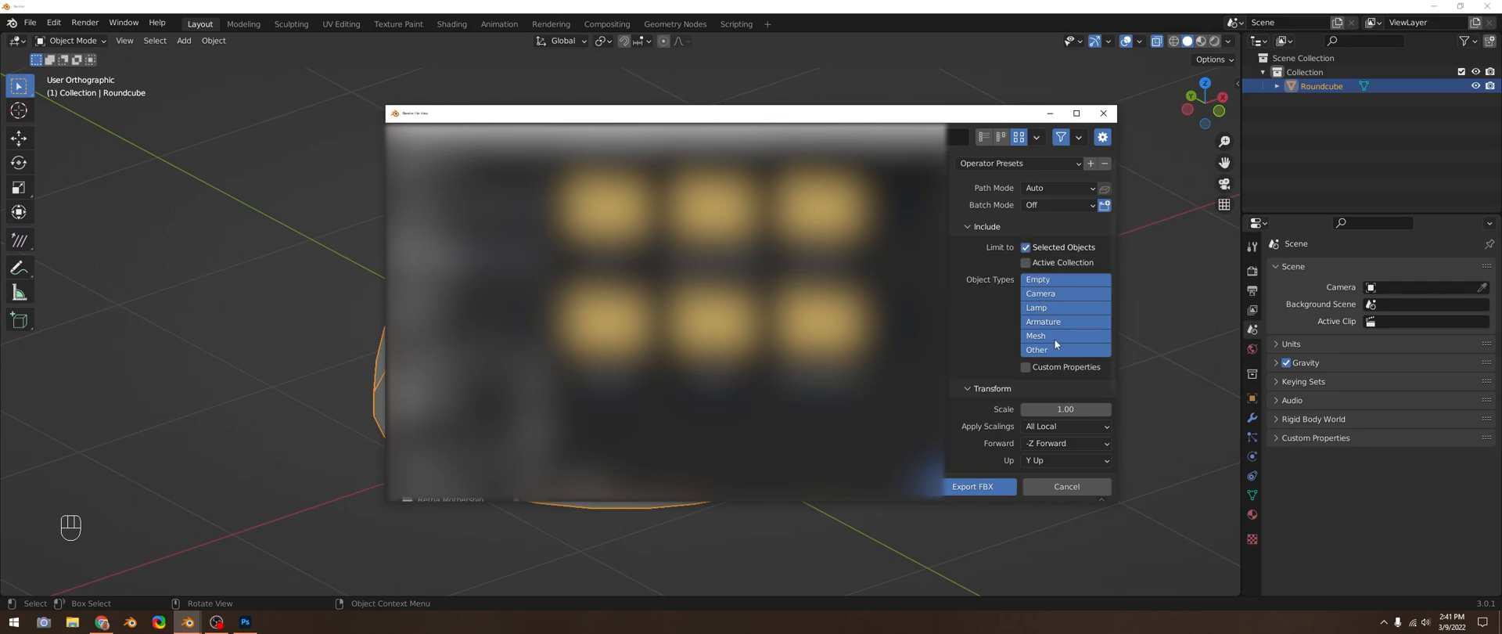
{"action": "left_click", "coordinate": [1063, 336]}
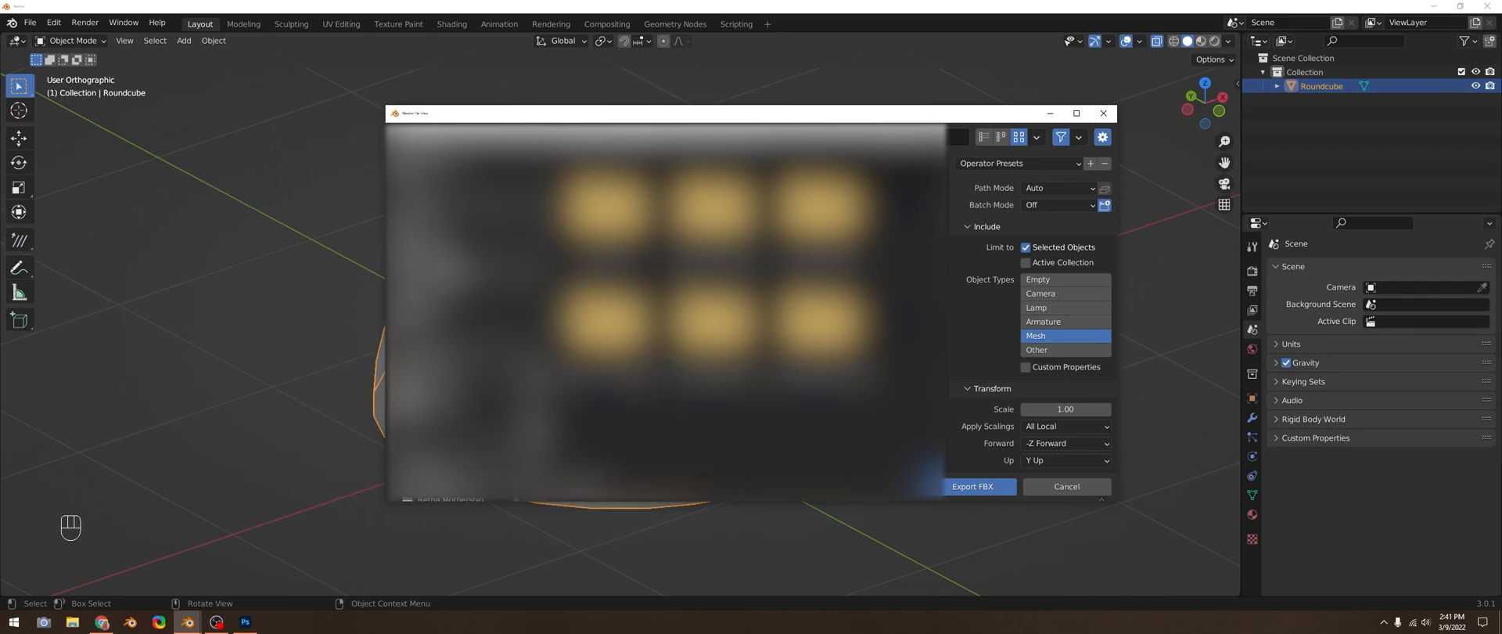
{"action": "left_click", "coordinate": [1067, 487]}
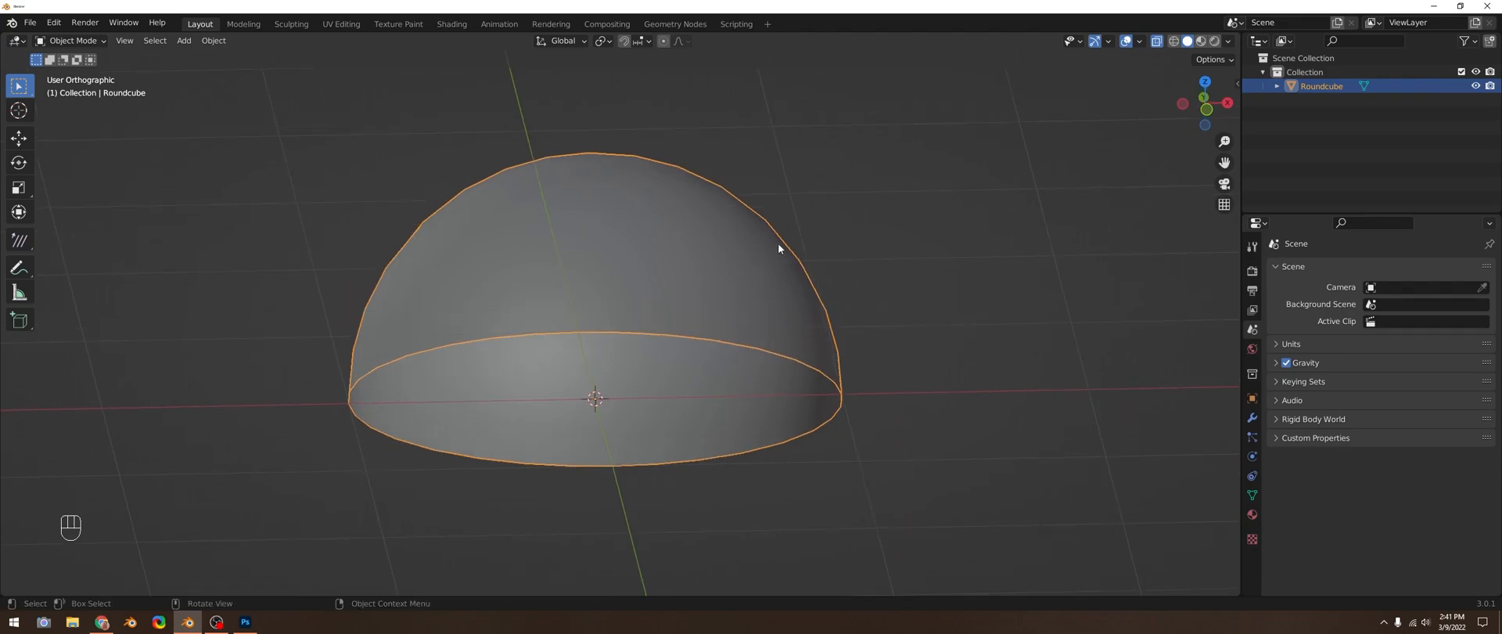
{"action": "mouse_move", "coordinate": [713, 304]}
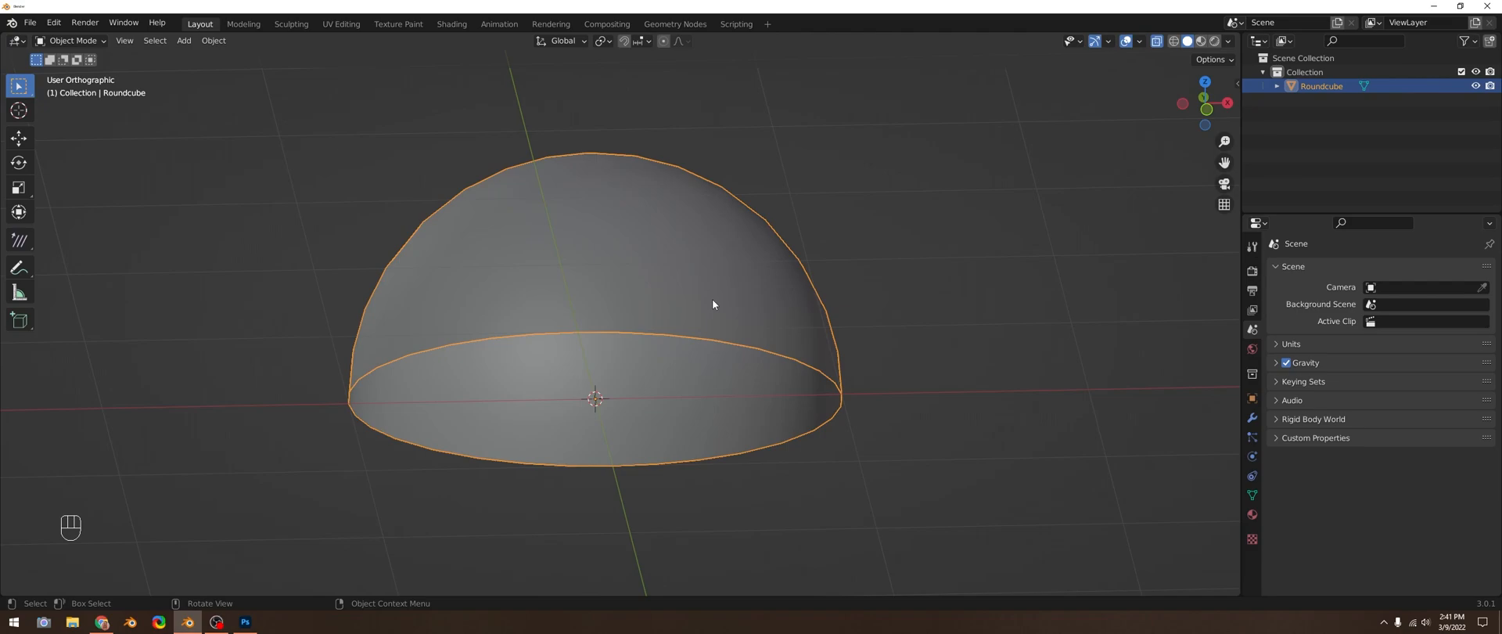
{"action": "mouse_move", "coordinate": [850, 501]}
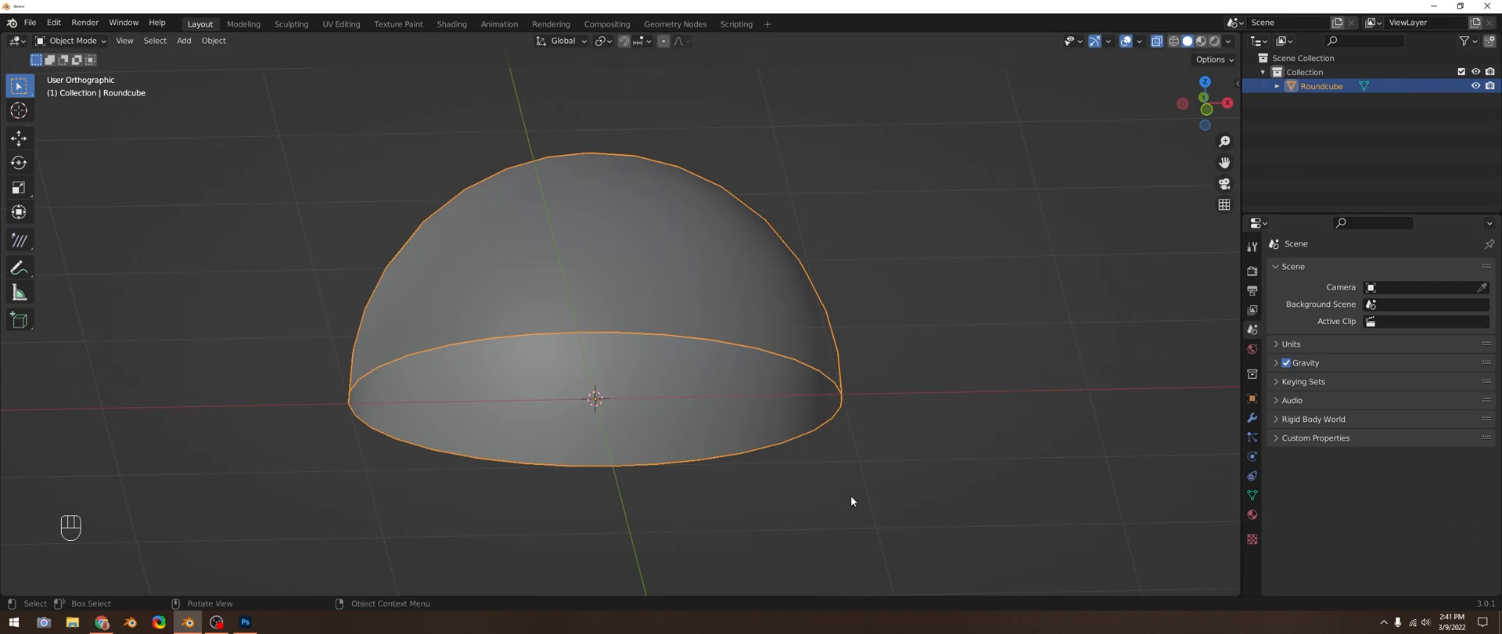
{"action": "left_click_drag", "start_coordinate": [850, 500], "coordinate": [1140, 52]}
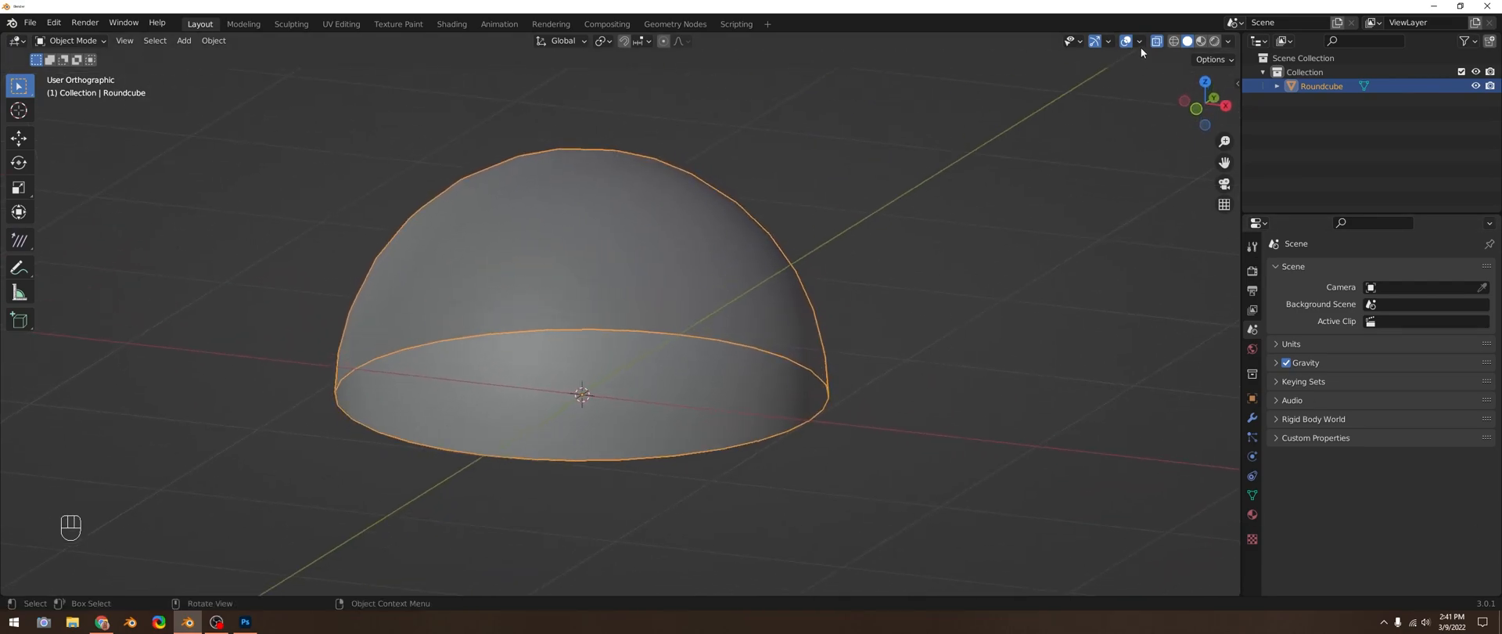